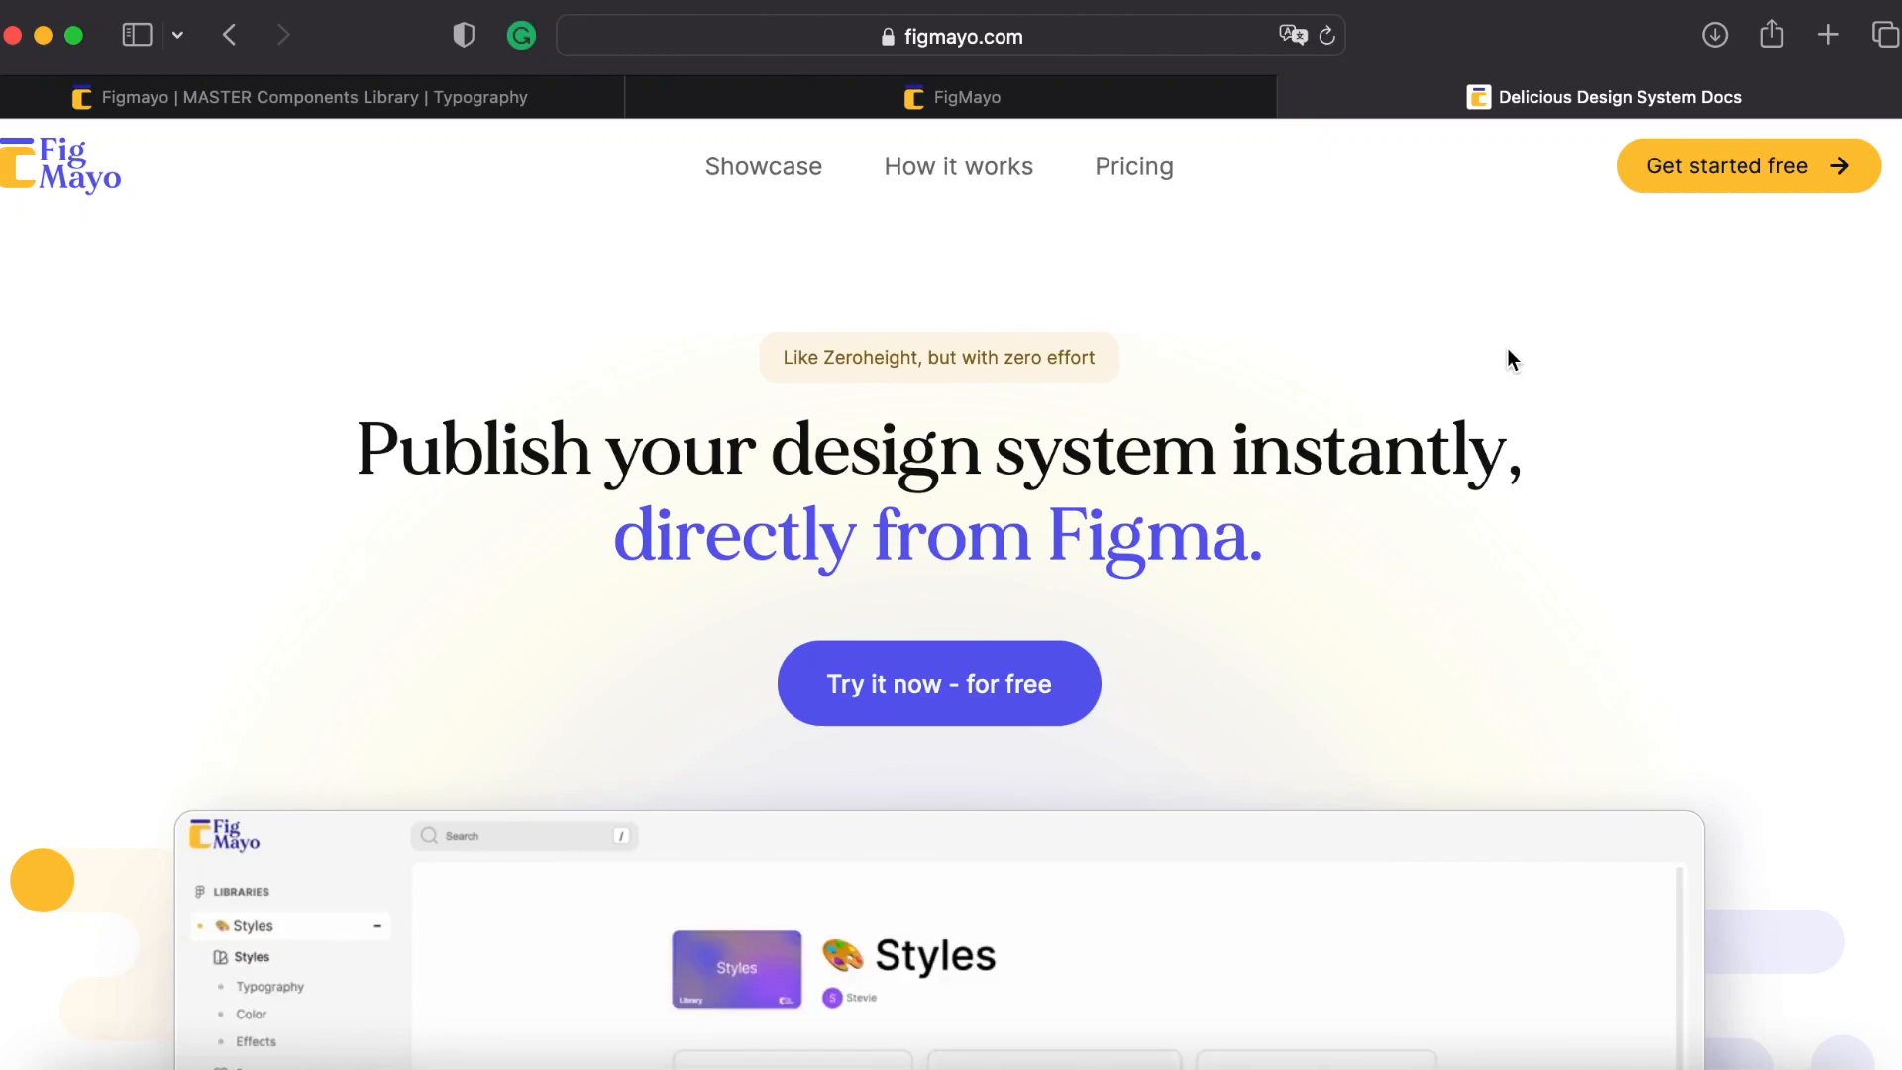
# Show the Pexalib site dashboard listing the published MASTER Components library card
pyautogui.click(250, 925)
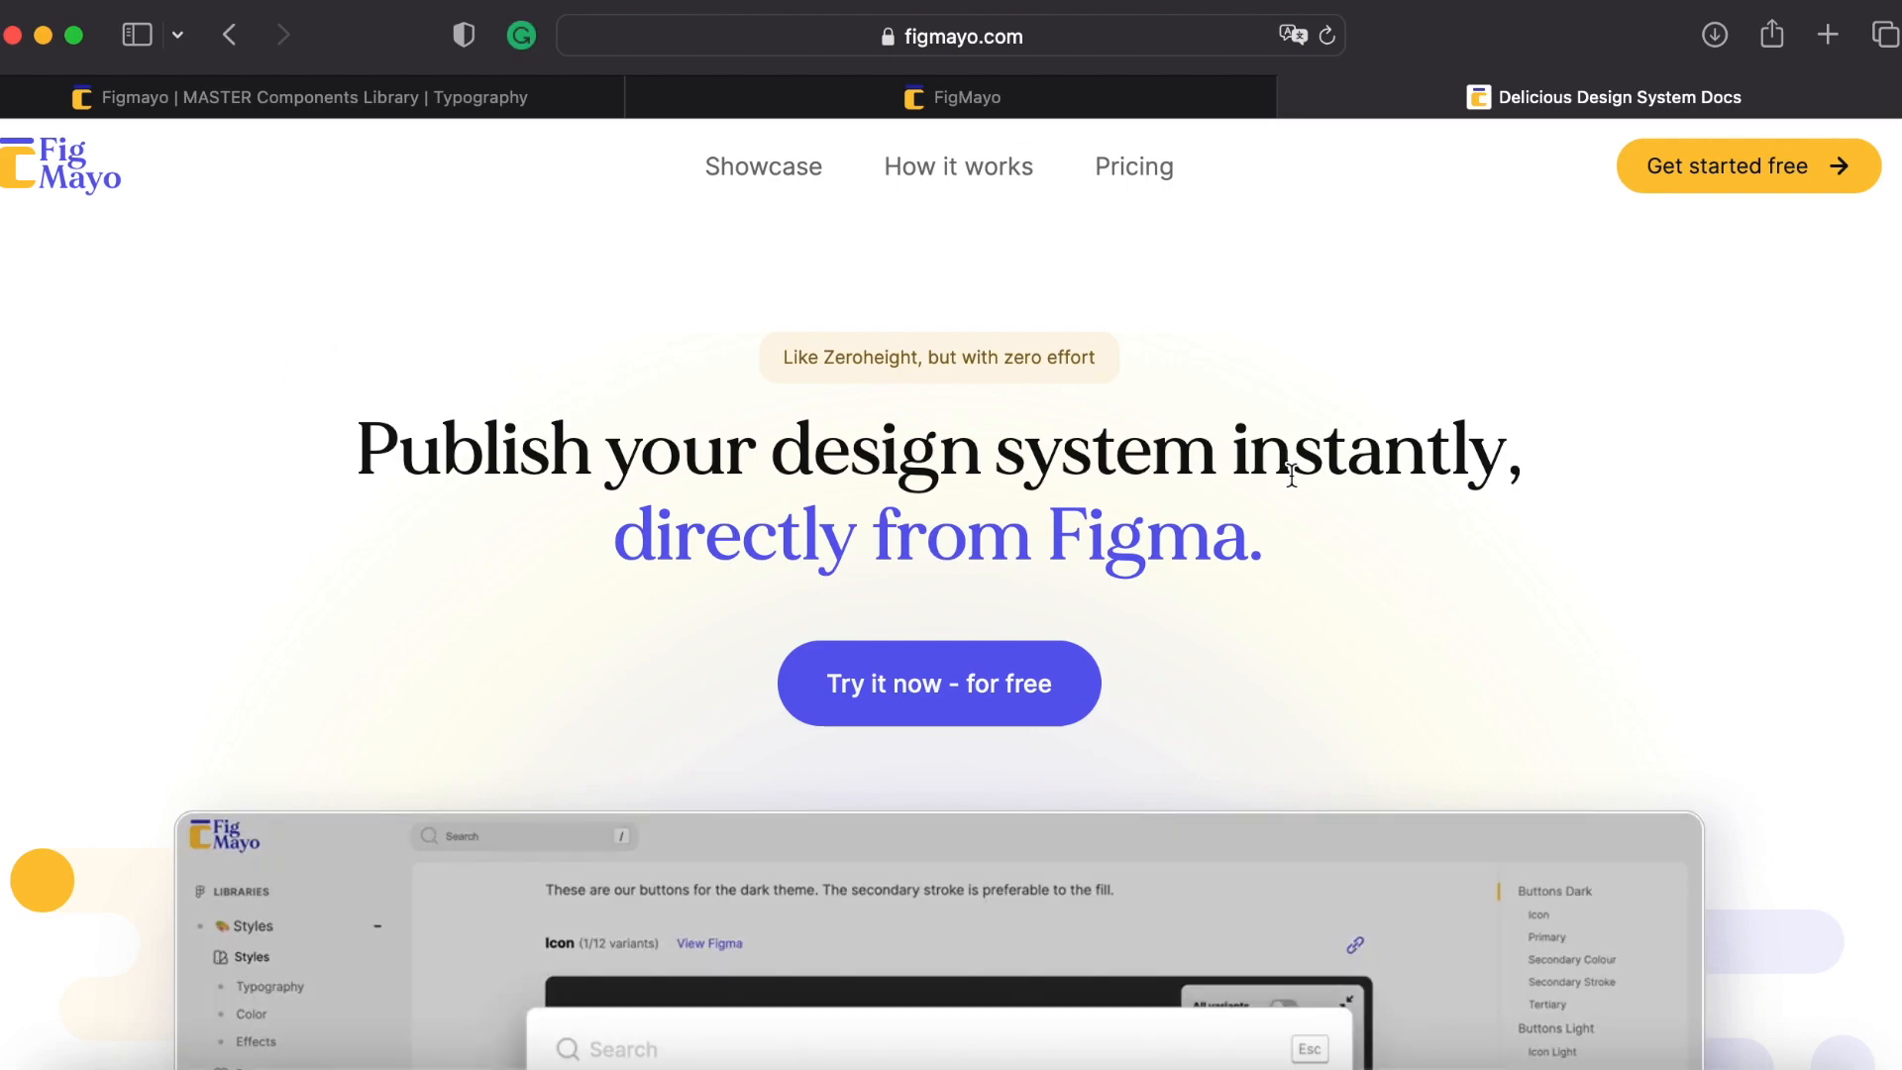
pyautogui.write('input')
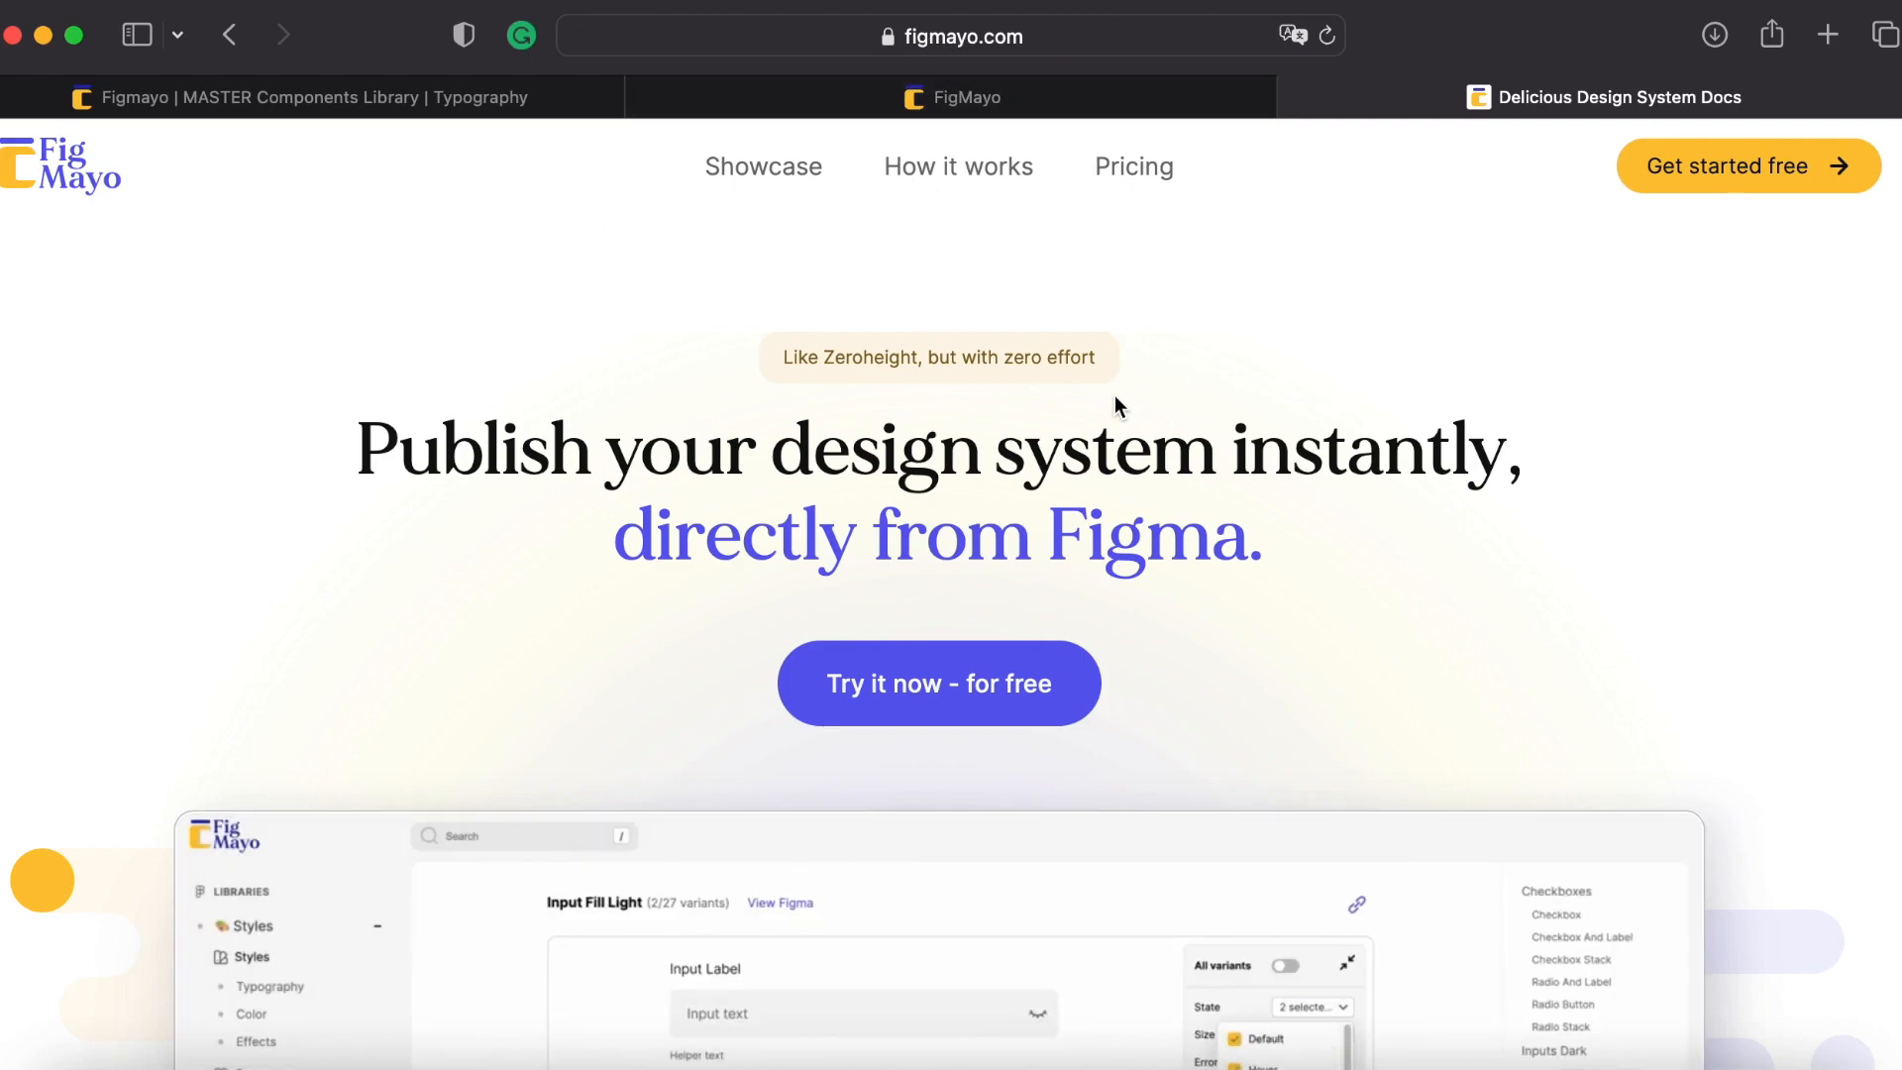
pyautogui.click(937, 681)
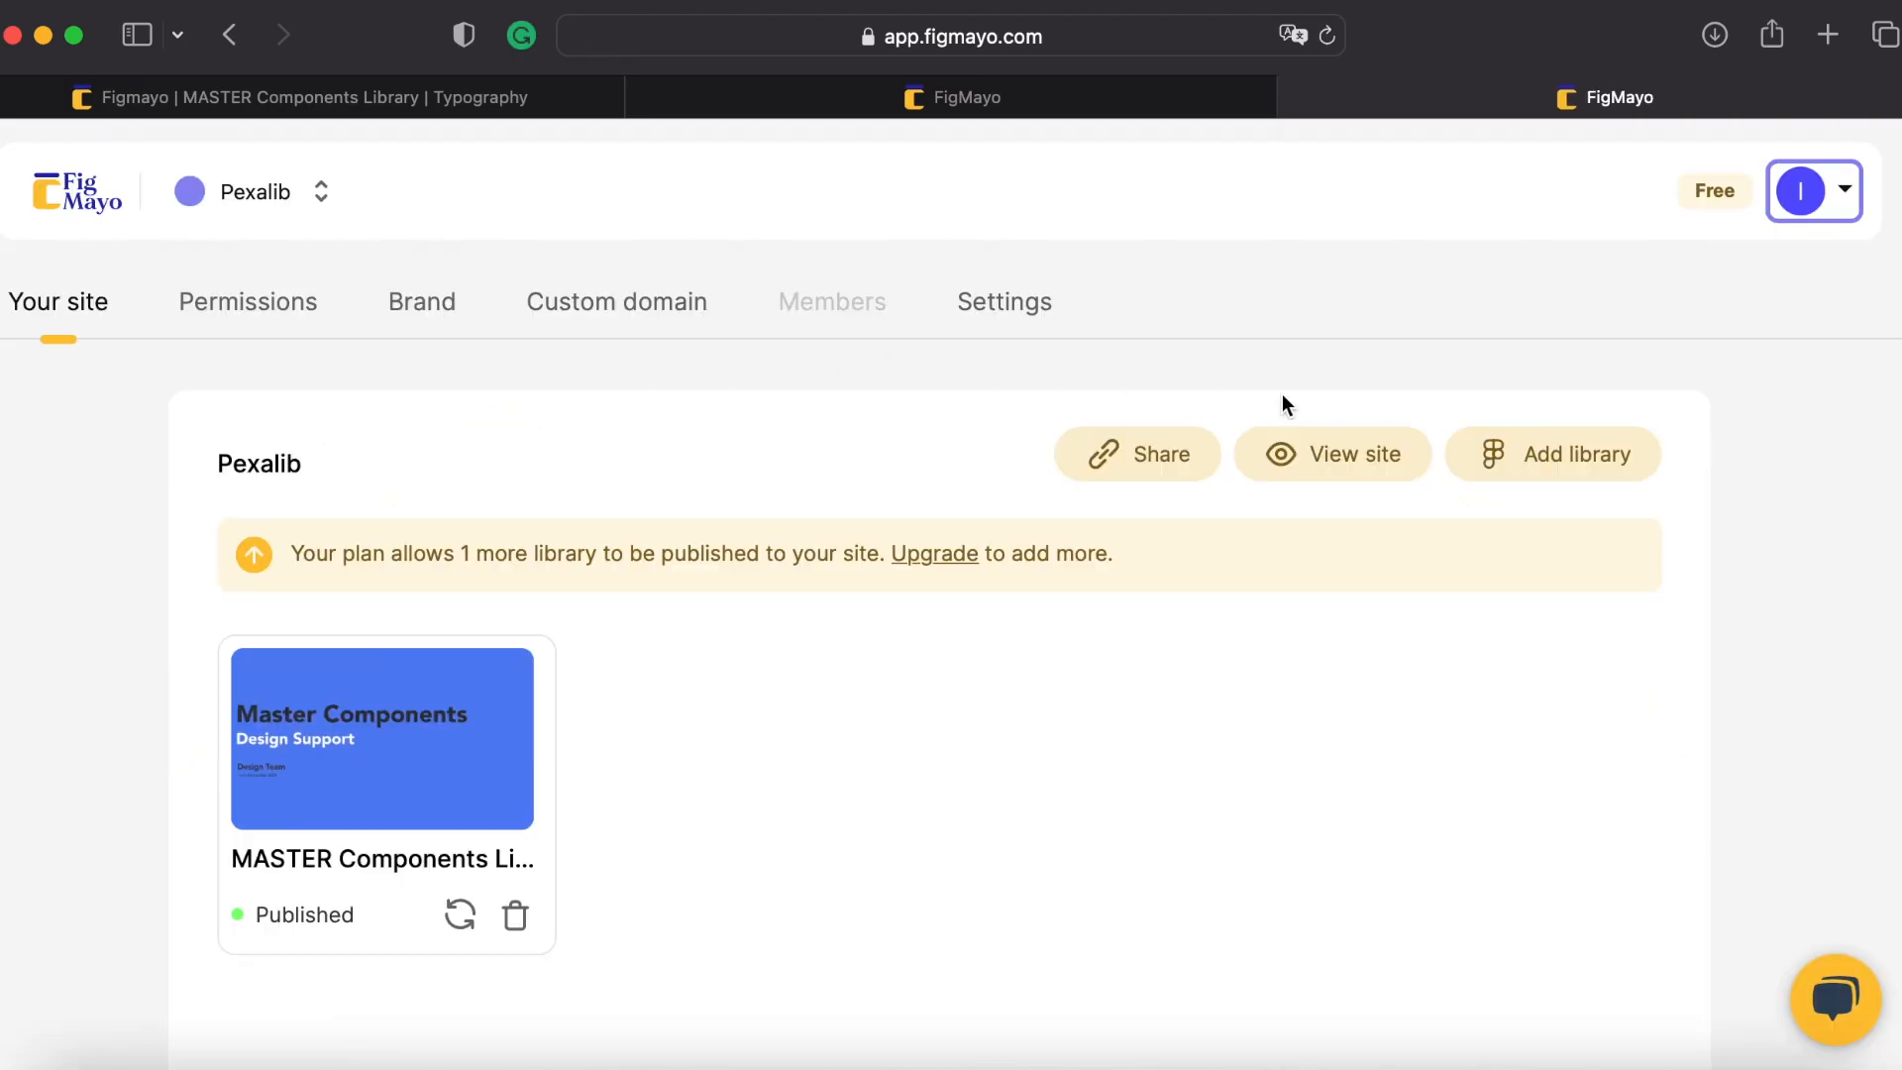
pyautogui.moveTo(1031, 733)
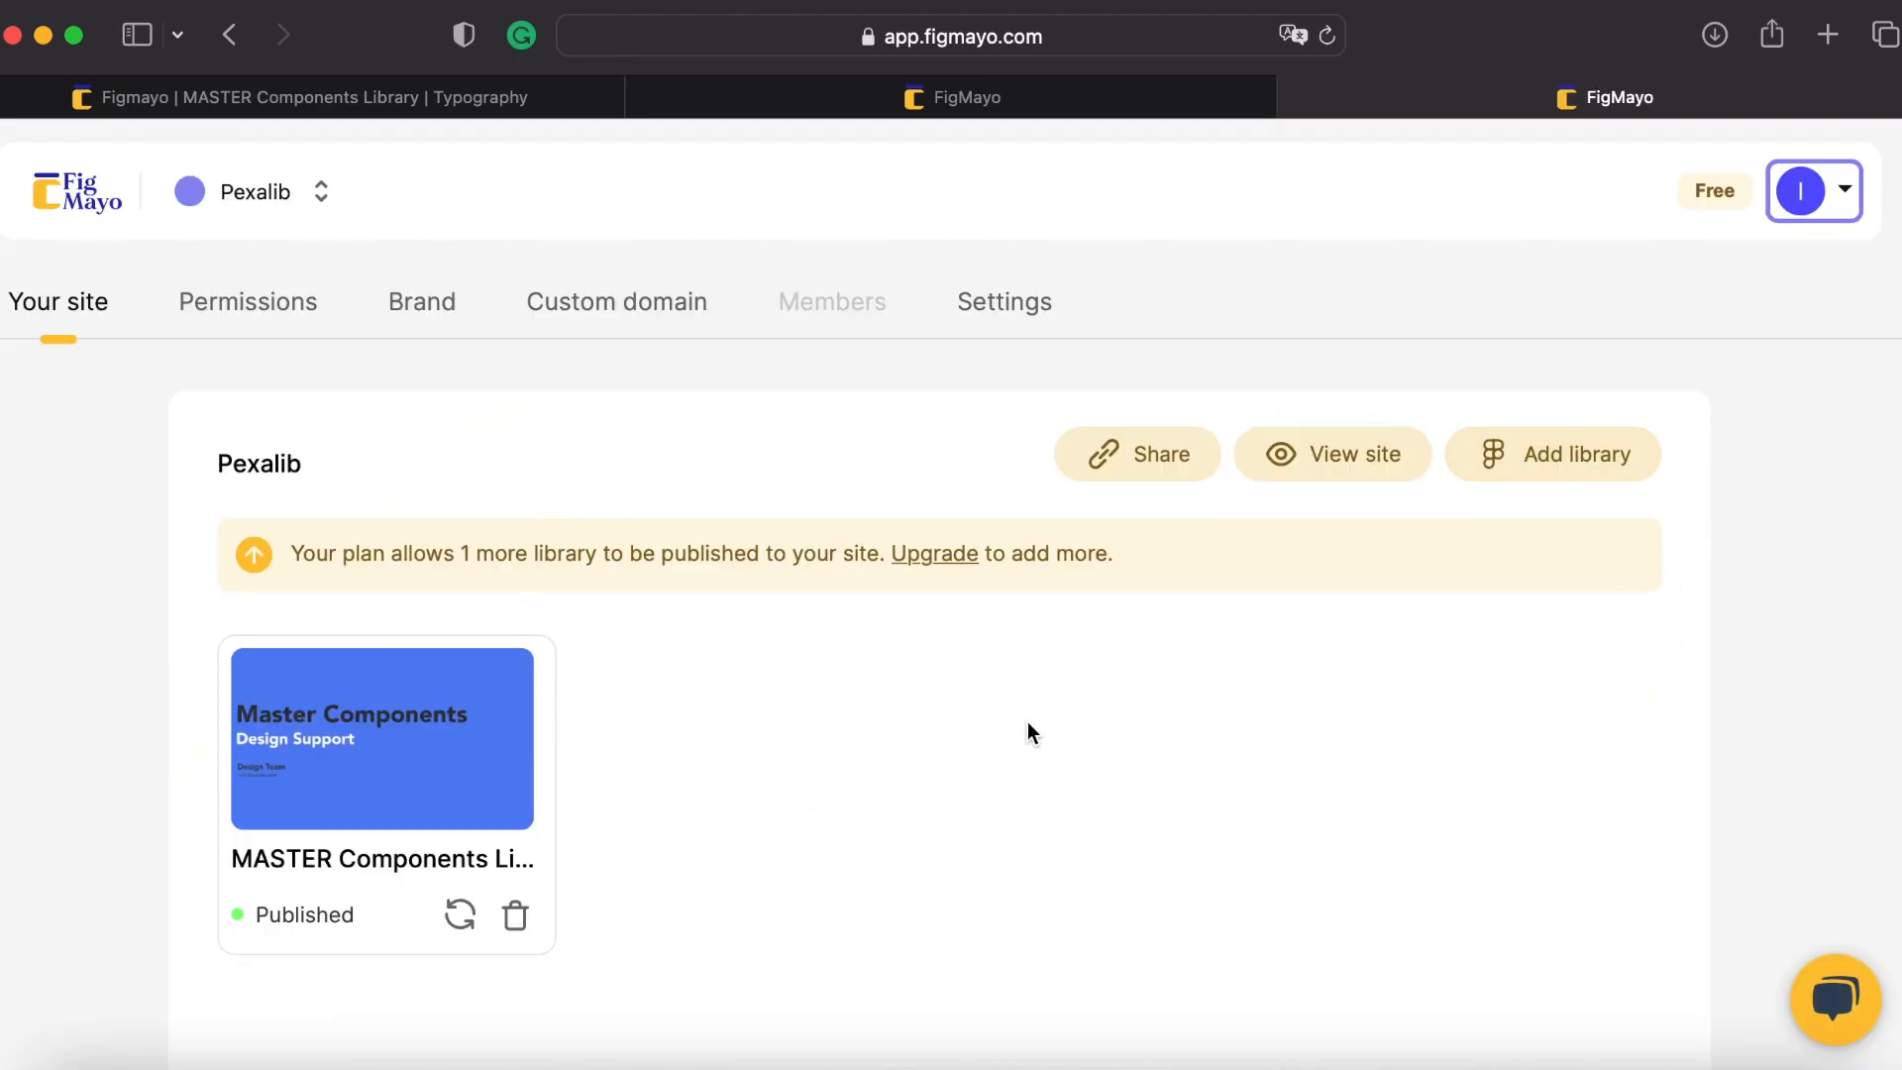
pyautogui.moveTo(1553, 472)
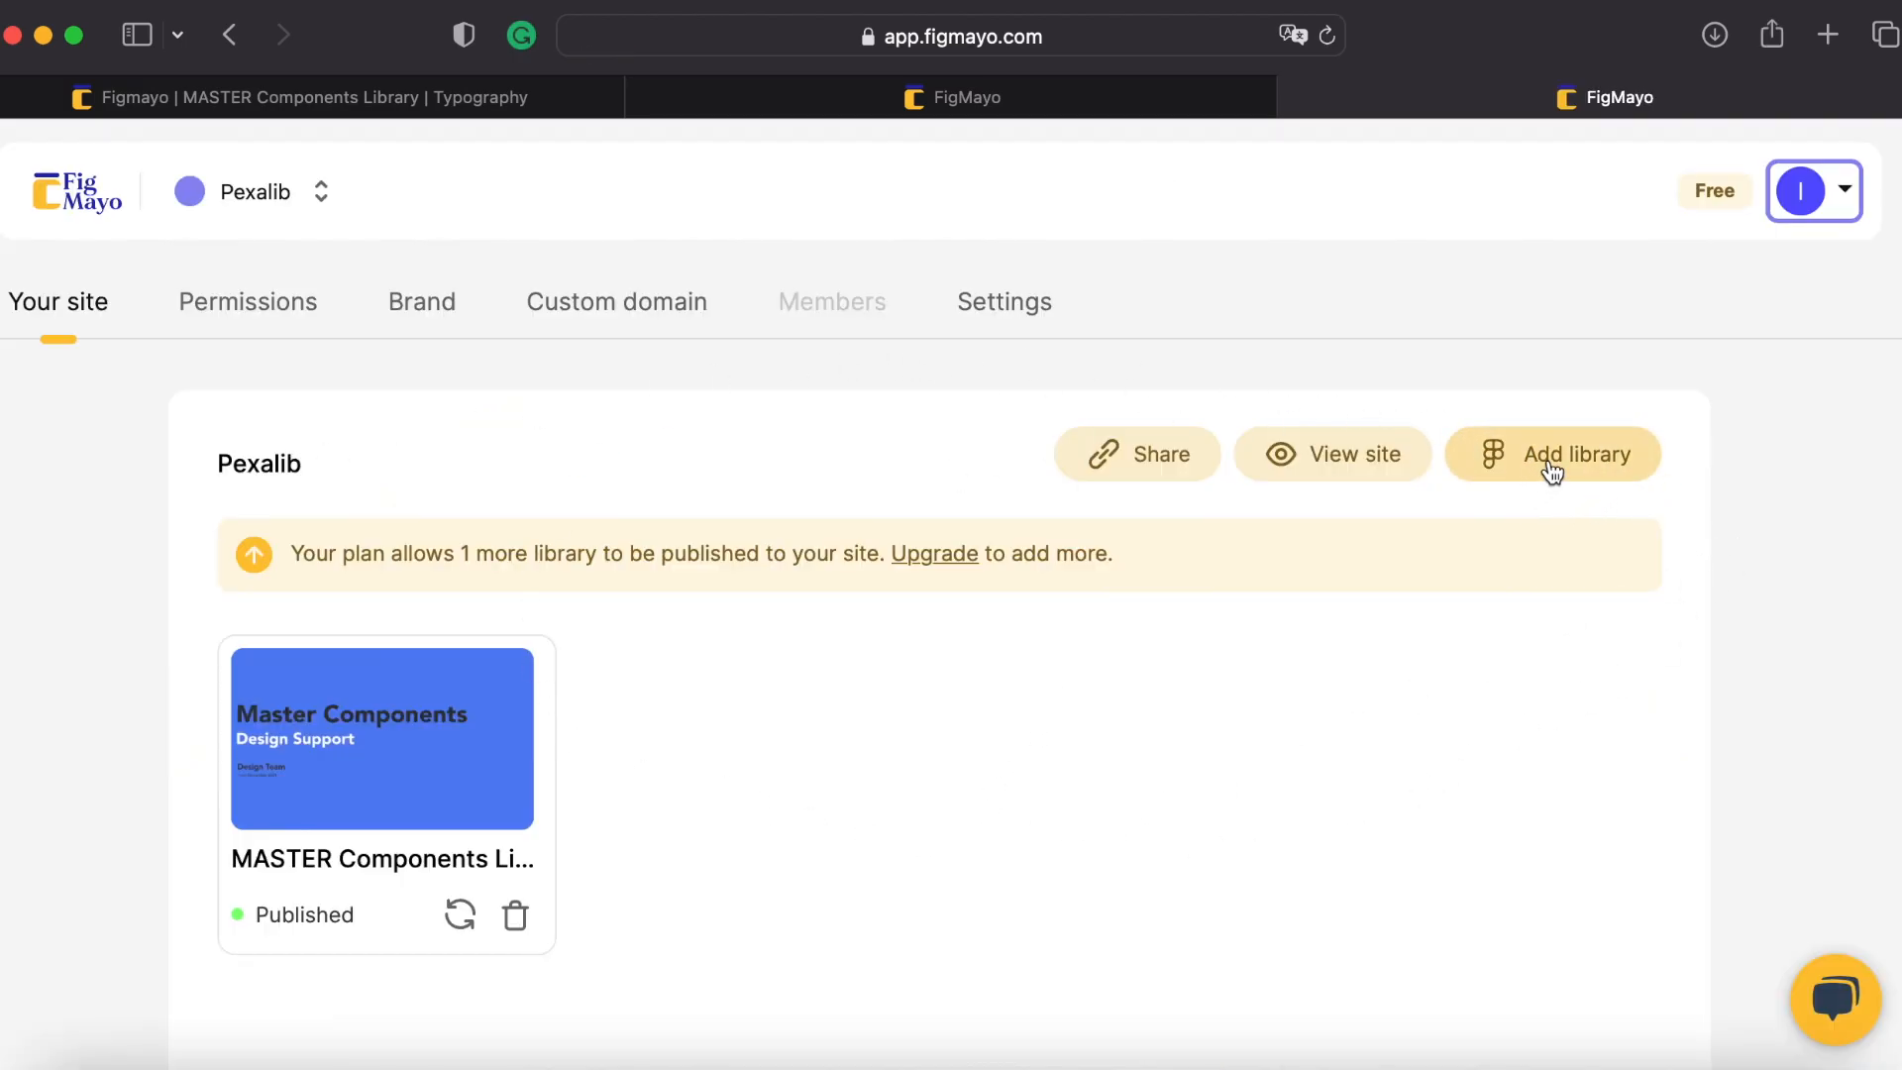
pyautogui.click(1553, 454)
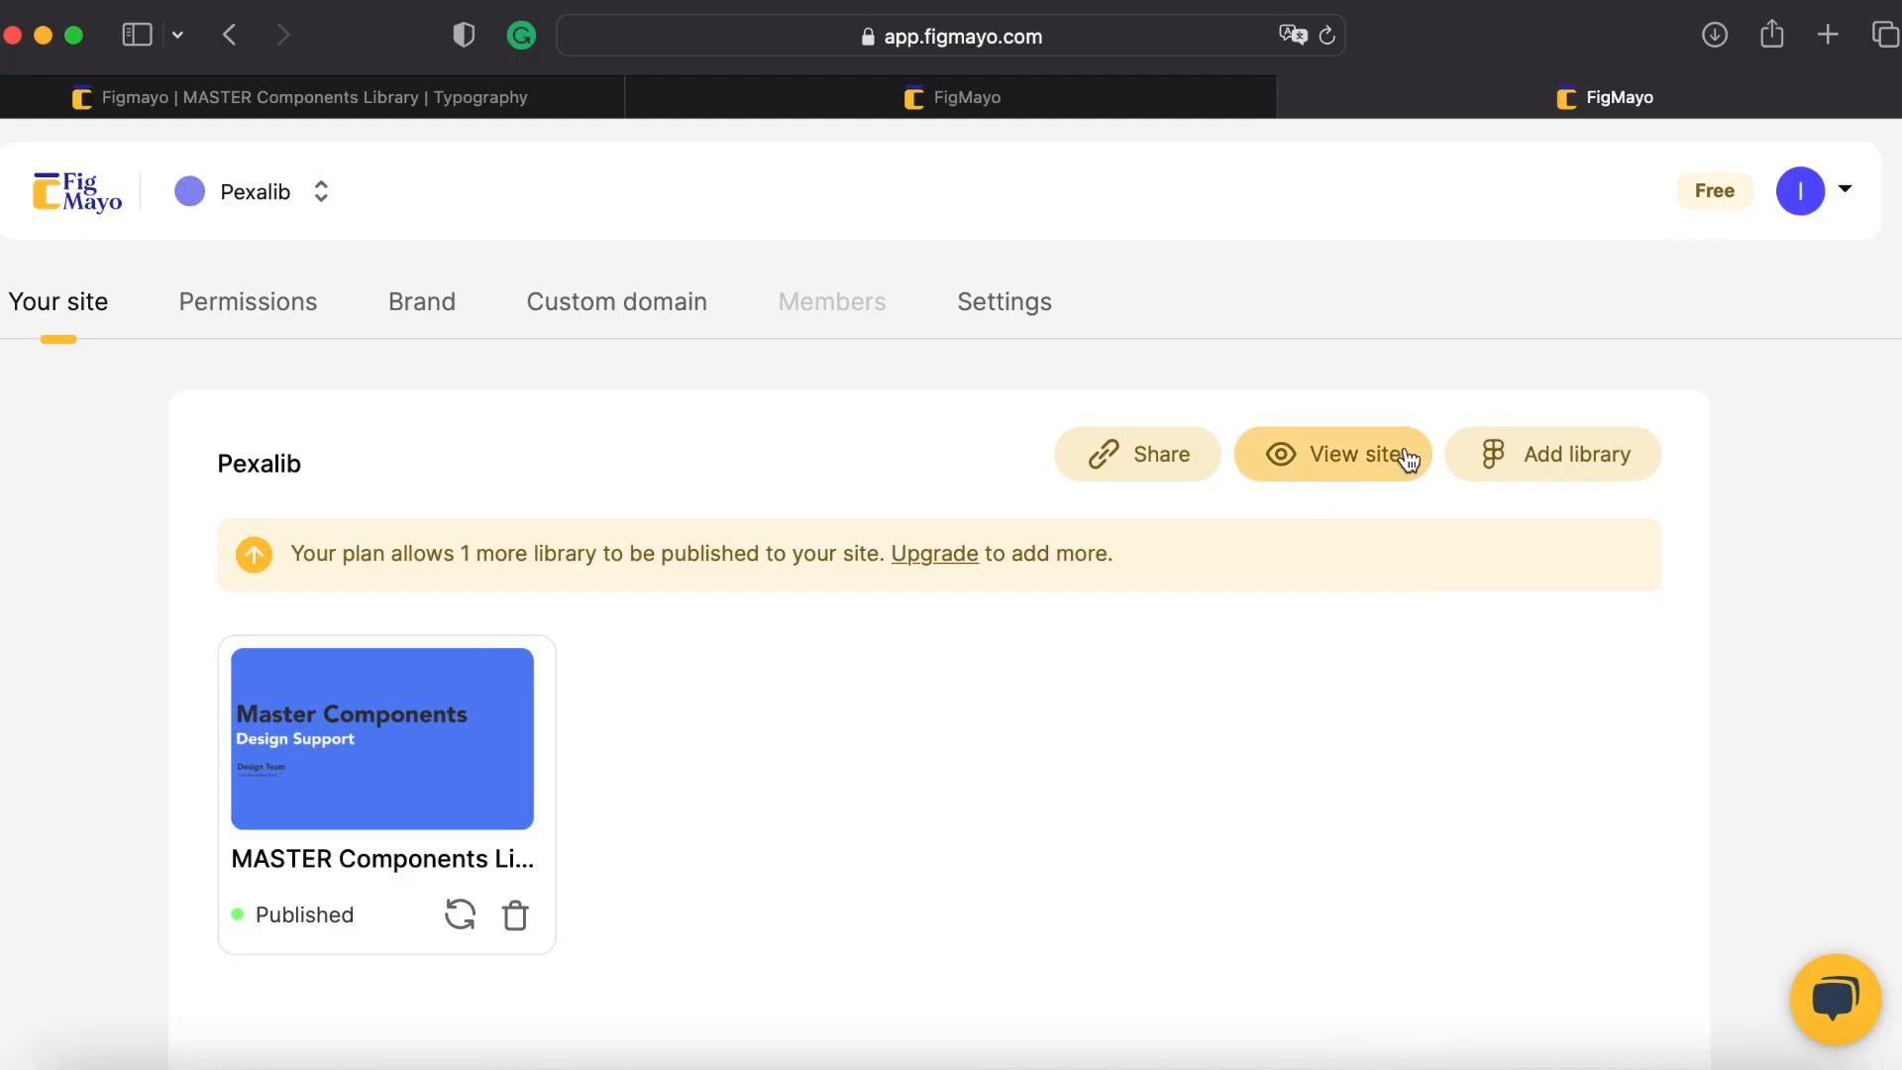
pyautogui.click(1553, 454)
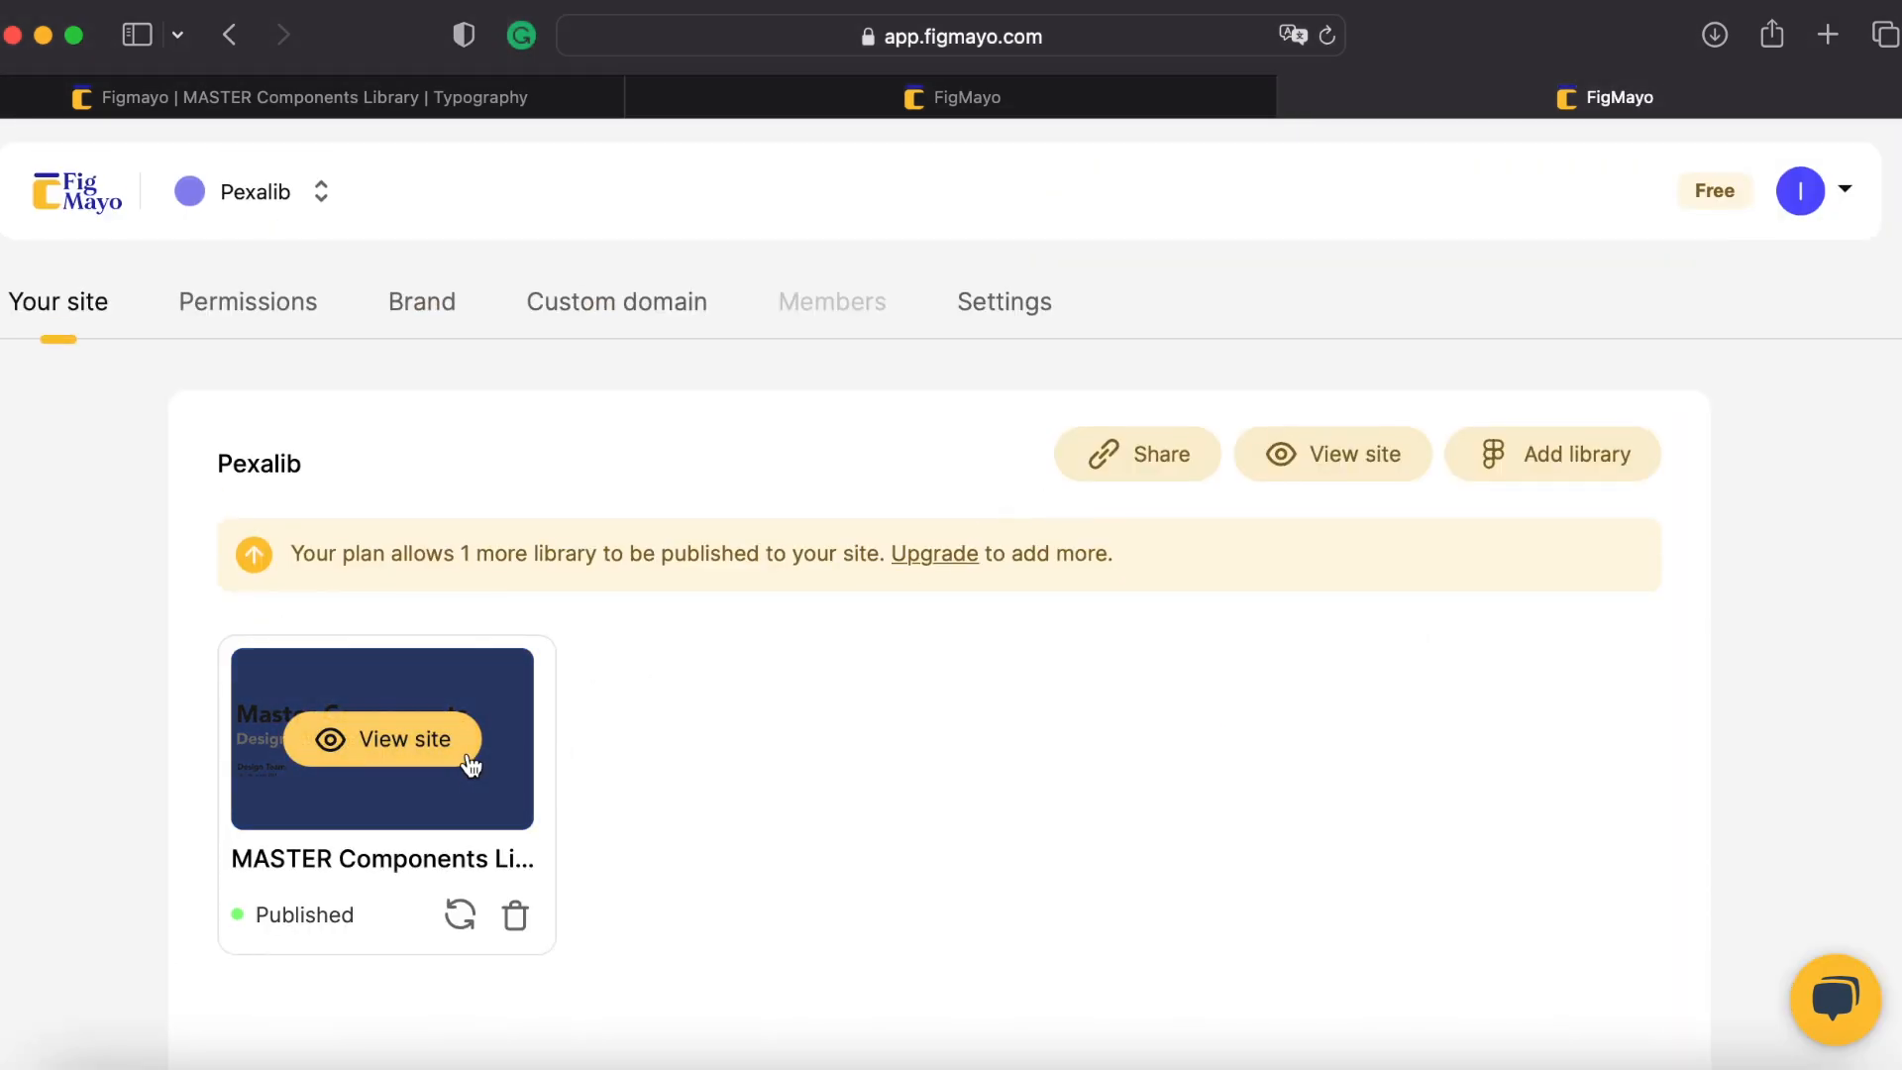
pyautogui.moveTo(473, 788)
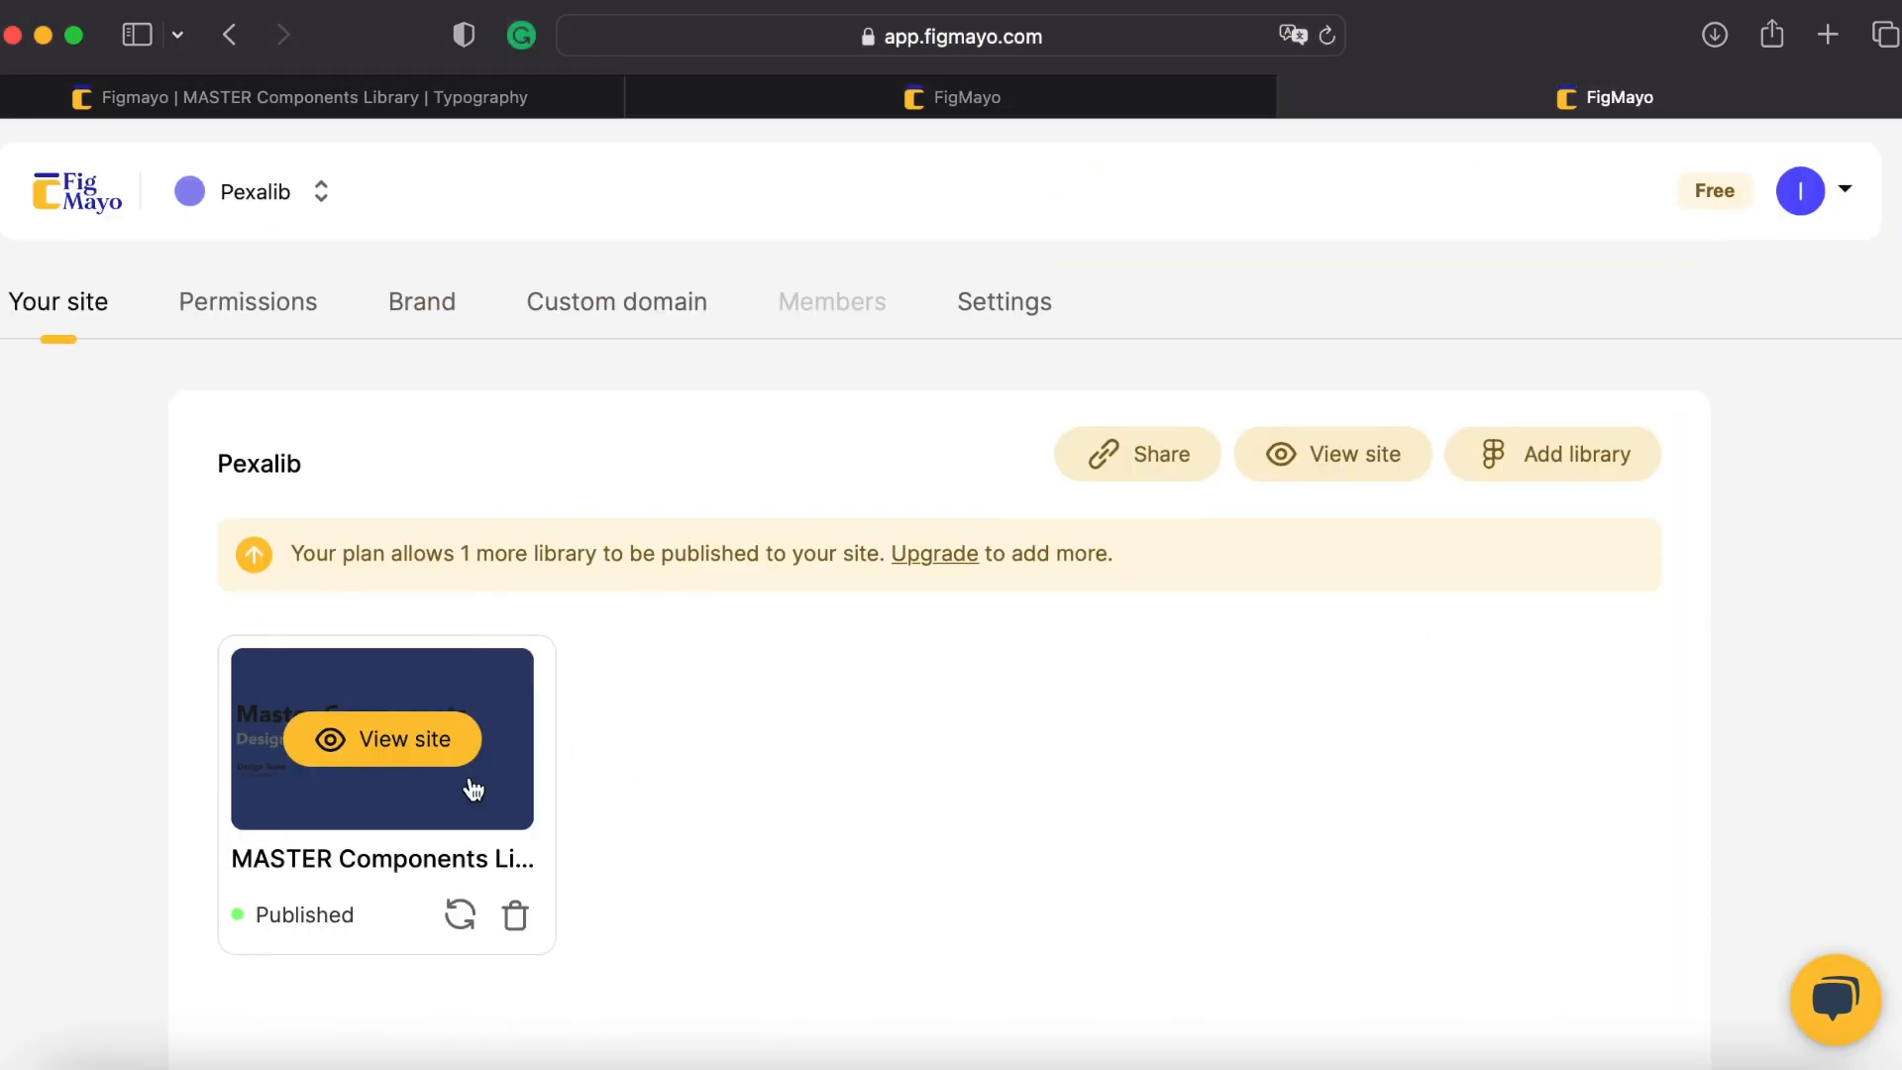
# View the MASTER Components Library documentation site and scan its overview page
pyautogui.click(380, 739)
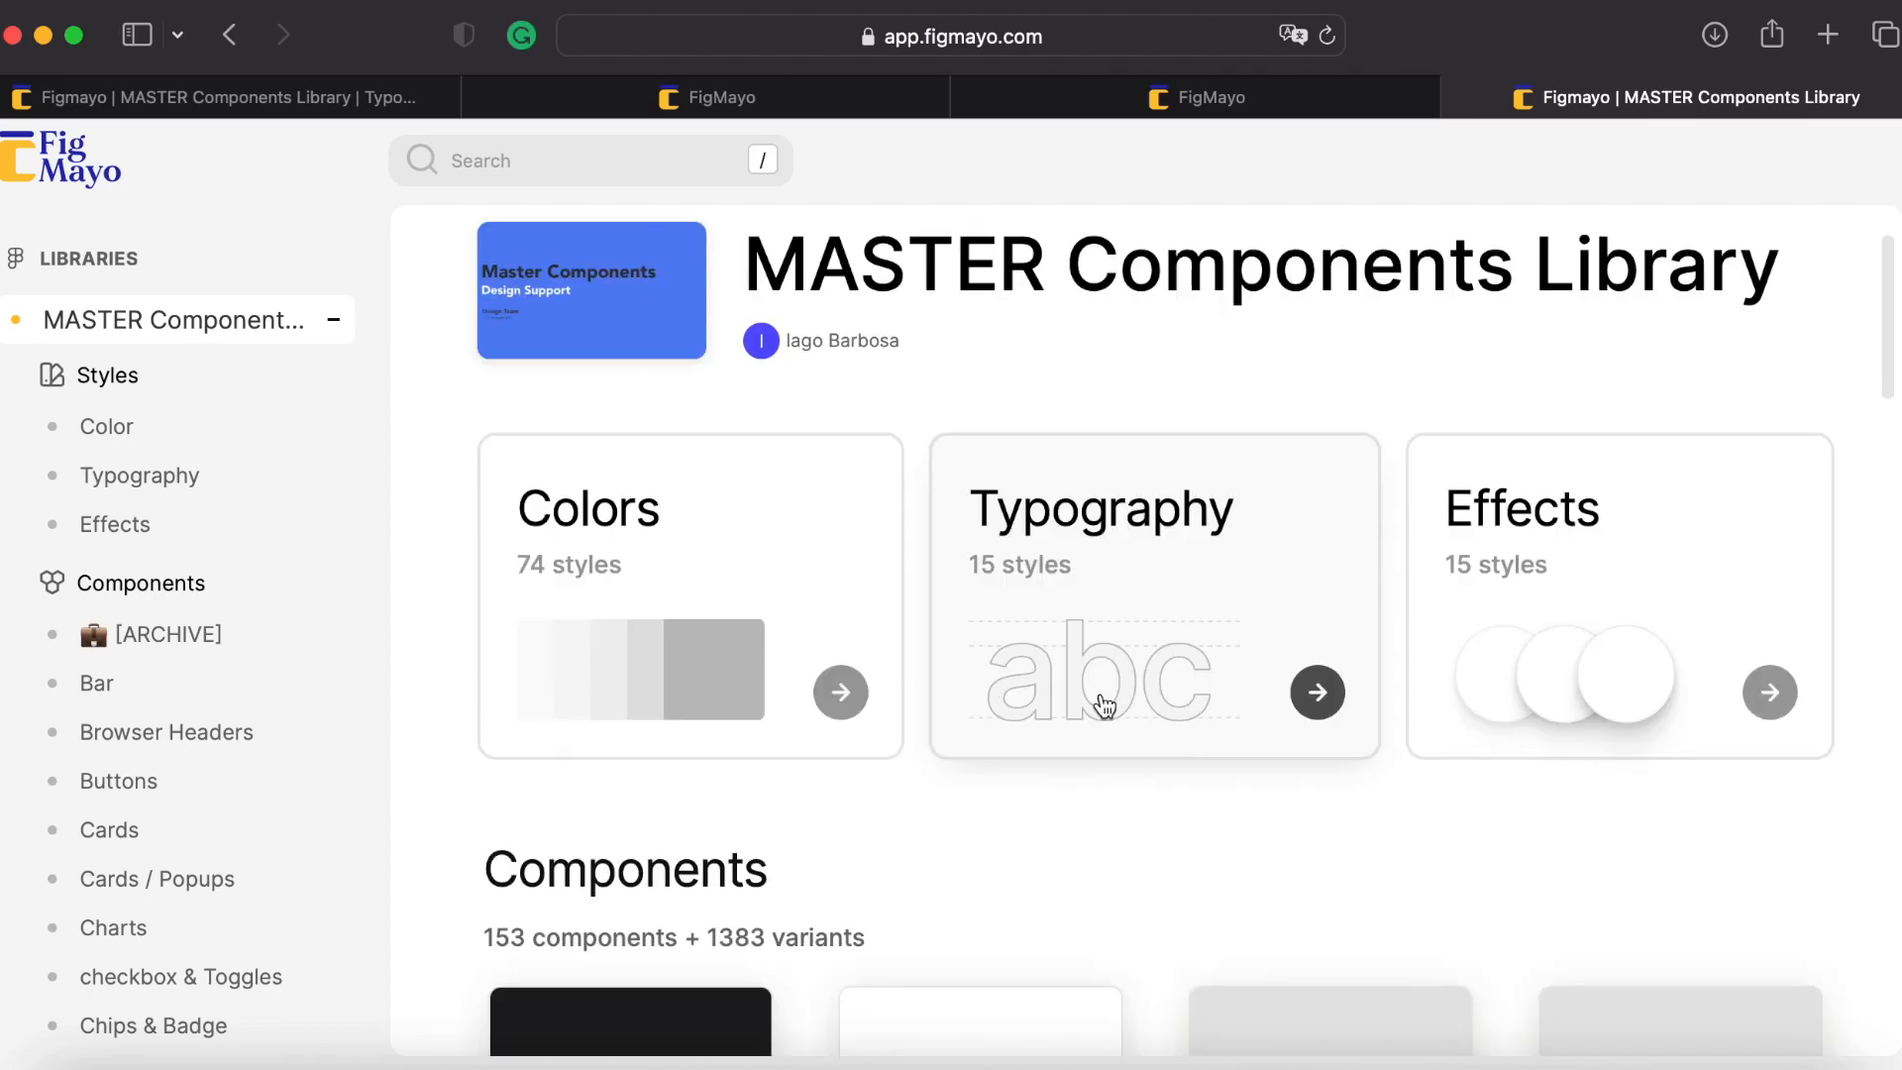
pyautogui.scroll(-3)
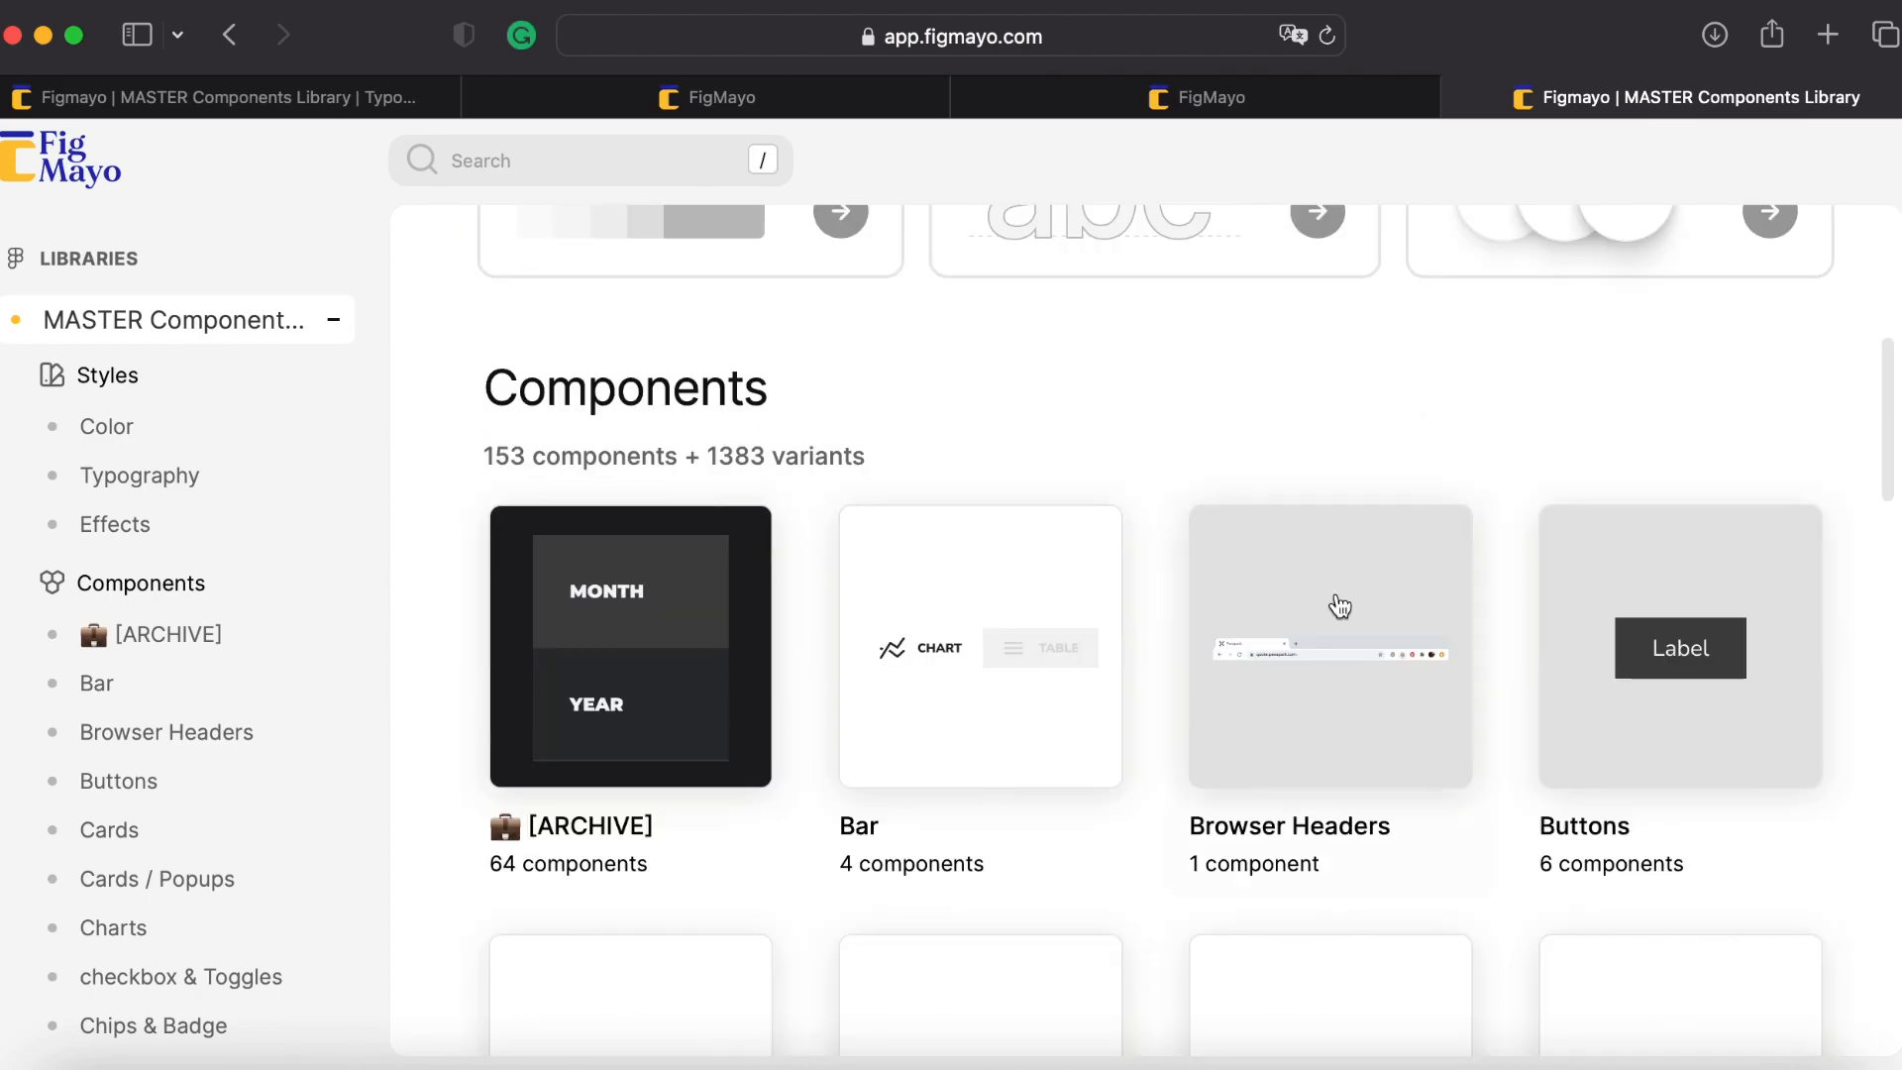
pyautogui.scroll(3)
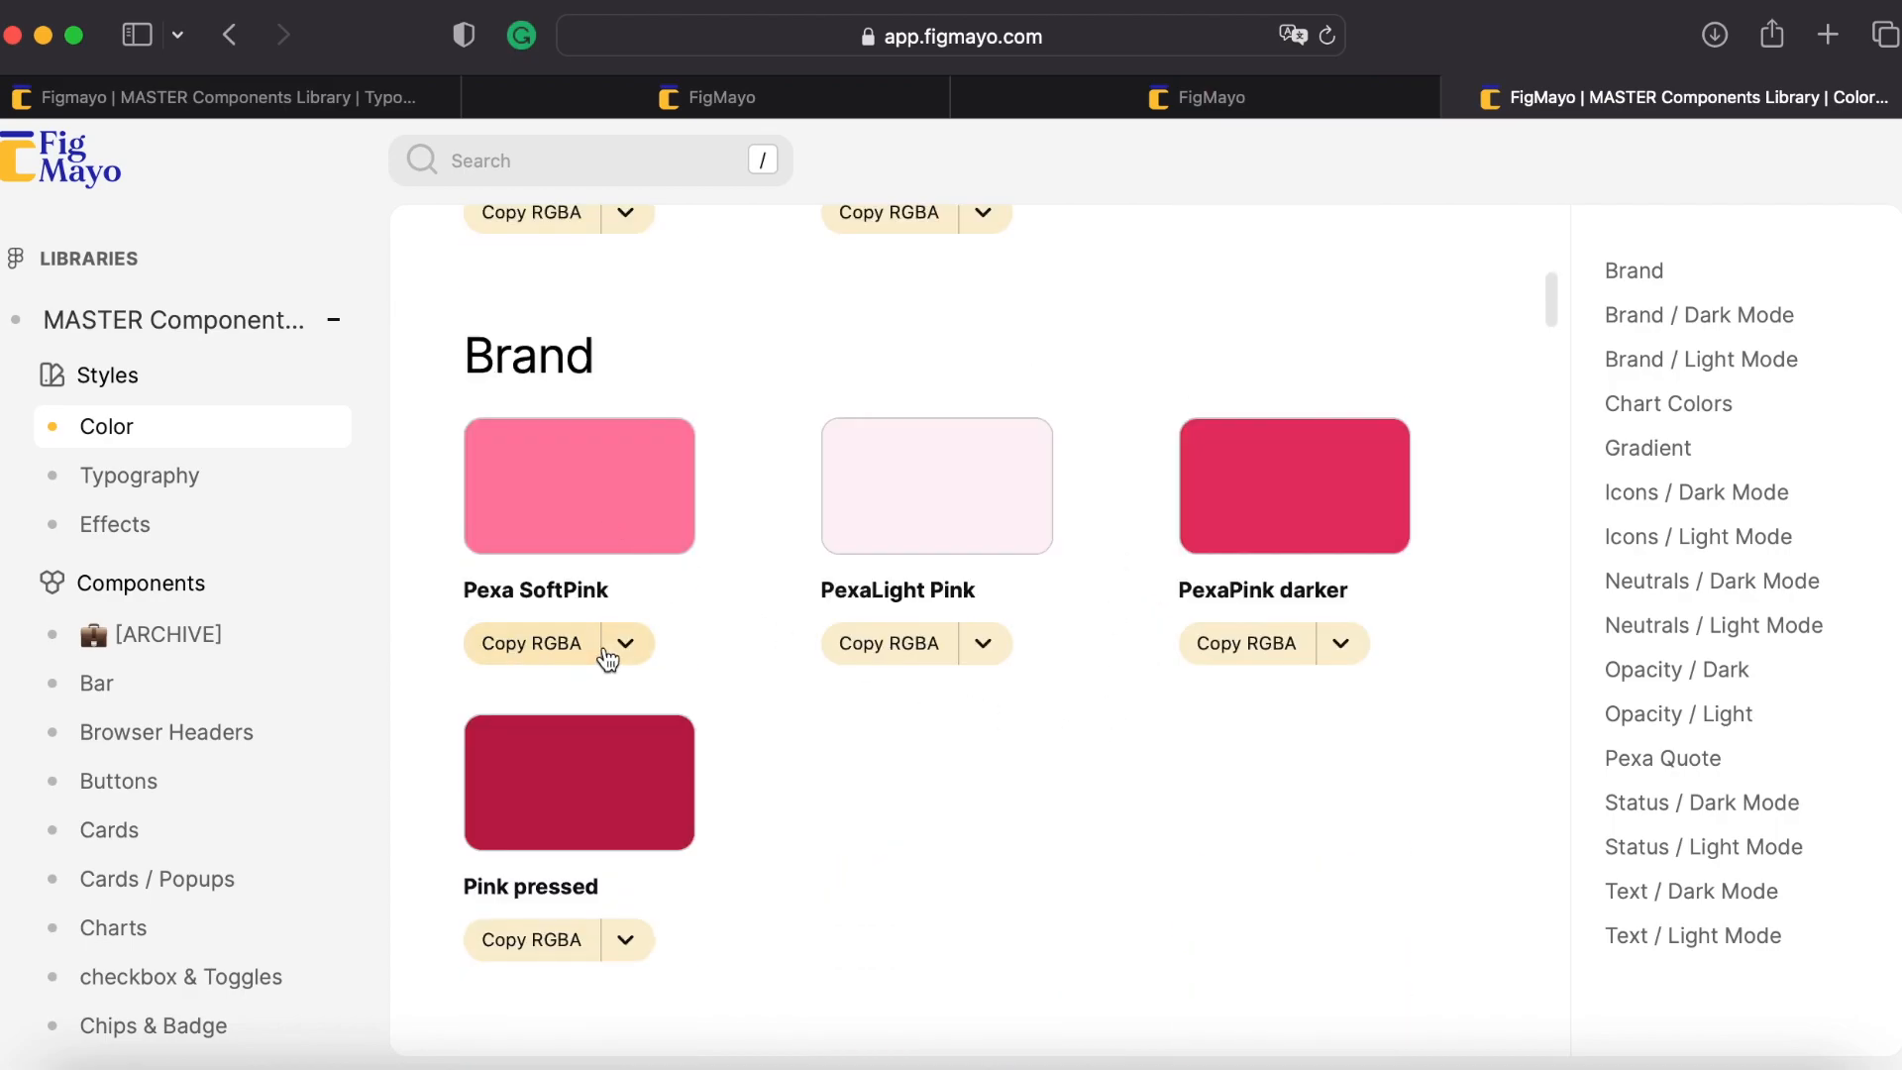
# Browse the Typography styles, then the Effects drop-shadow styles such as Drop Less Far
pyautogui.click(628, 642)
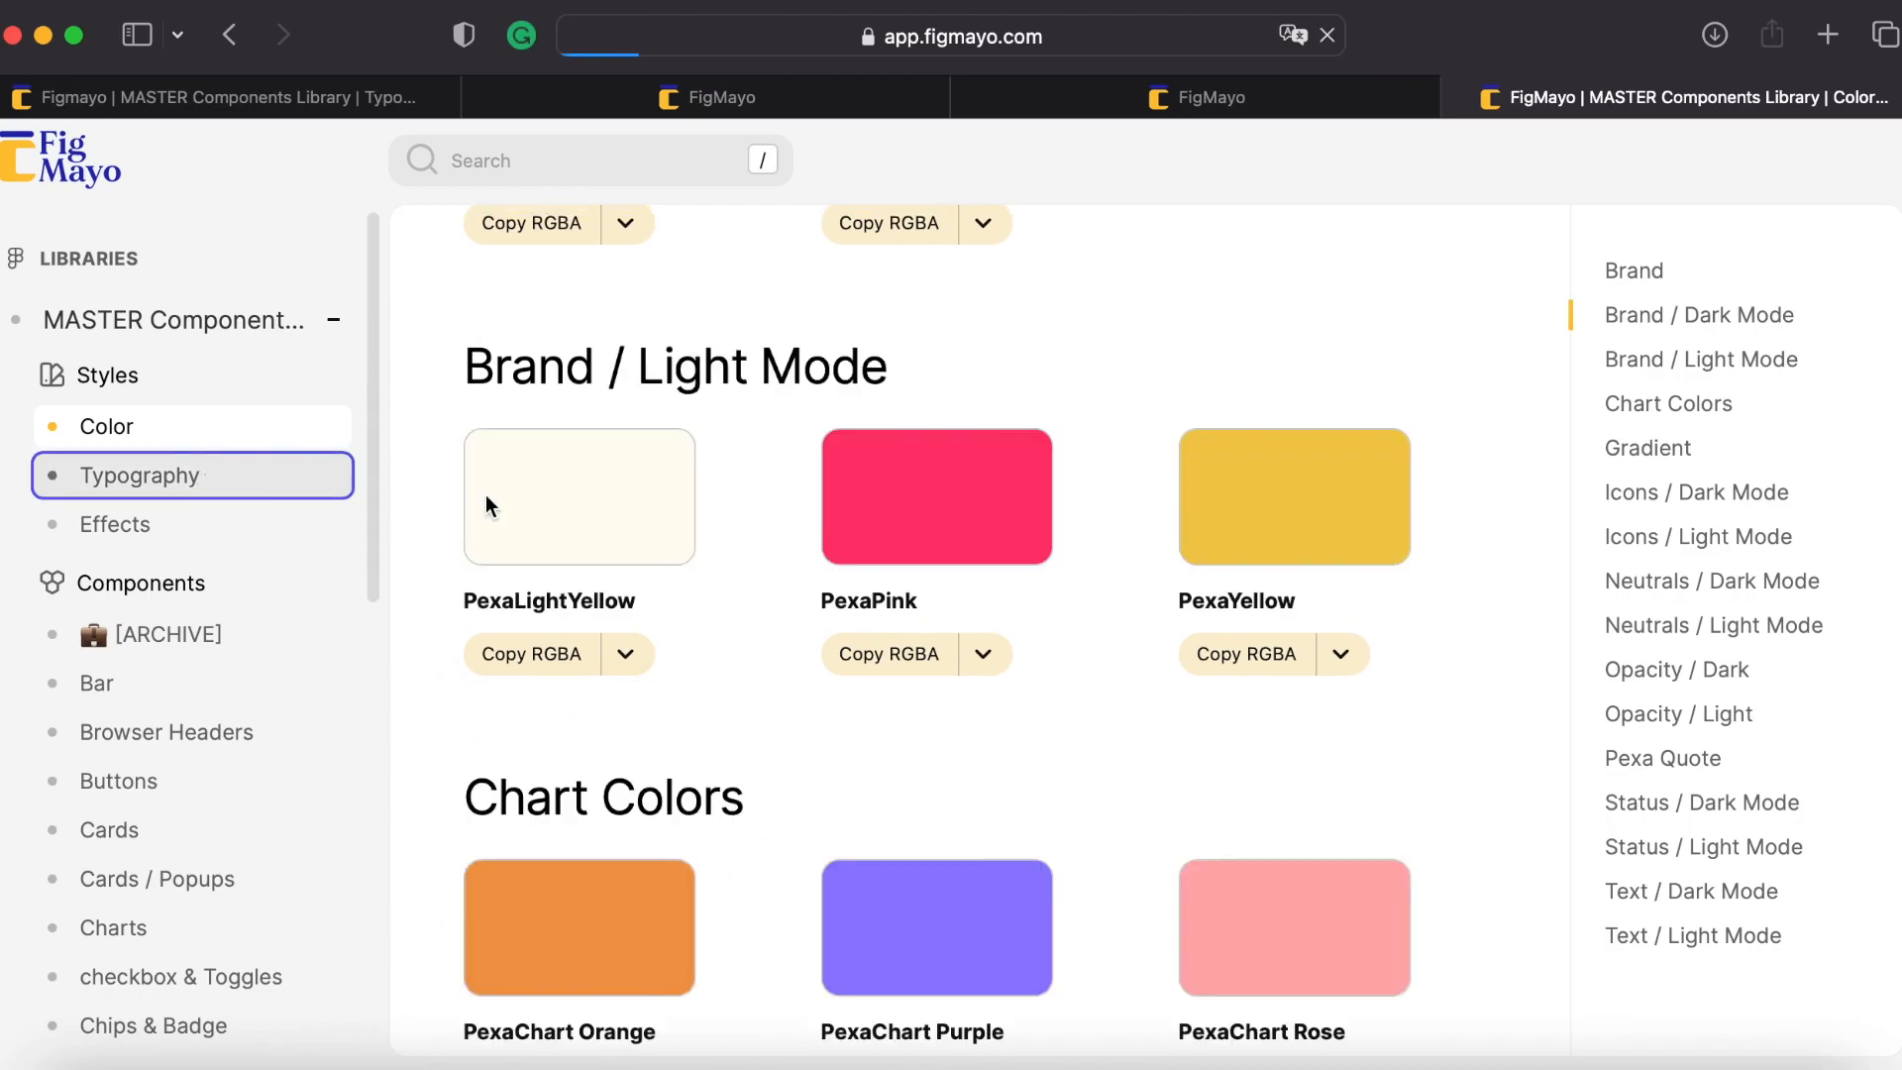
pyautogui.click(138, 473)
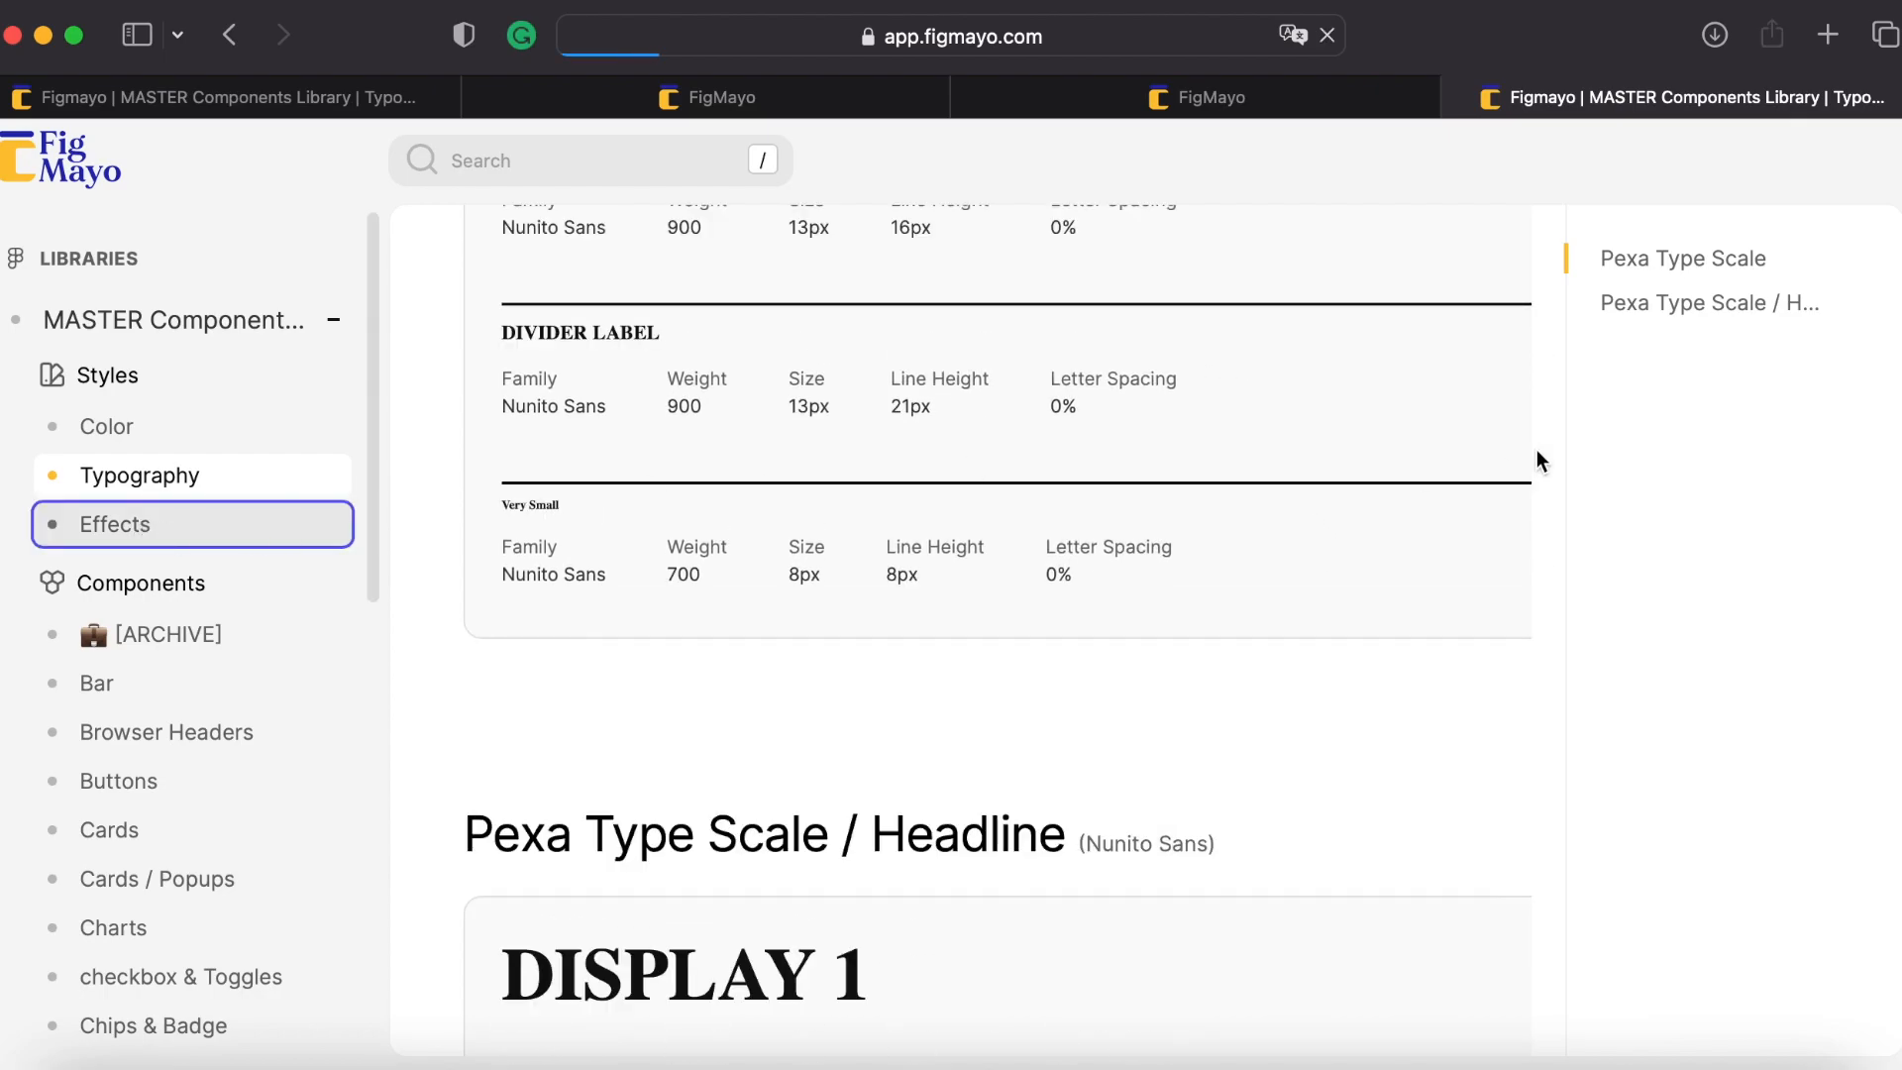
pyautogui.click(115, 523)
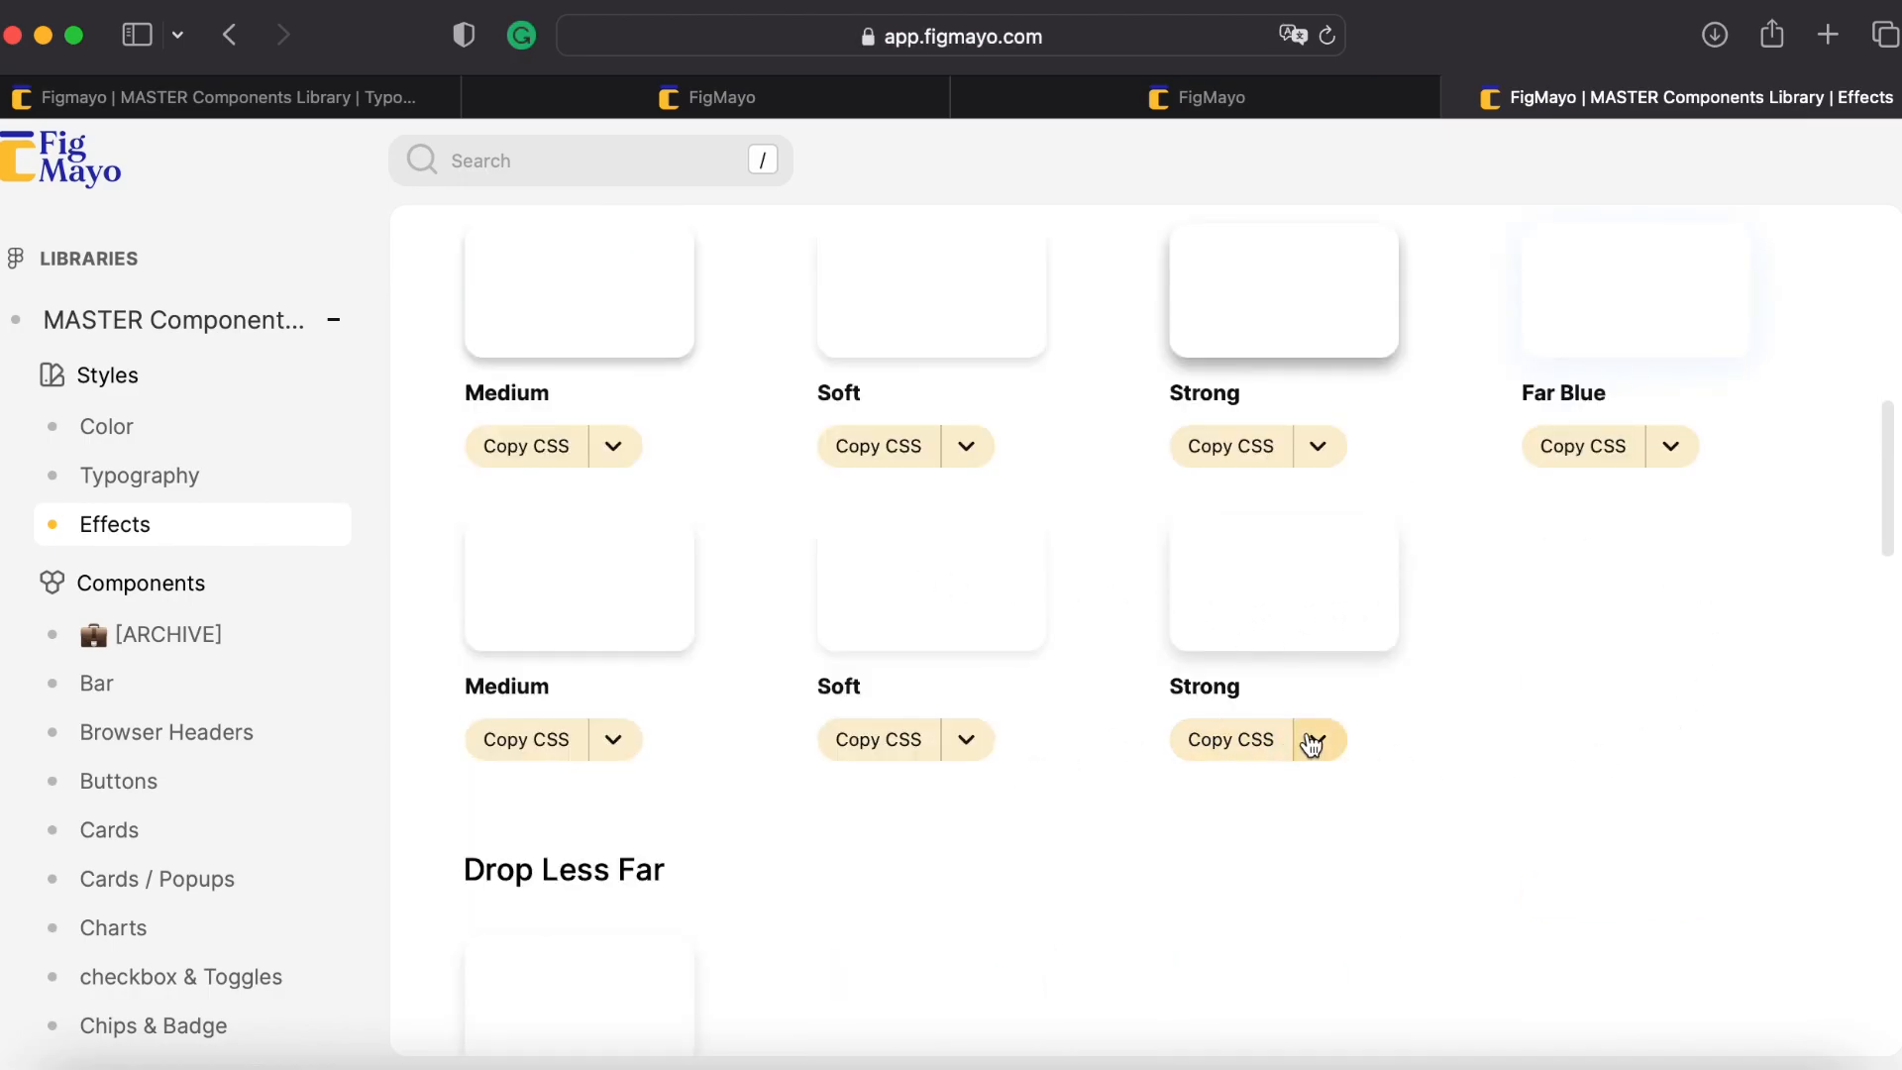
pyautogui.scroll(-3)
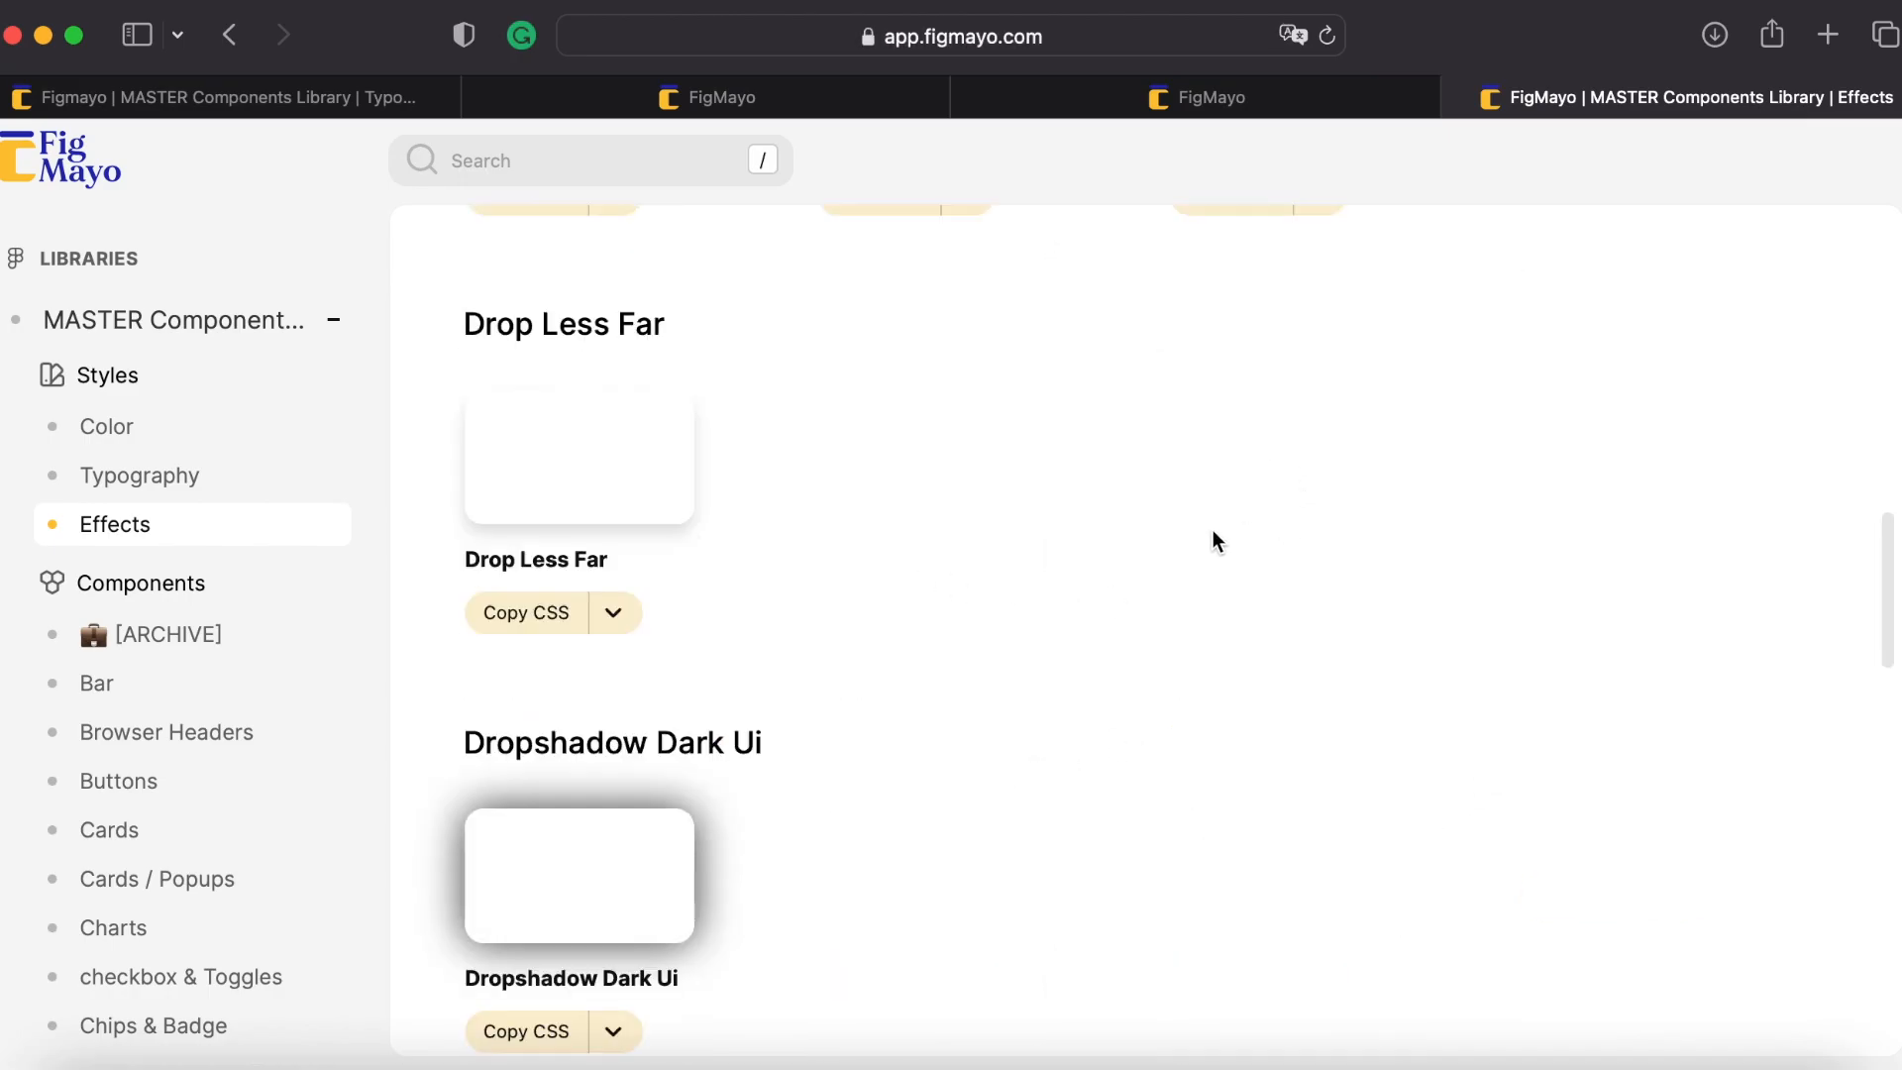
pyautogui.click(119, 780)
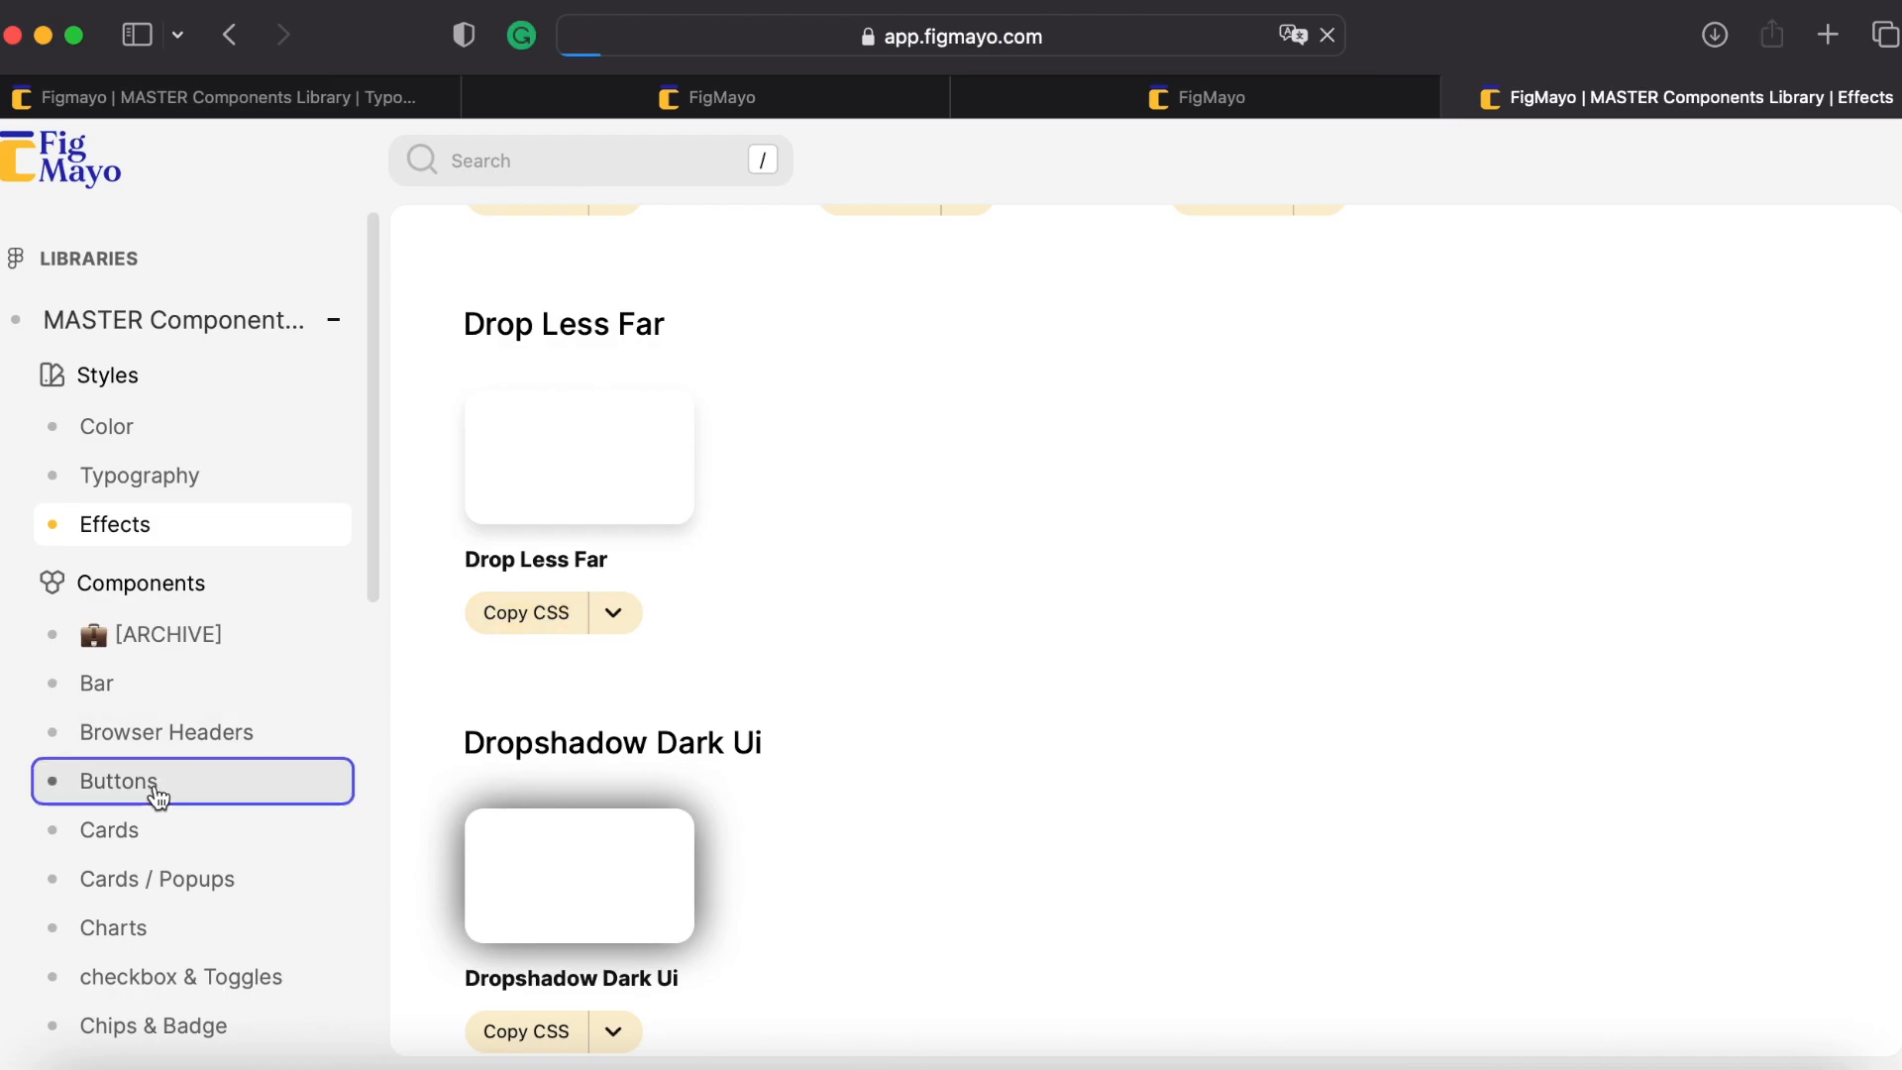
# Review the button status and size filters and show all 32 Button New Dark Mode variants
pyautogui.click(117, 781)
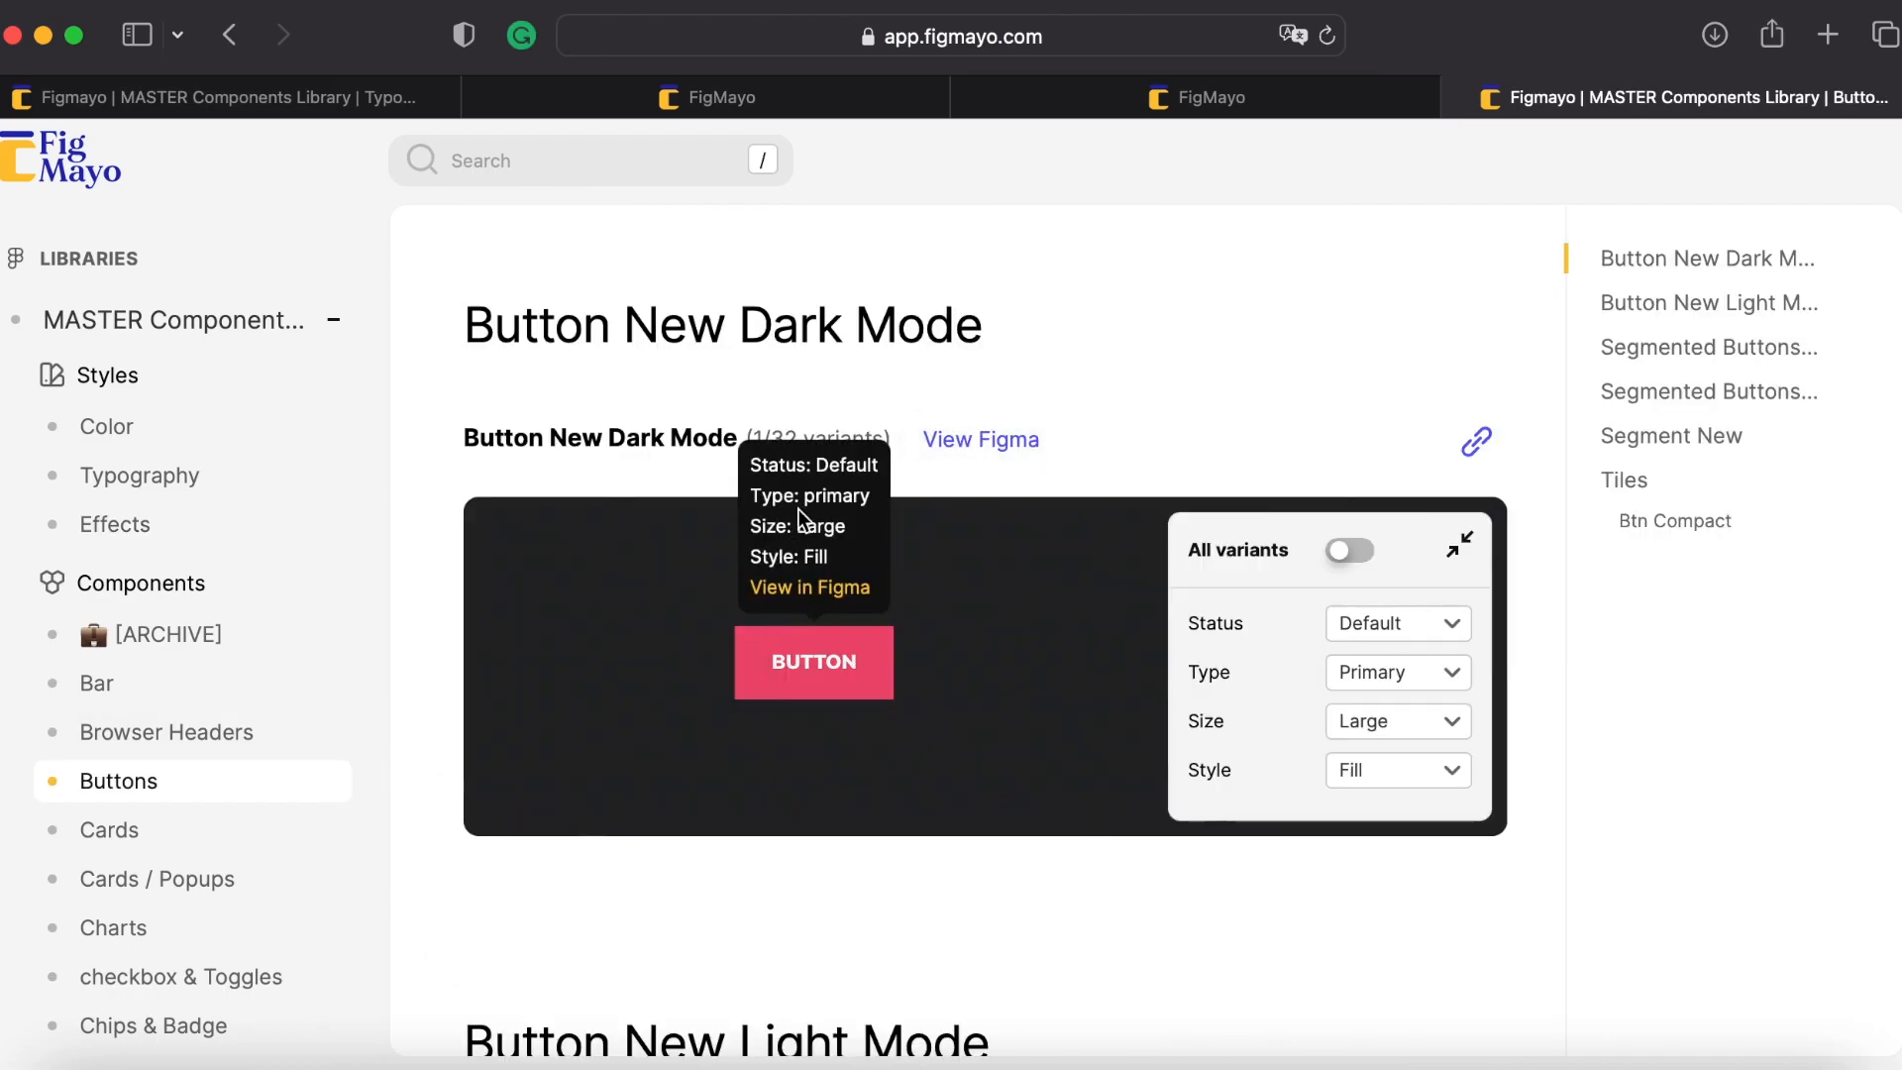
pyautogui.moveTo(810, 587)
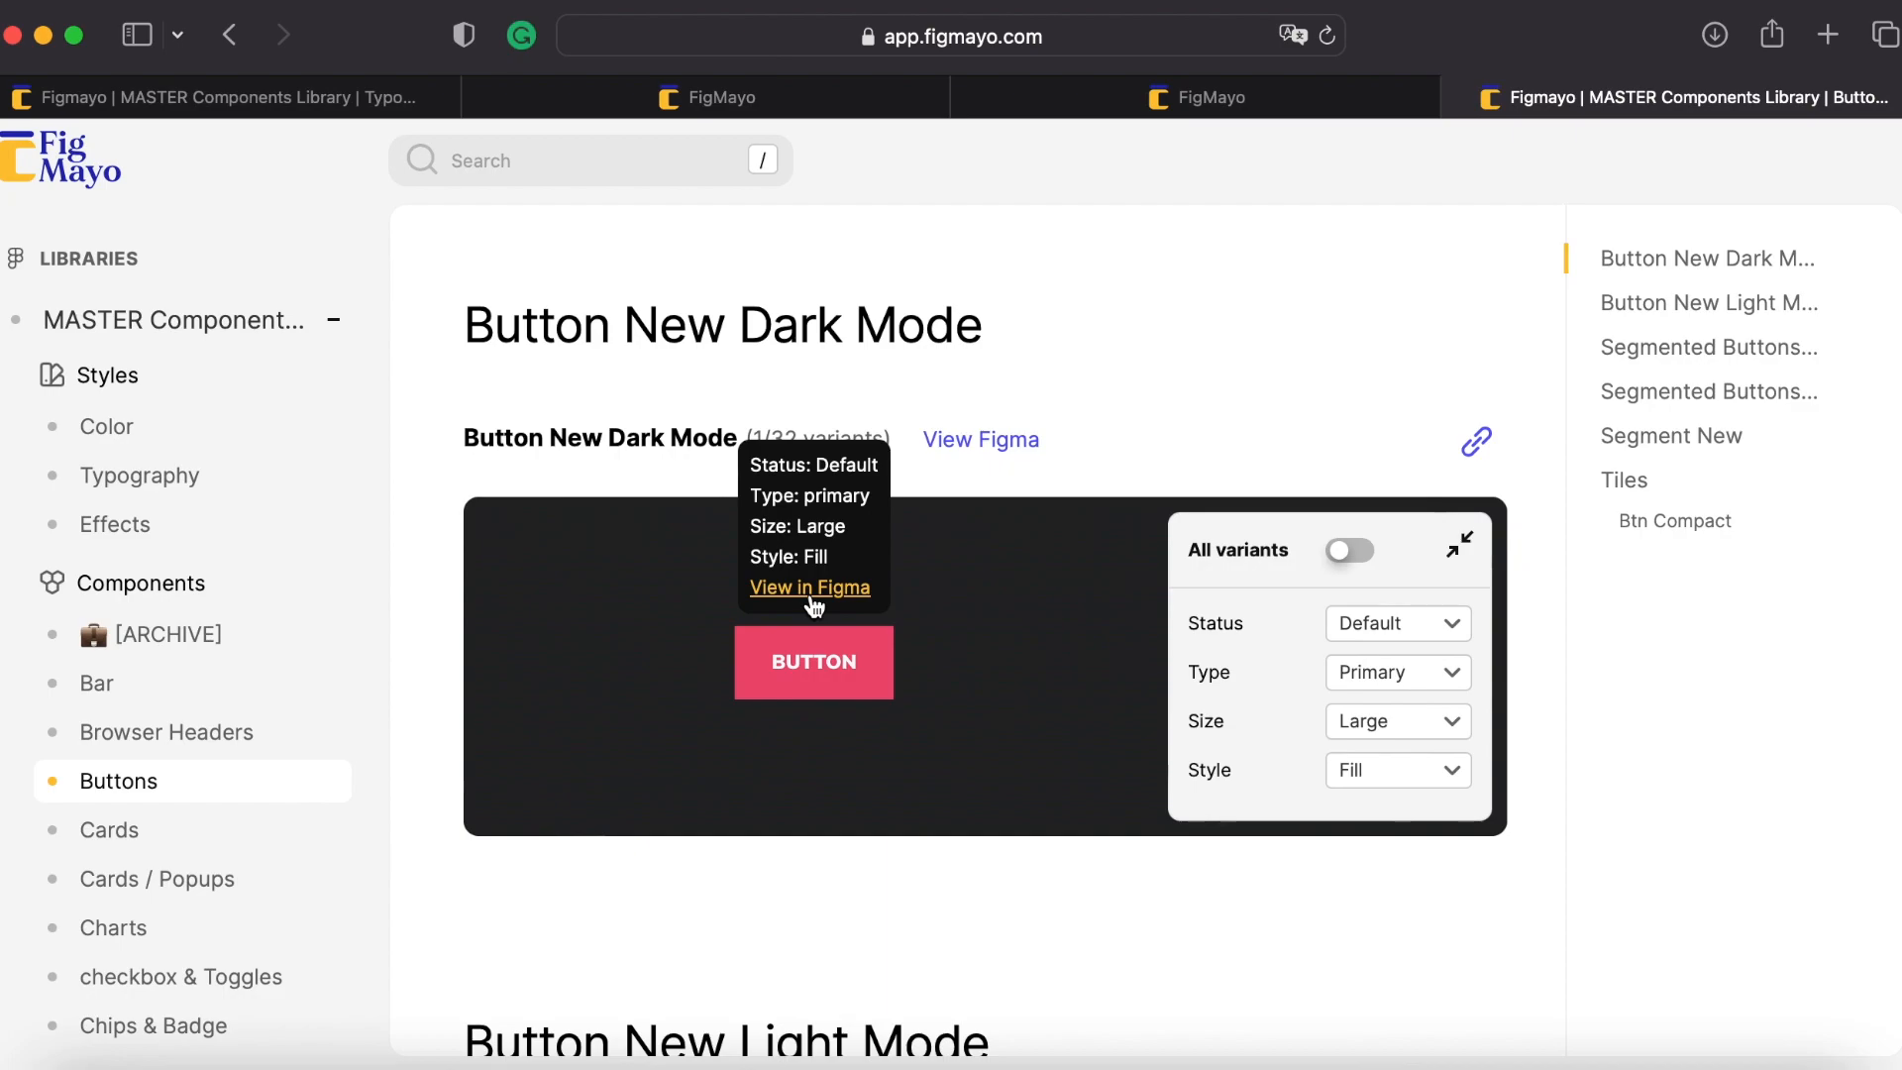
pyautogui.click(1397, 624)
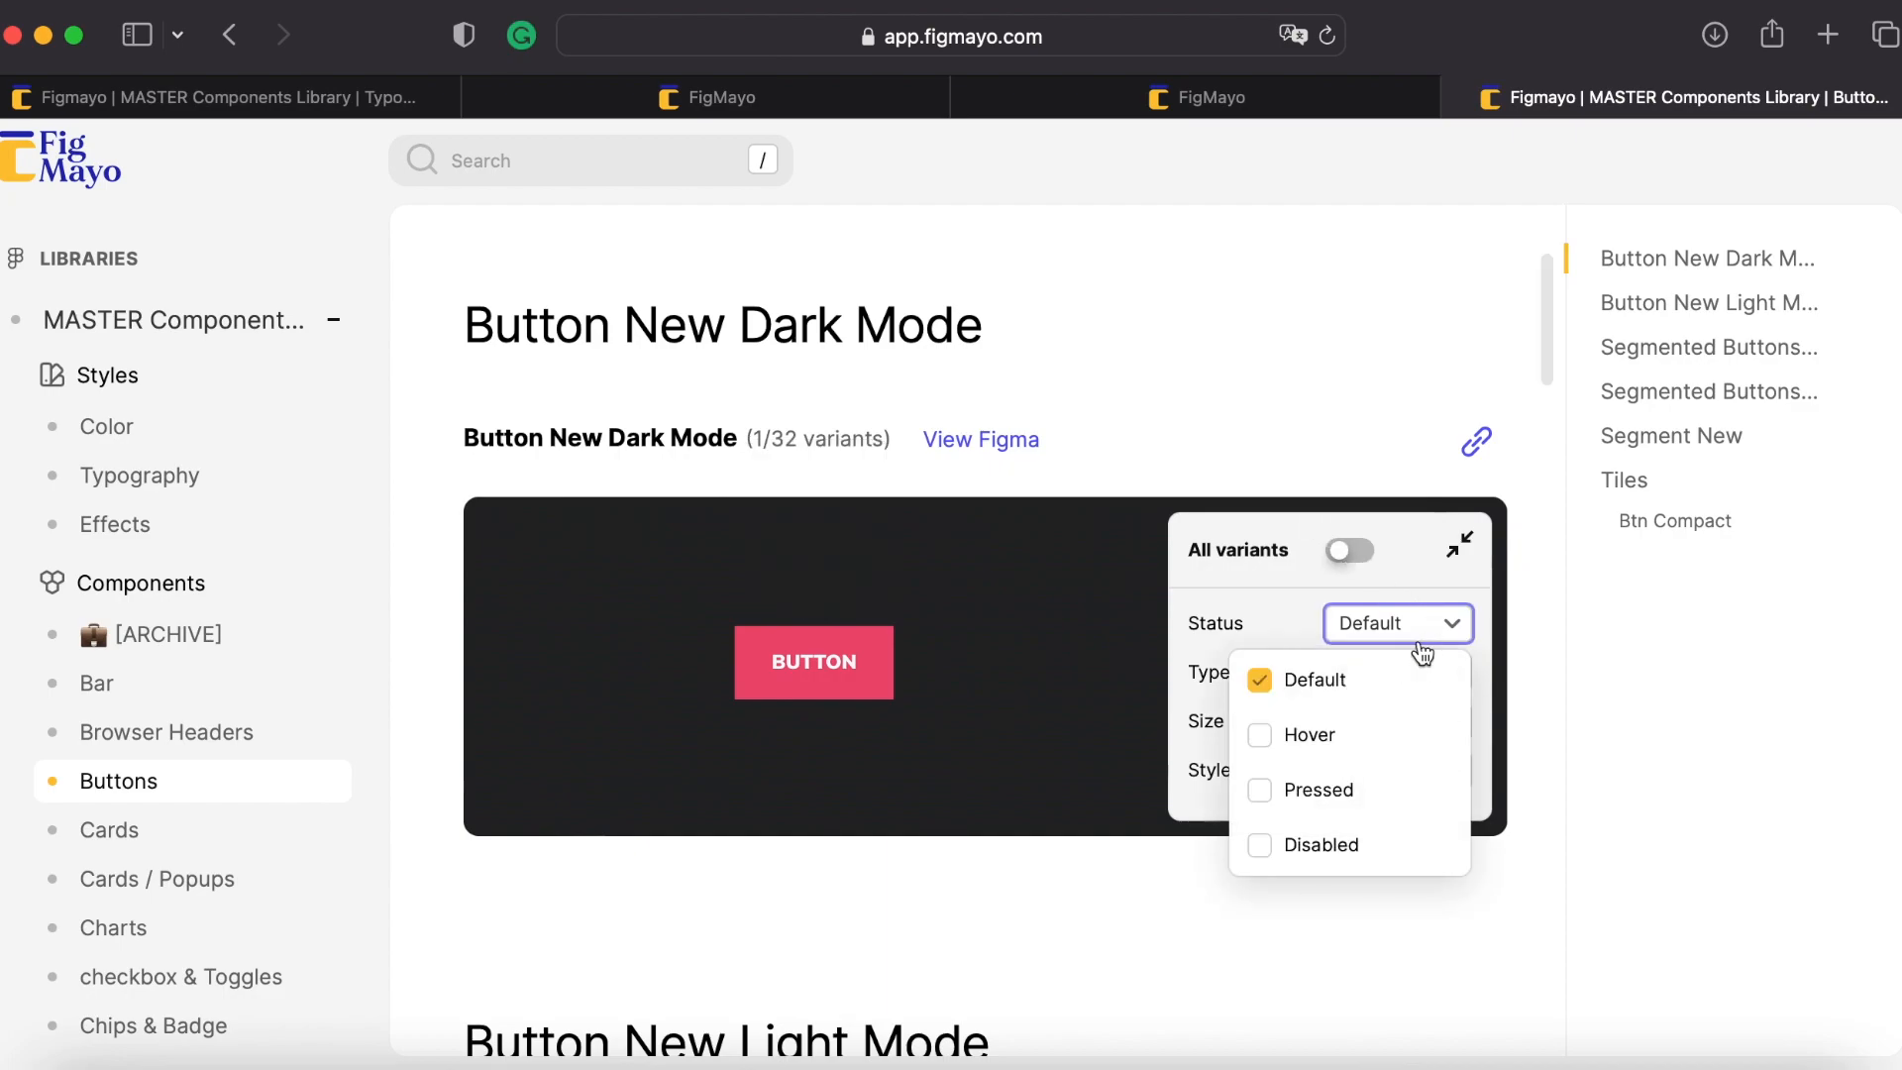
pyautogui.moveTo(1304, 772)
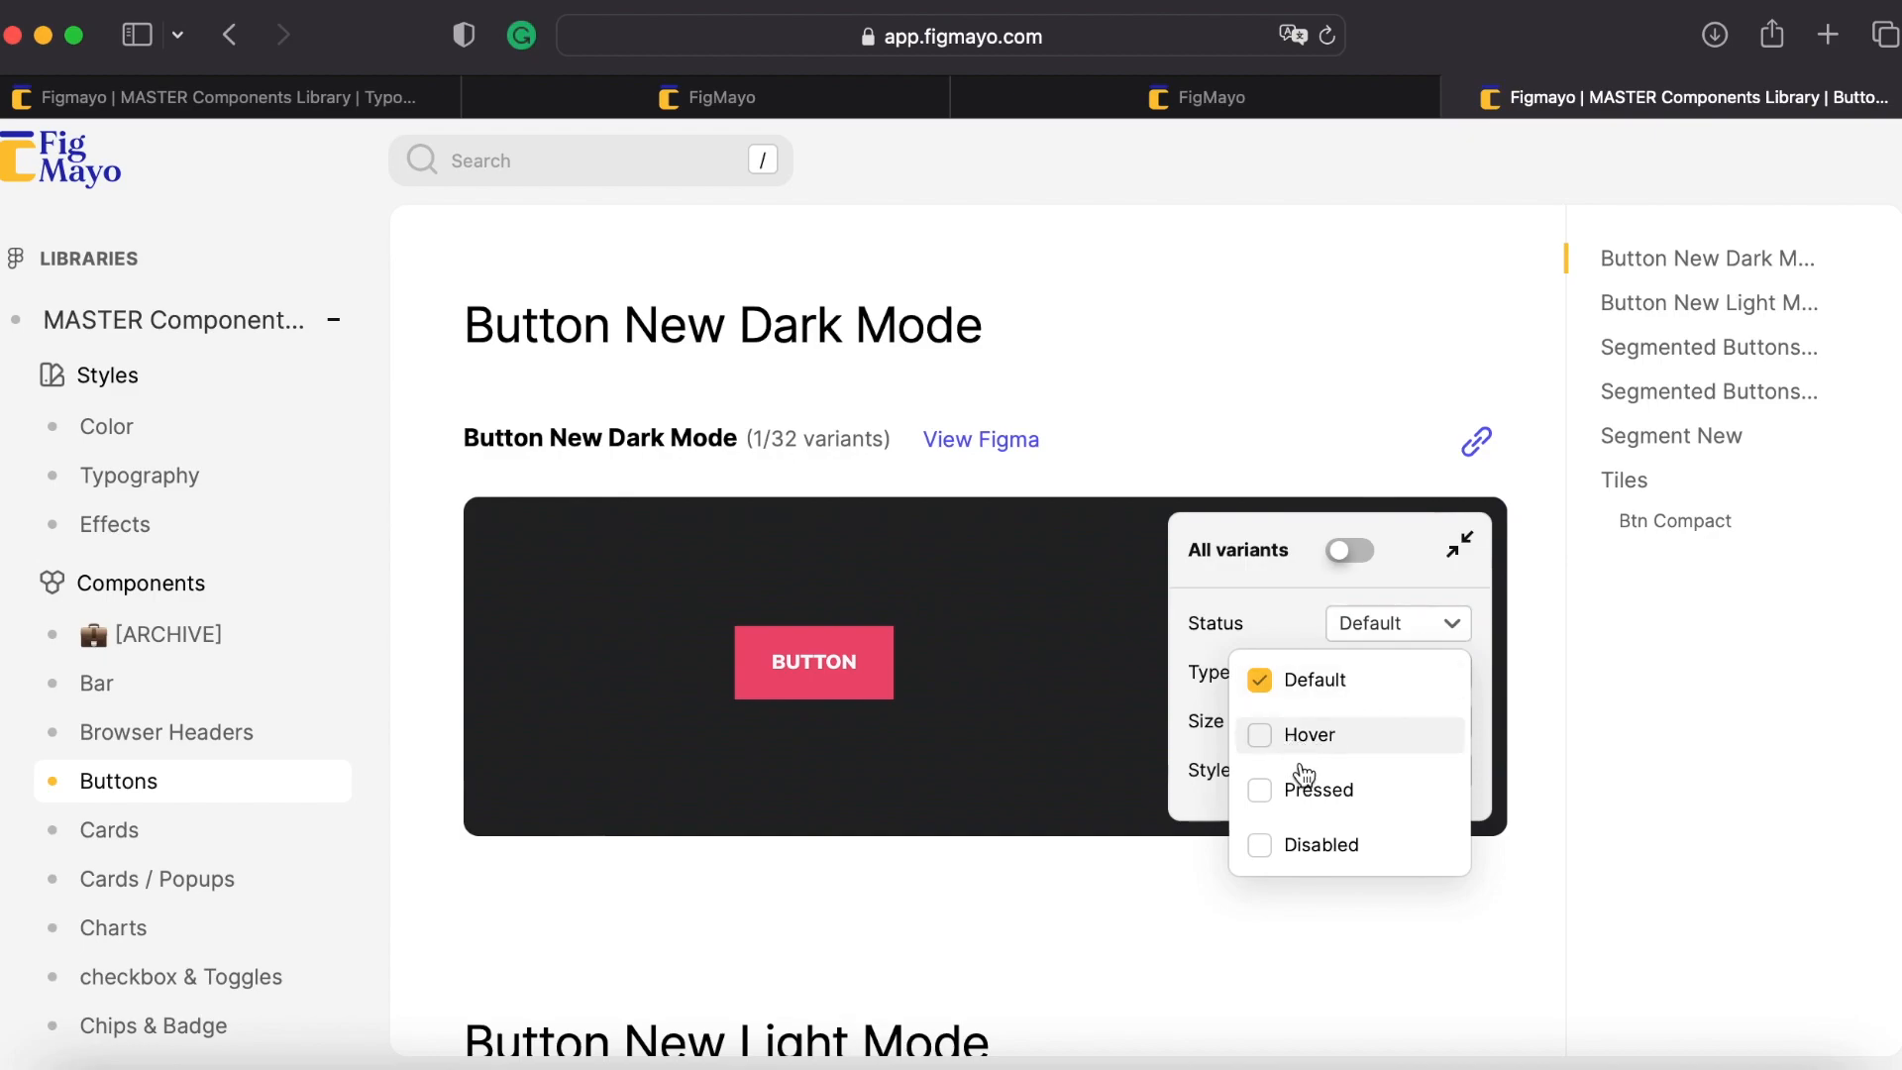
pyautogui.click(1395, 721)
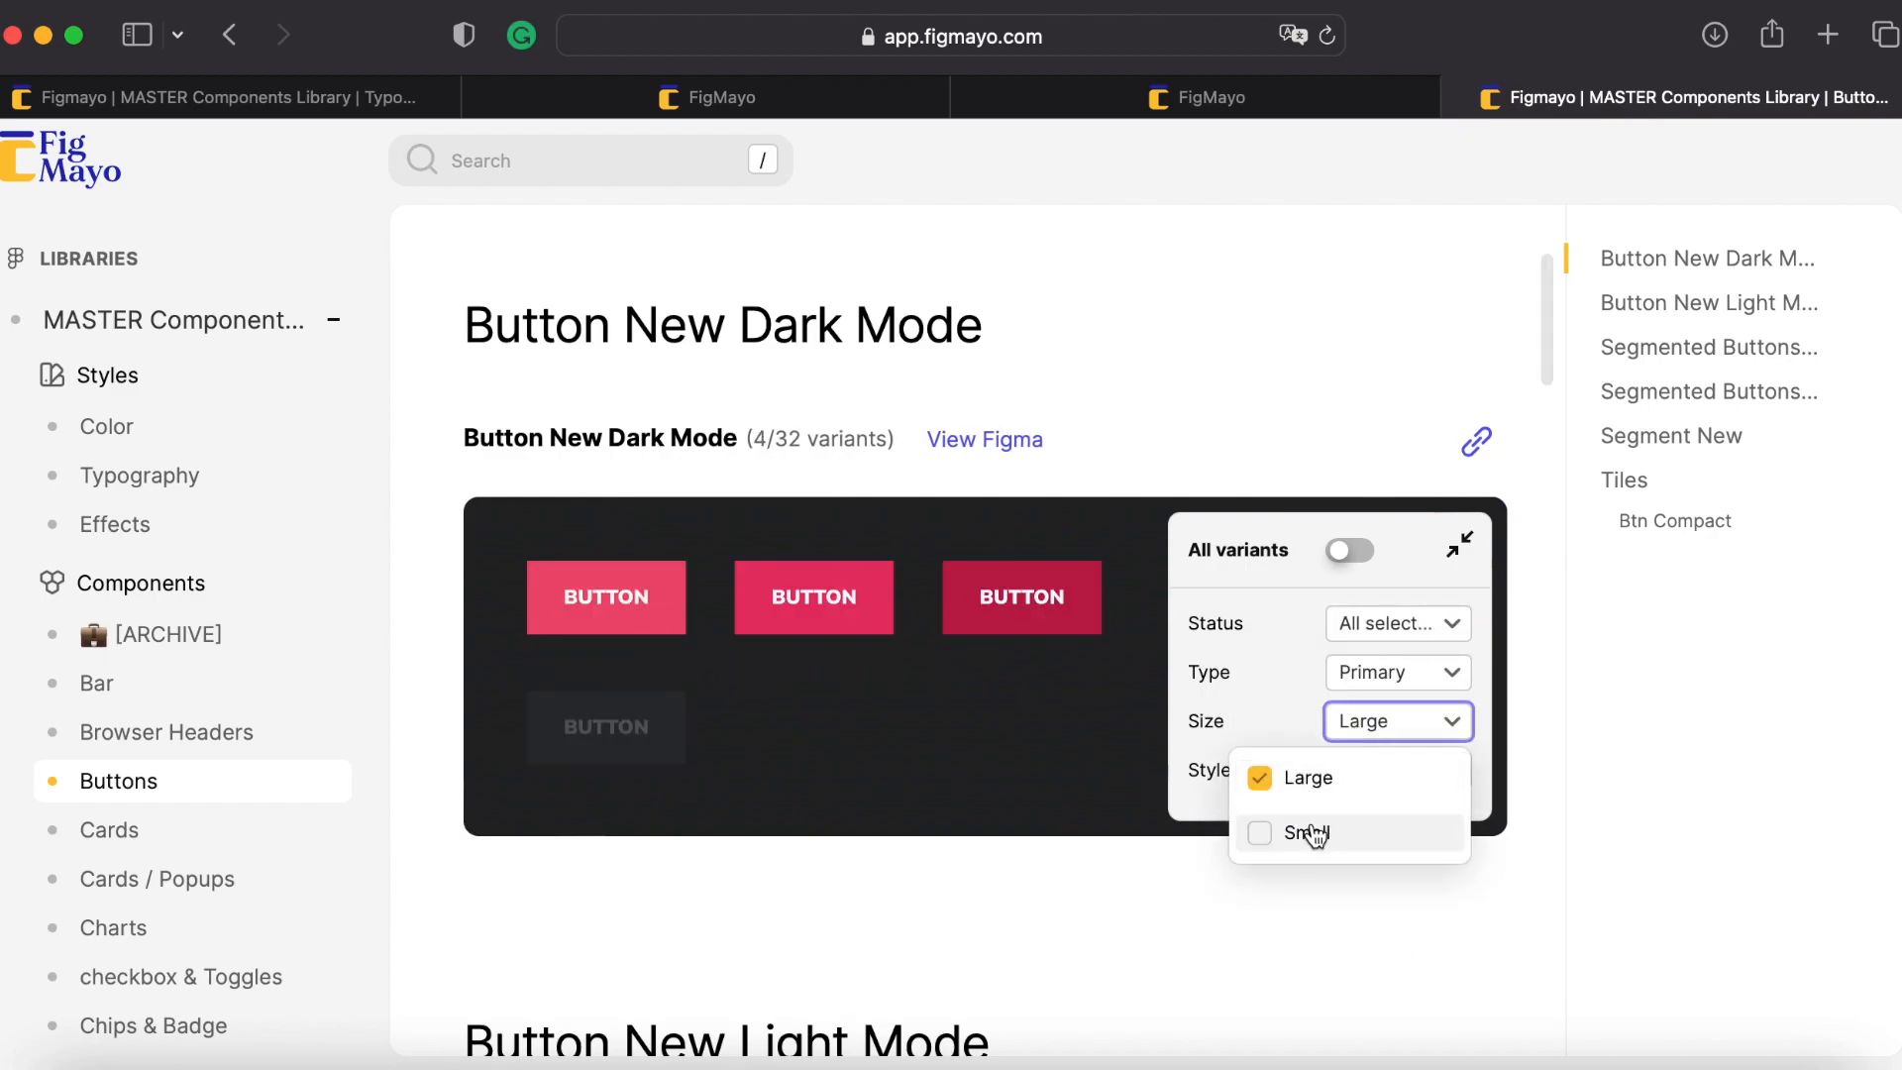
pyautogui.click(1311, 834)
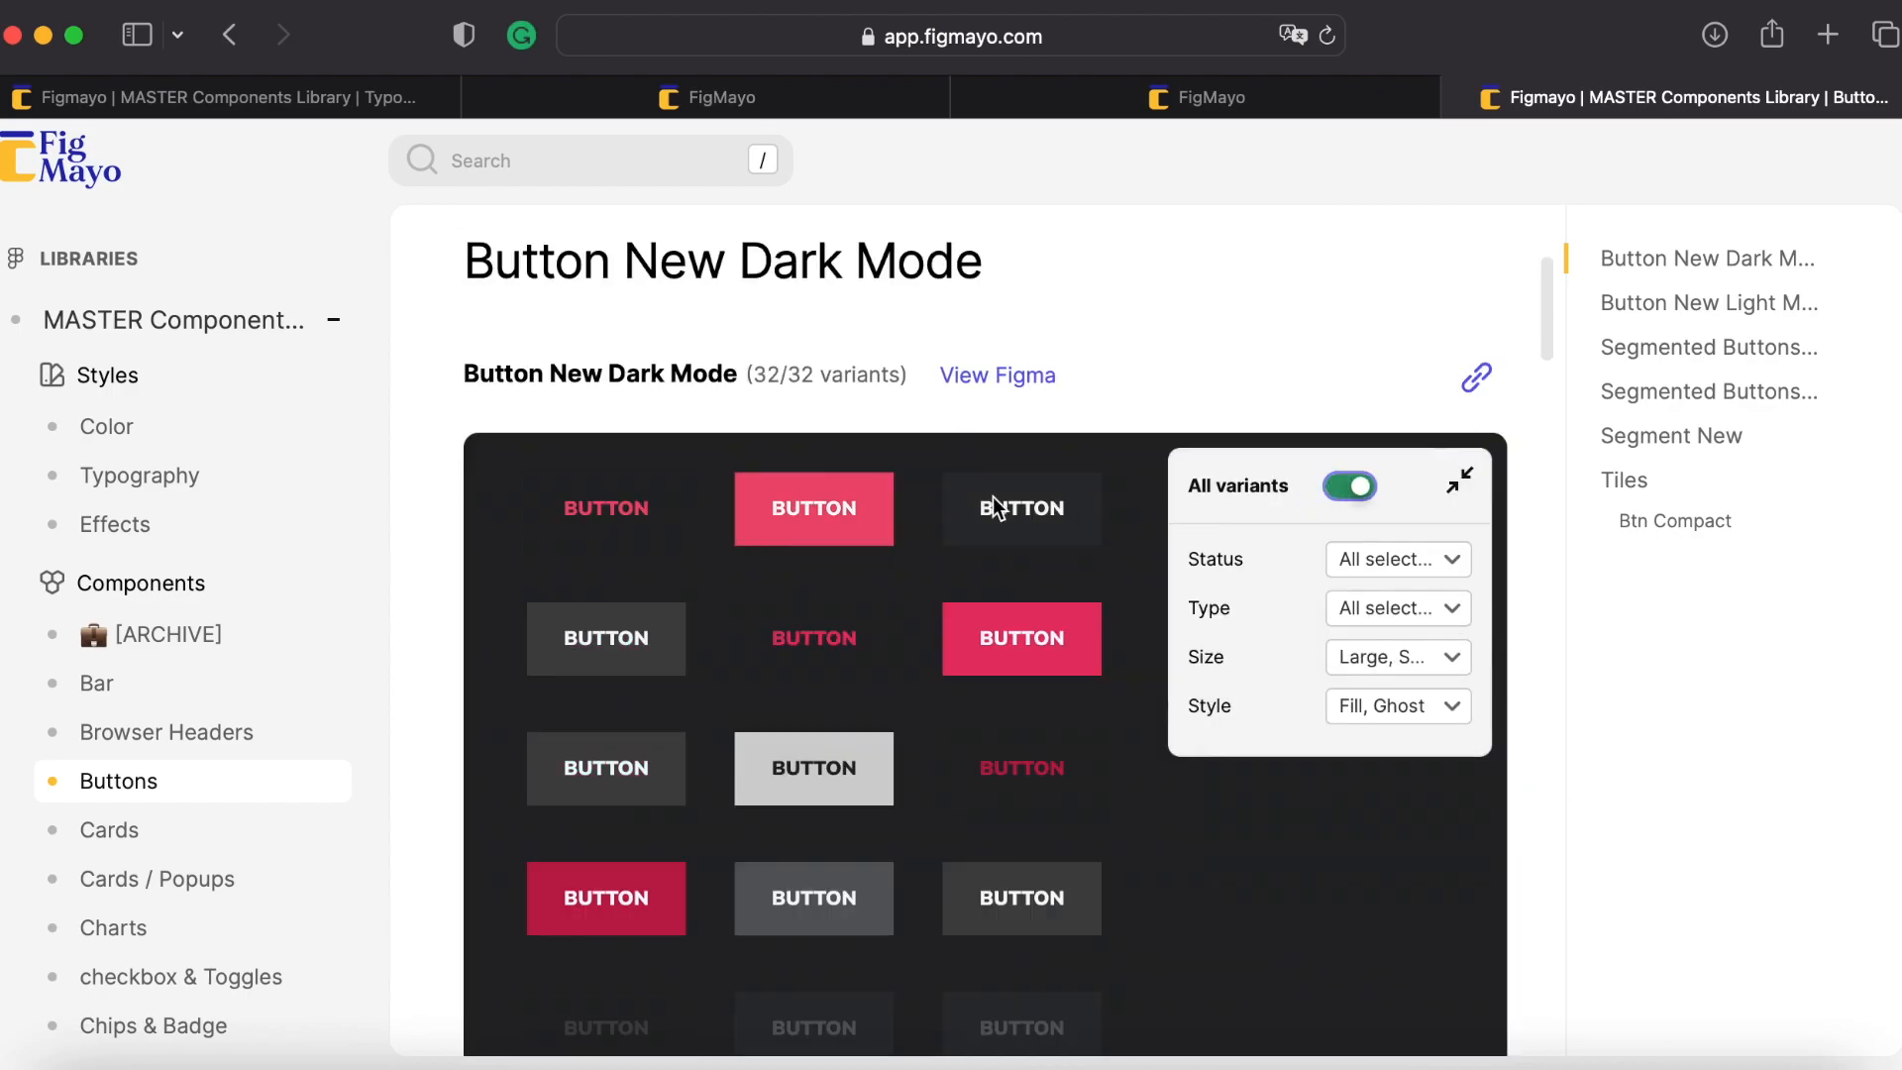
pyautogui.click(1394, 559)
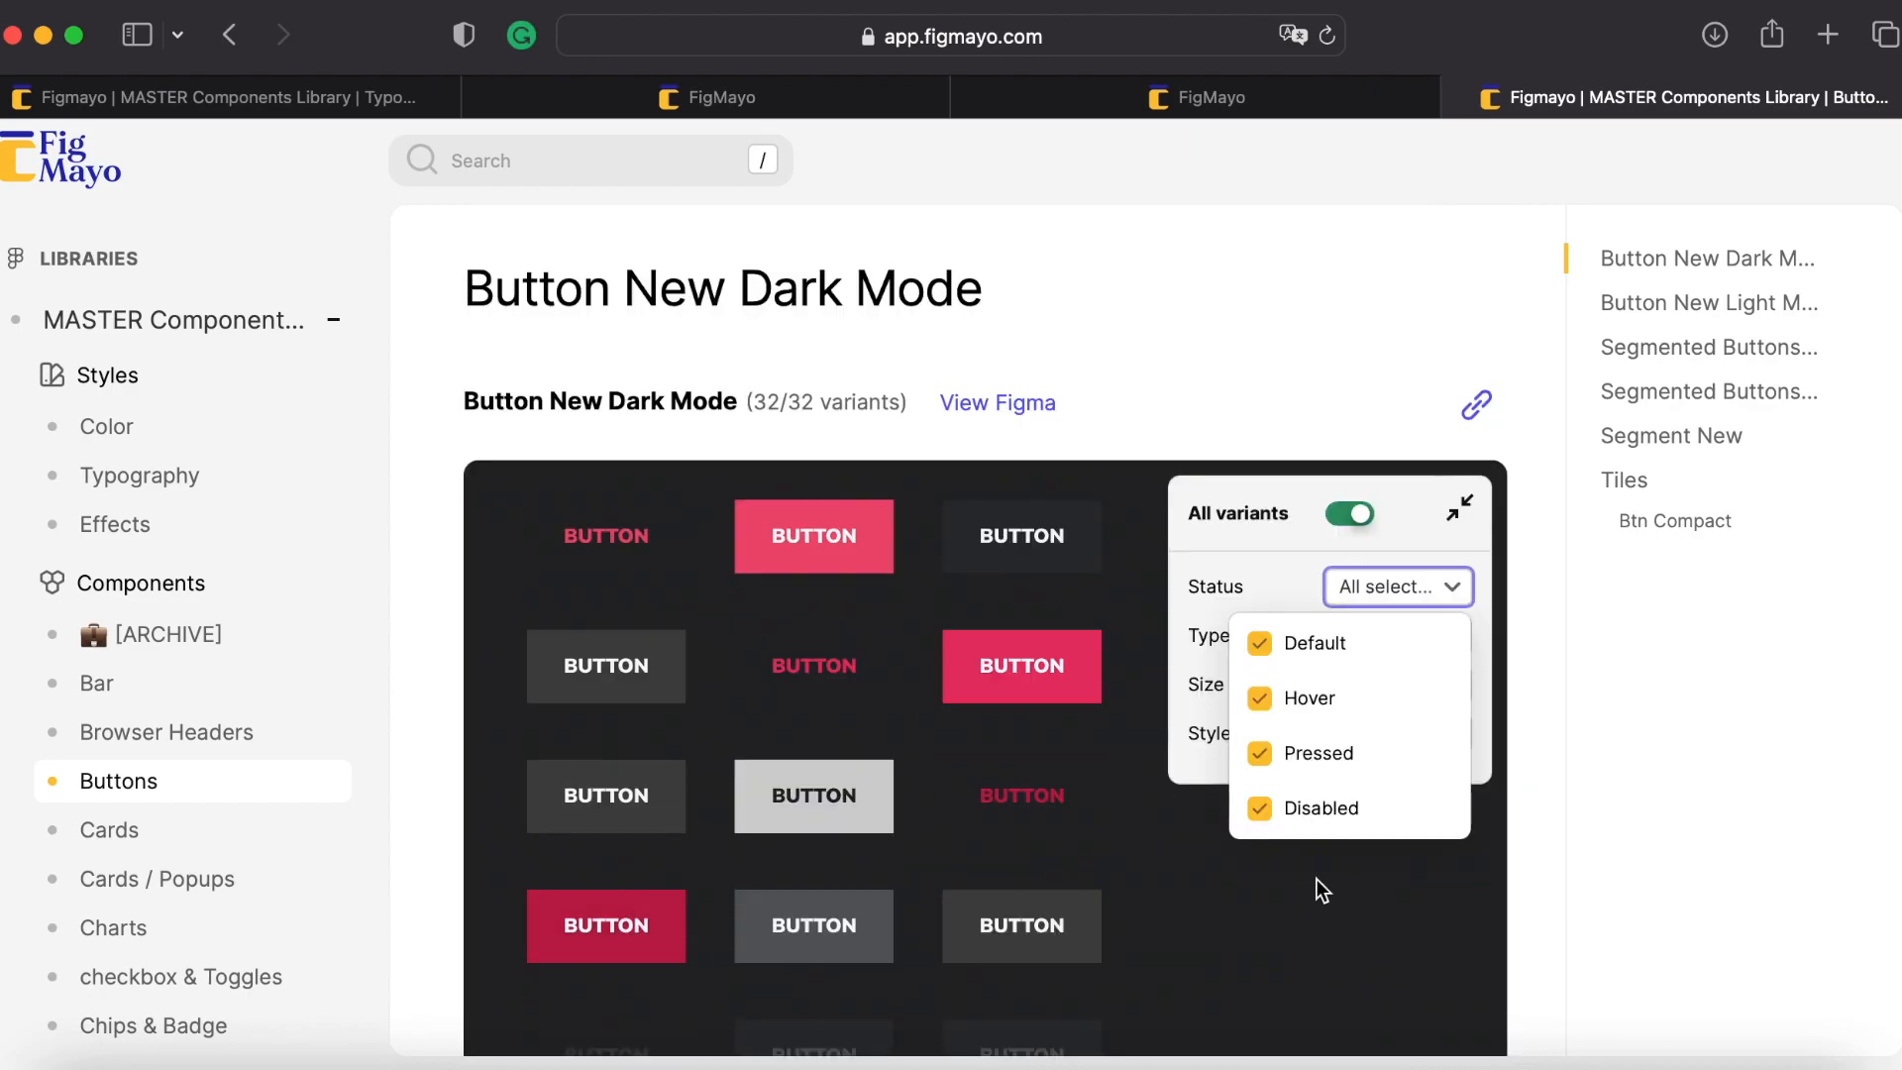
pyautogui.click(1708, 347)
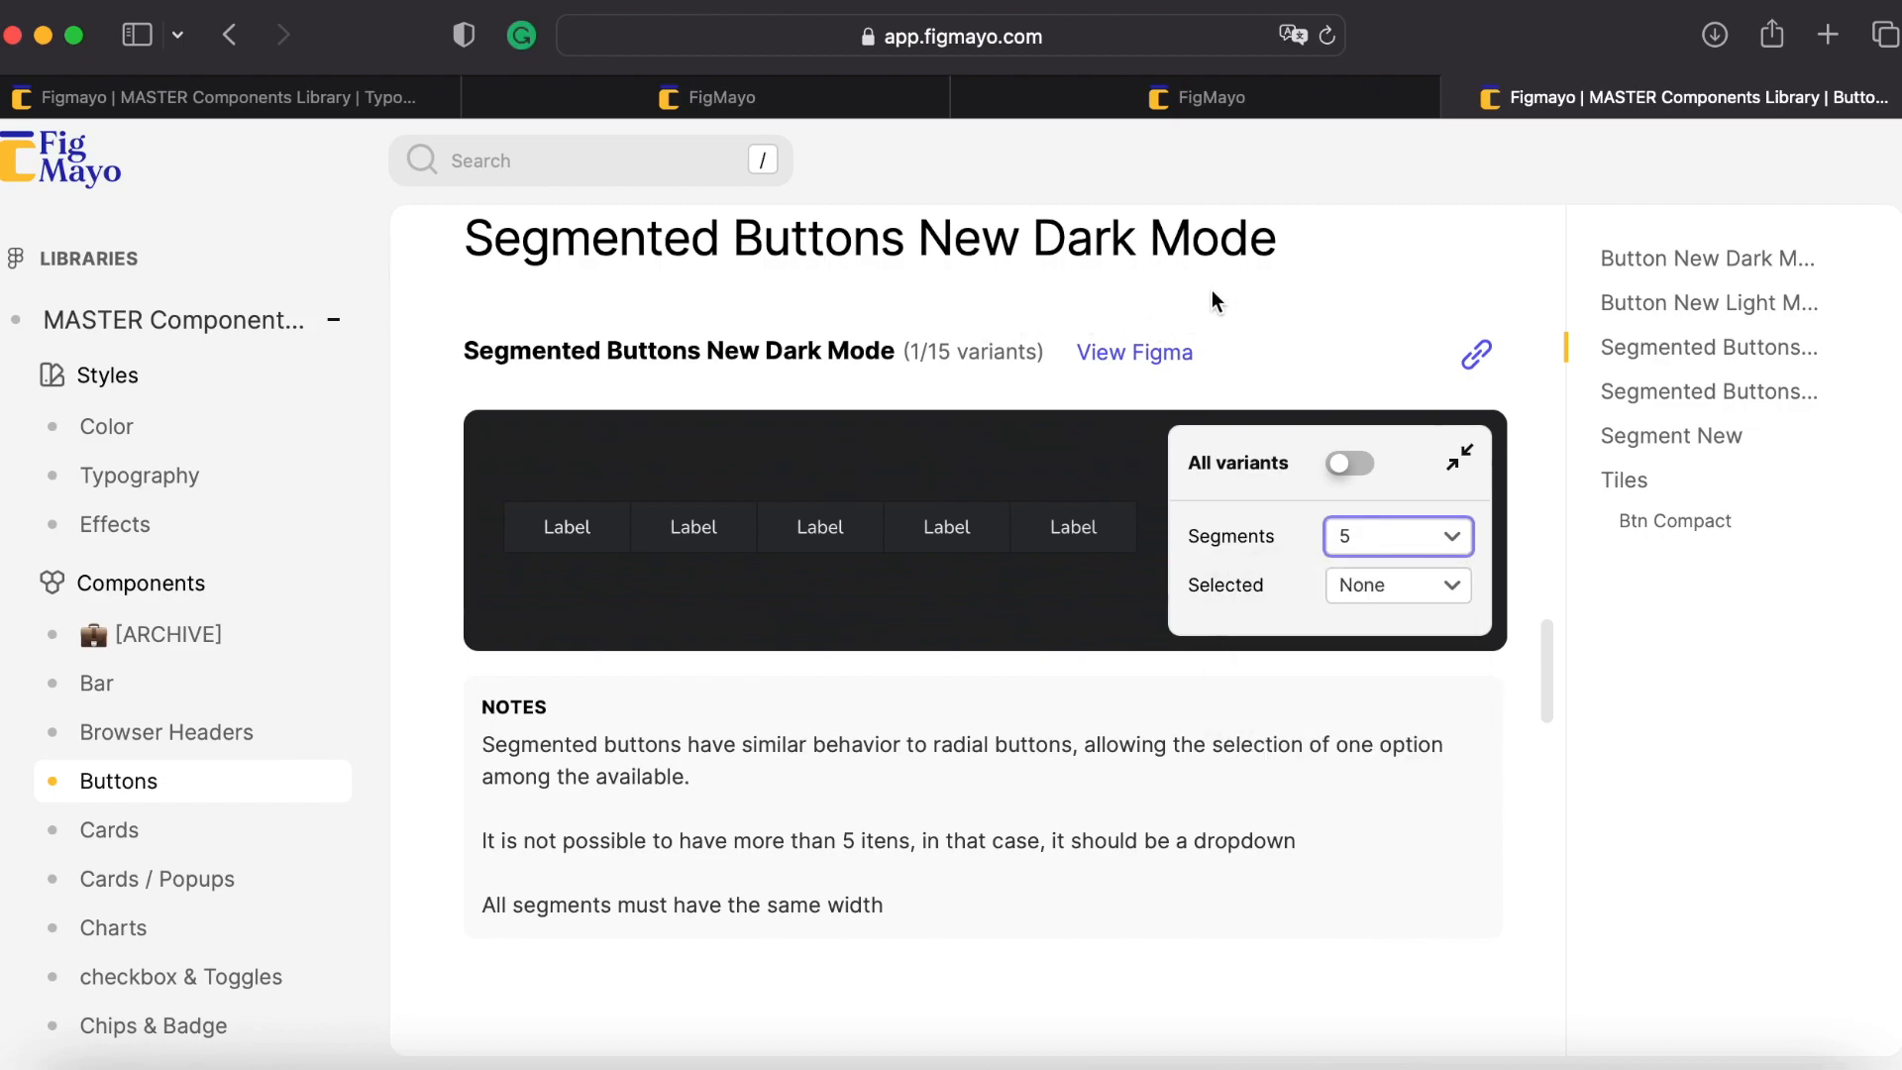
# Scroll to the Segmented Buttons New Dark Mode section with its Segments and Selected controls
pyautogui.click(1395, 537)
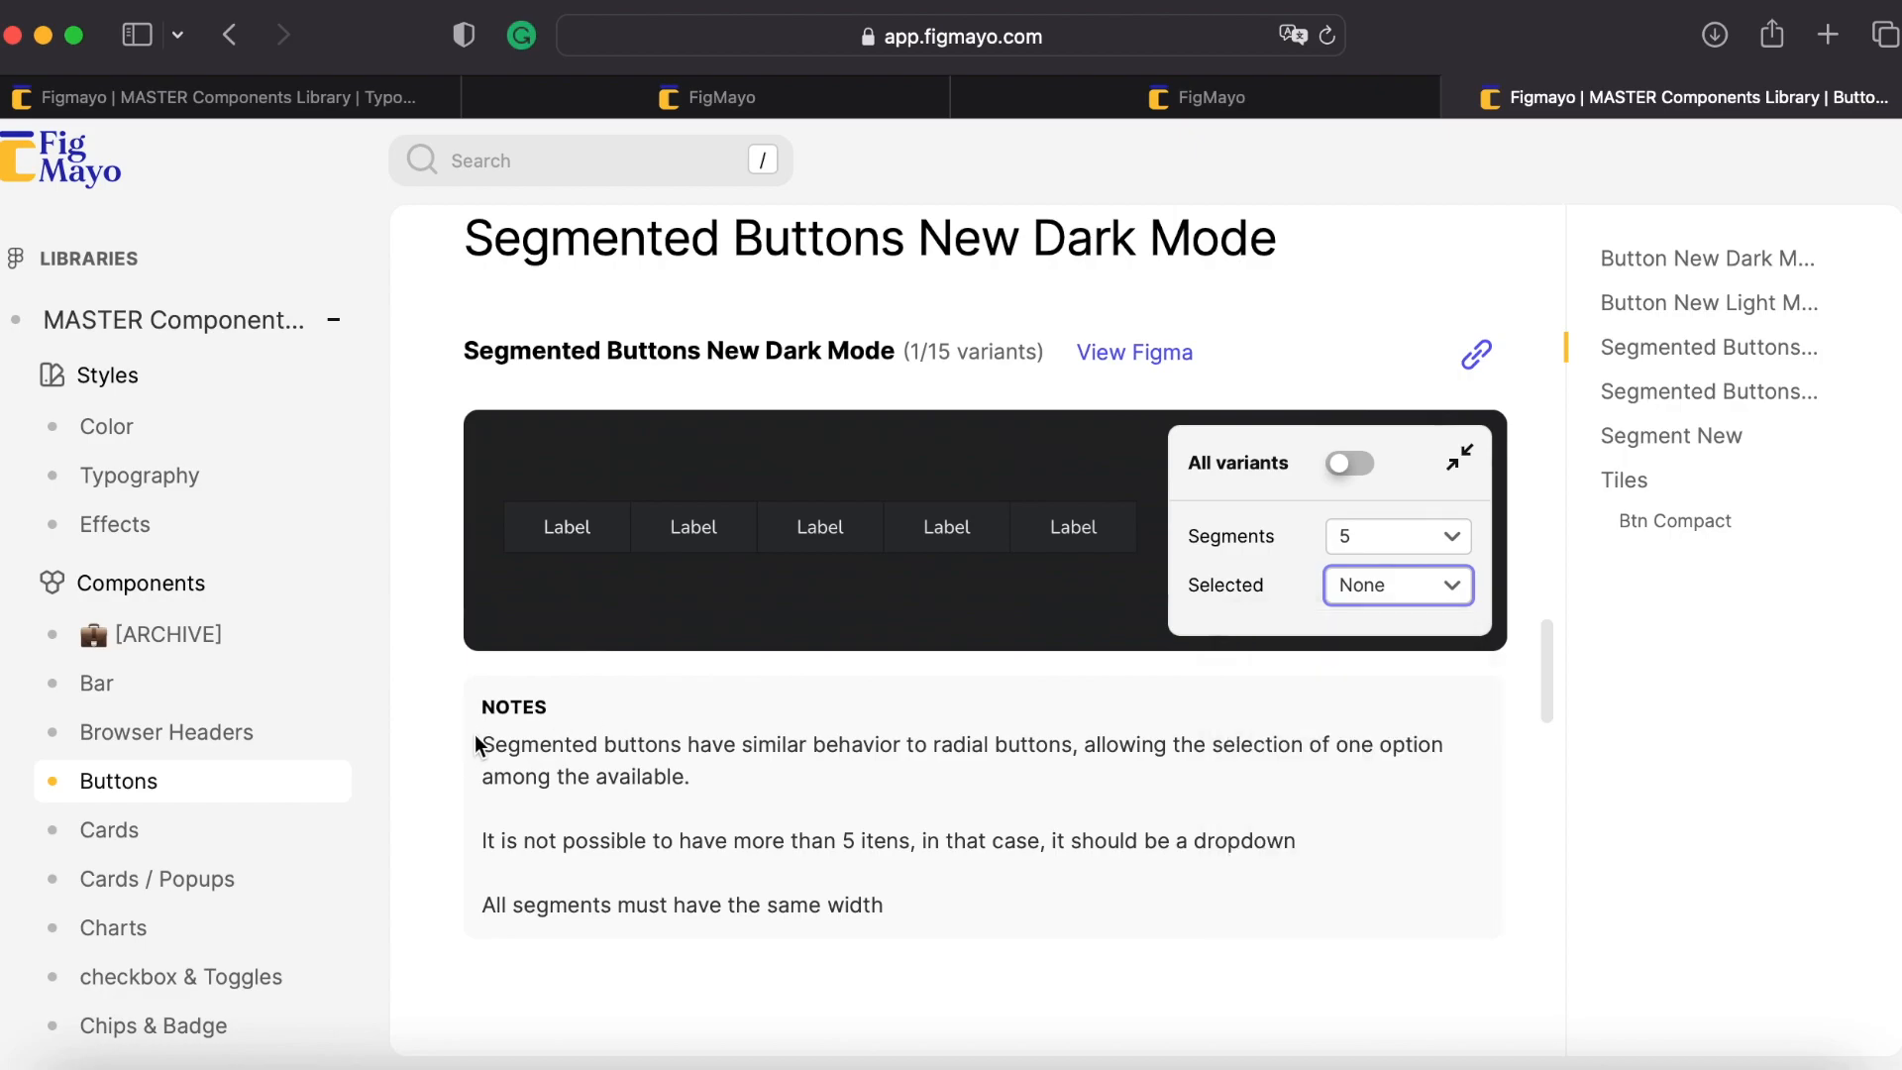
pyautogui.moveTo(1431, 745)
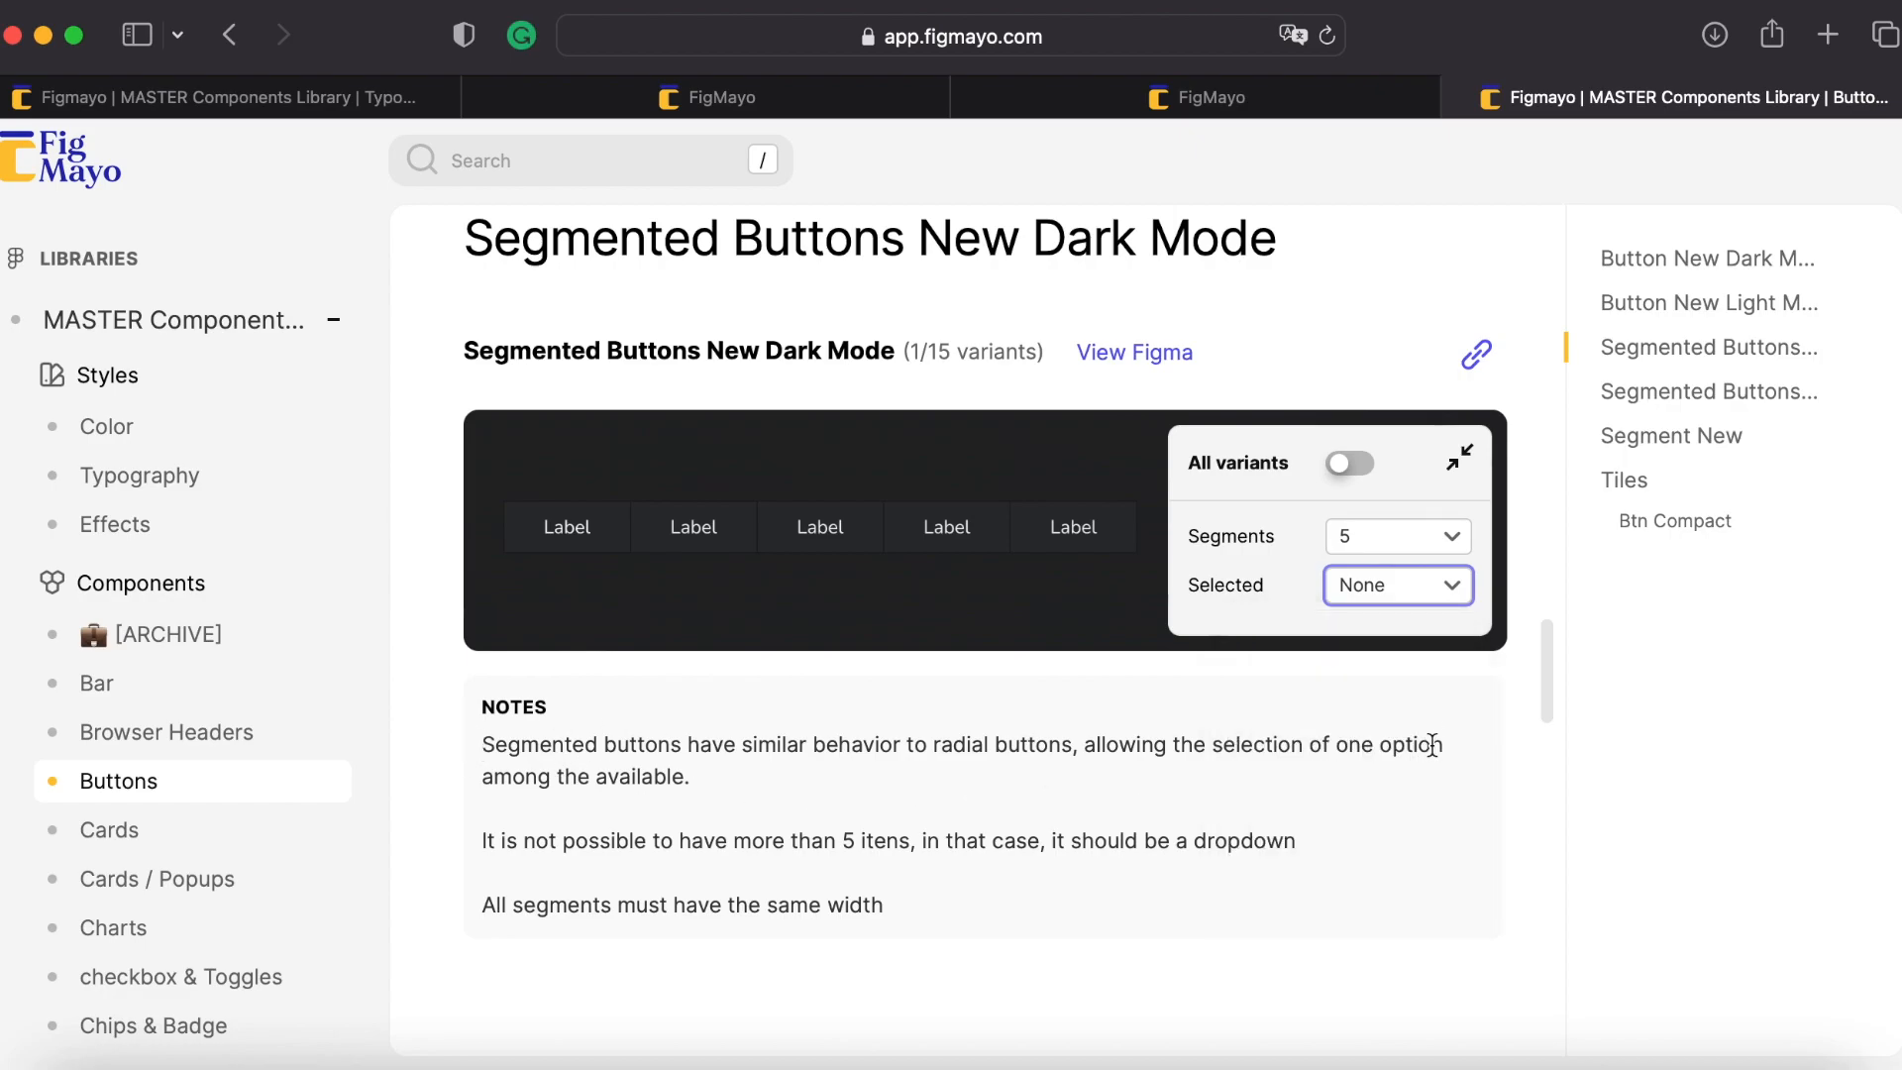
pyautogui.moveTo(1297, 887)
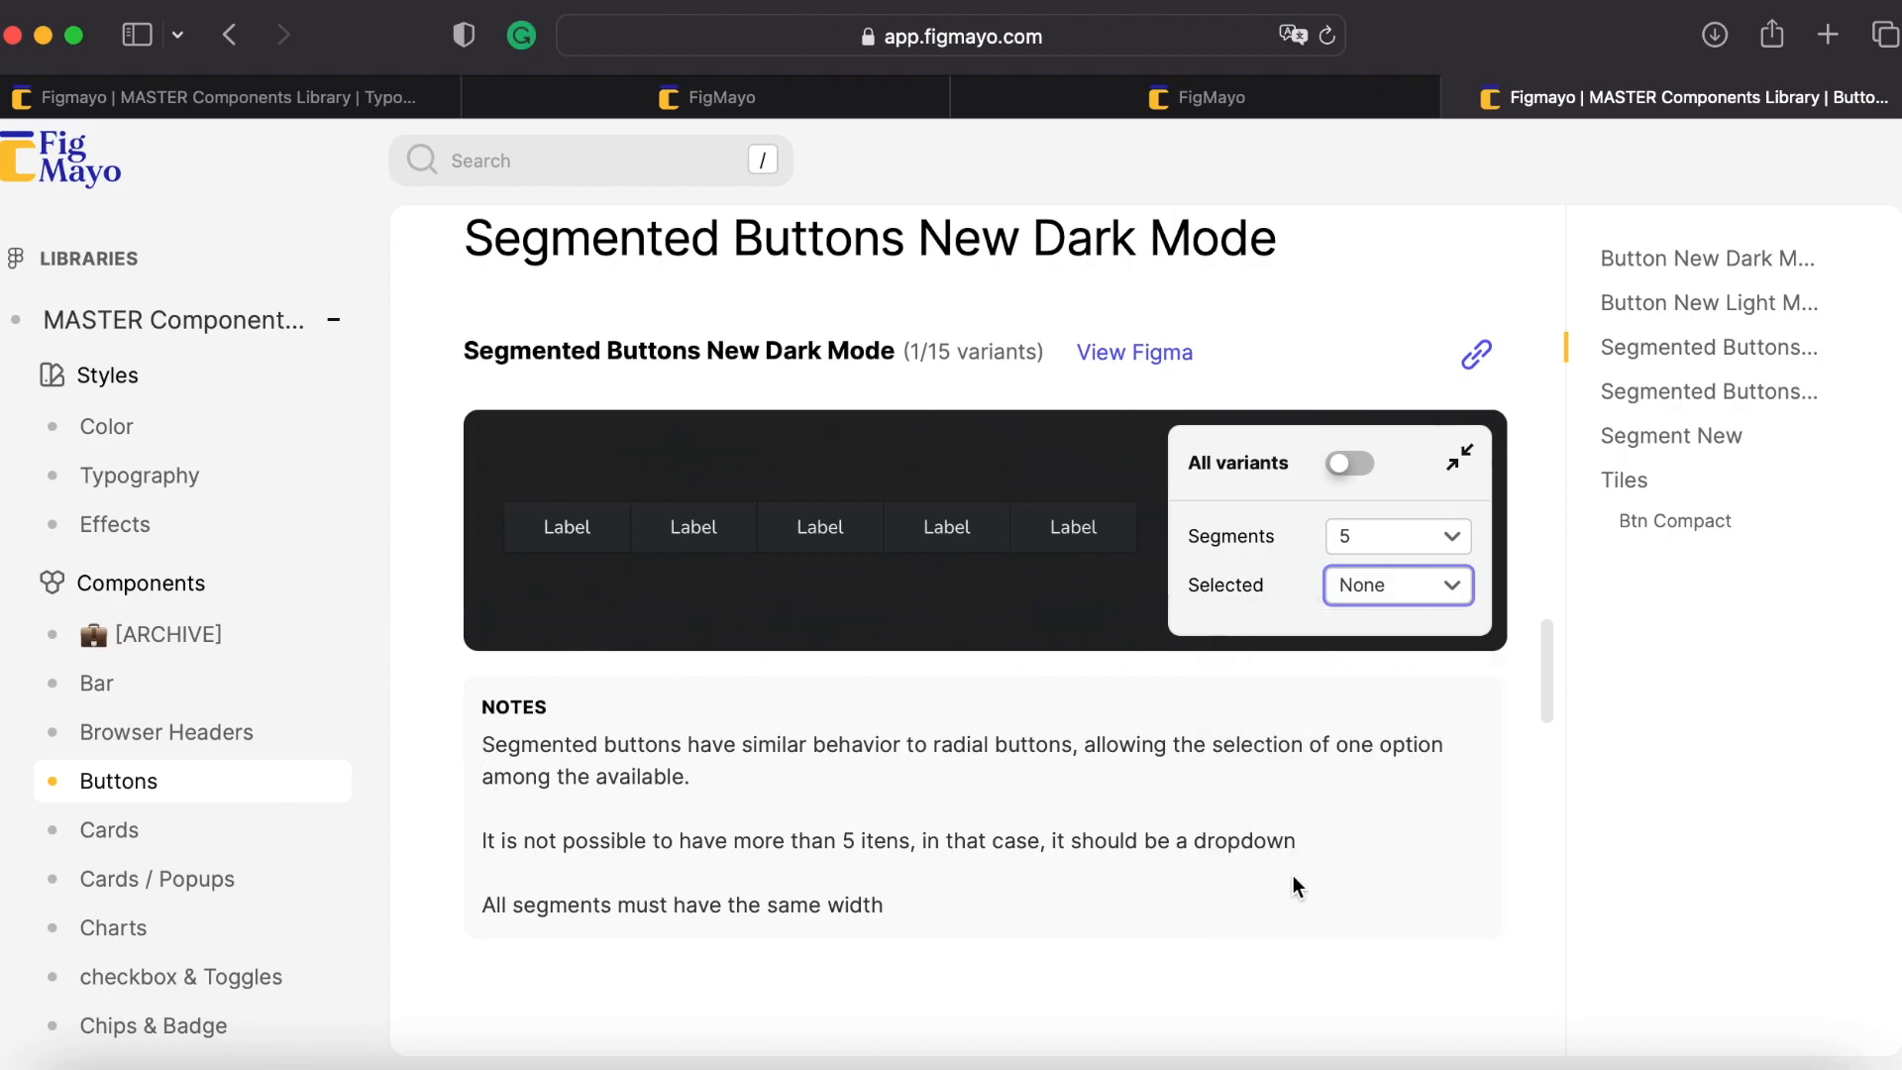
pyautogui.scroll(-3)
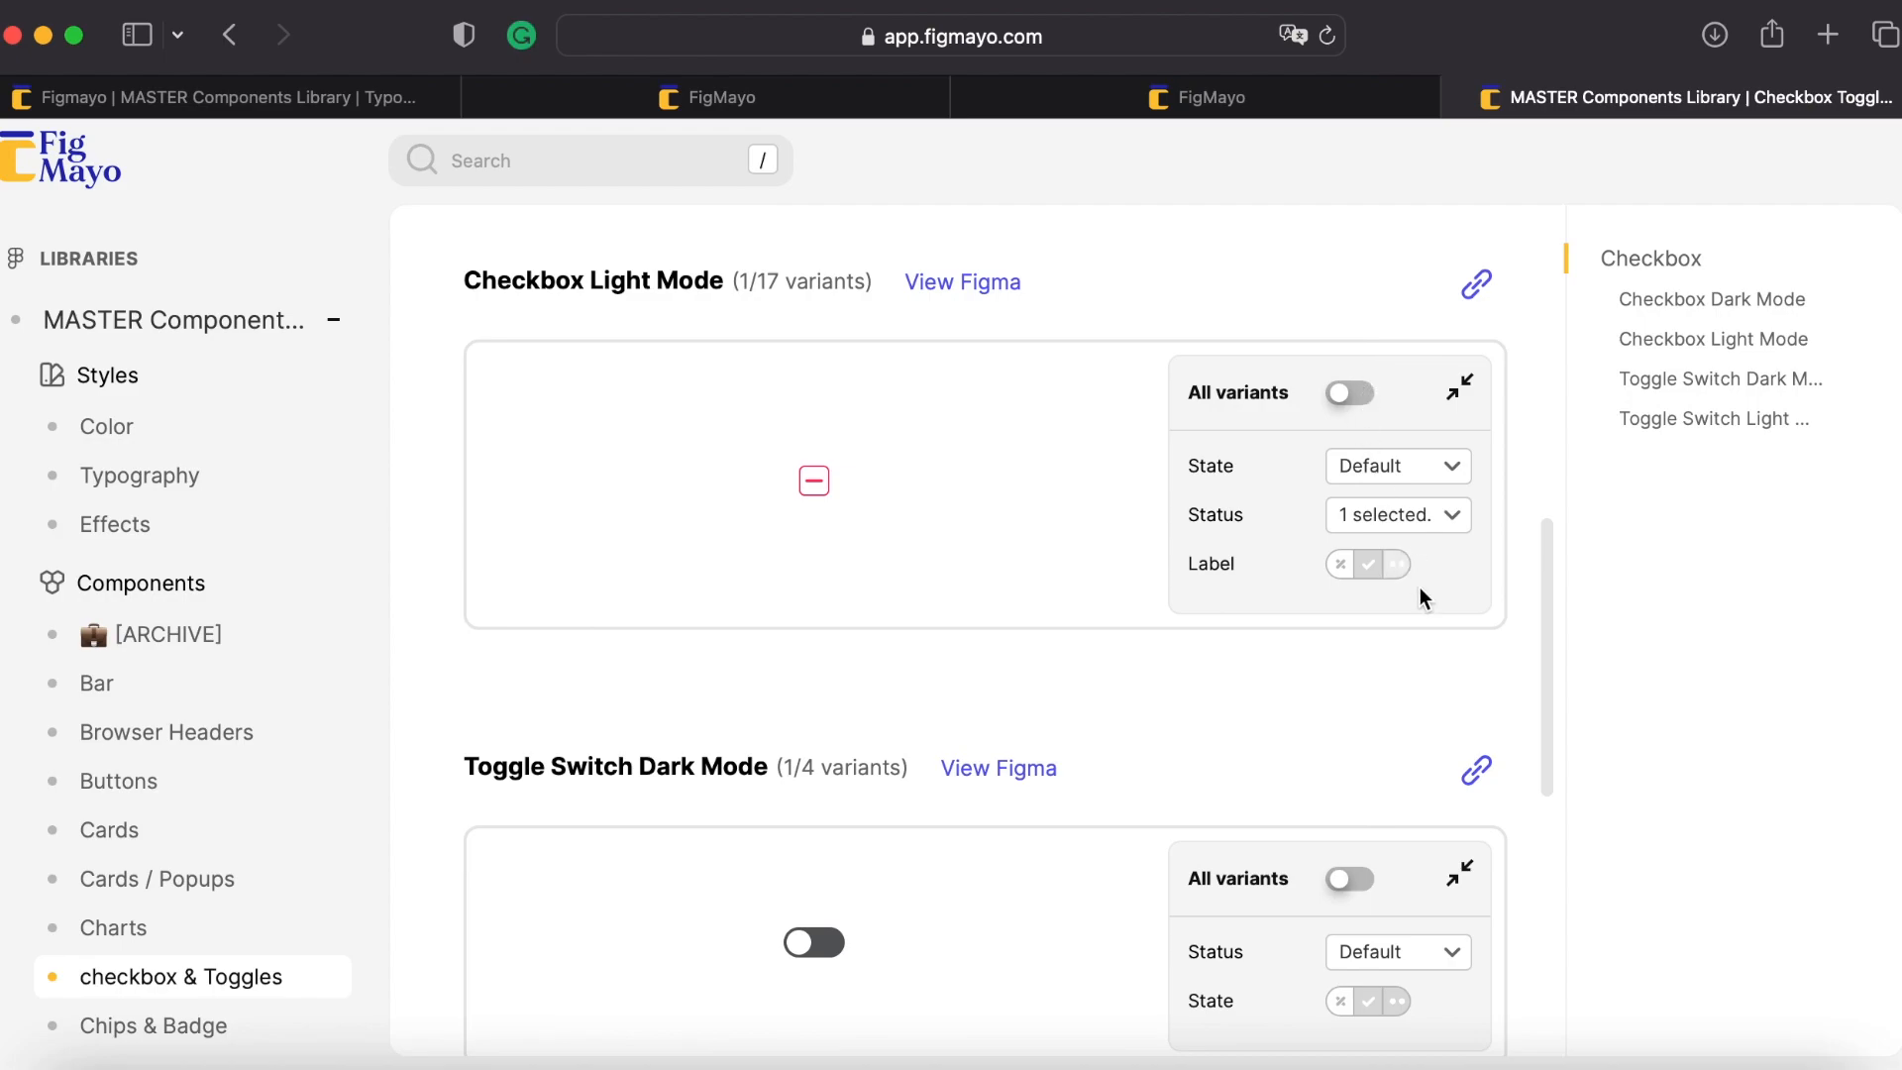
pyautogui.moveTo(1371, 562)
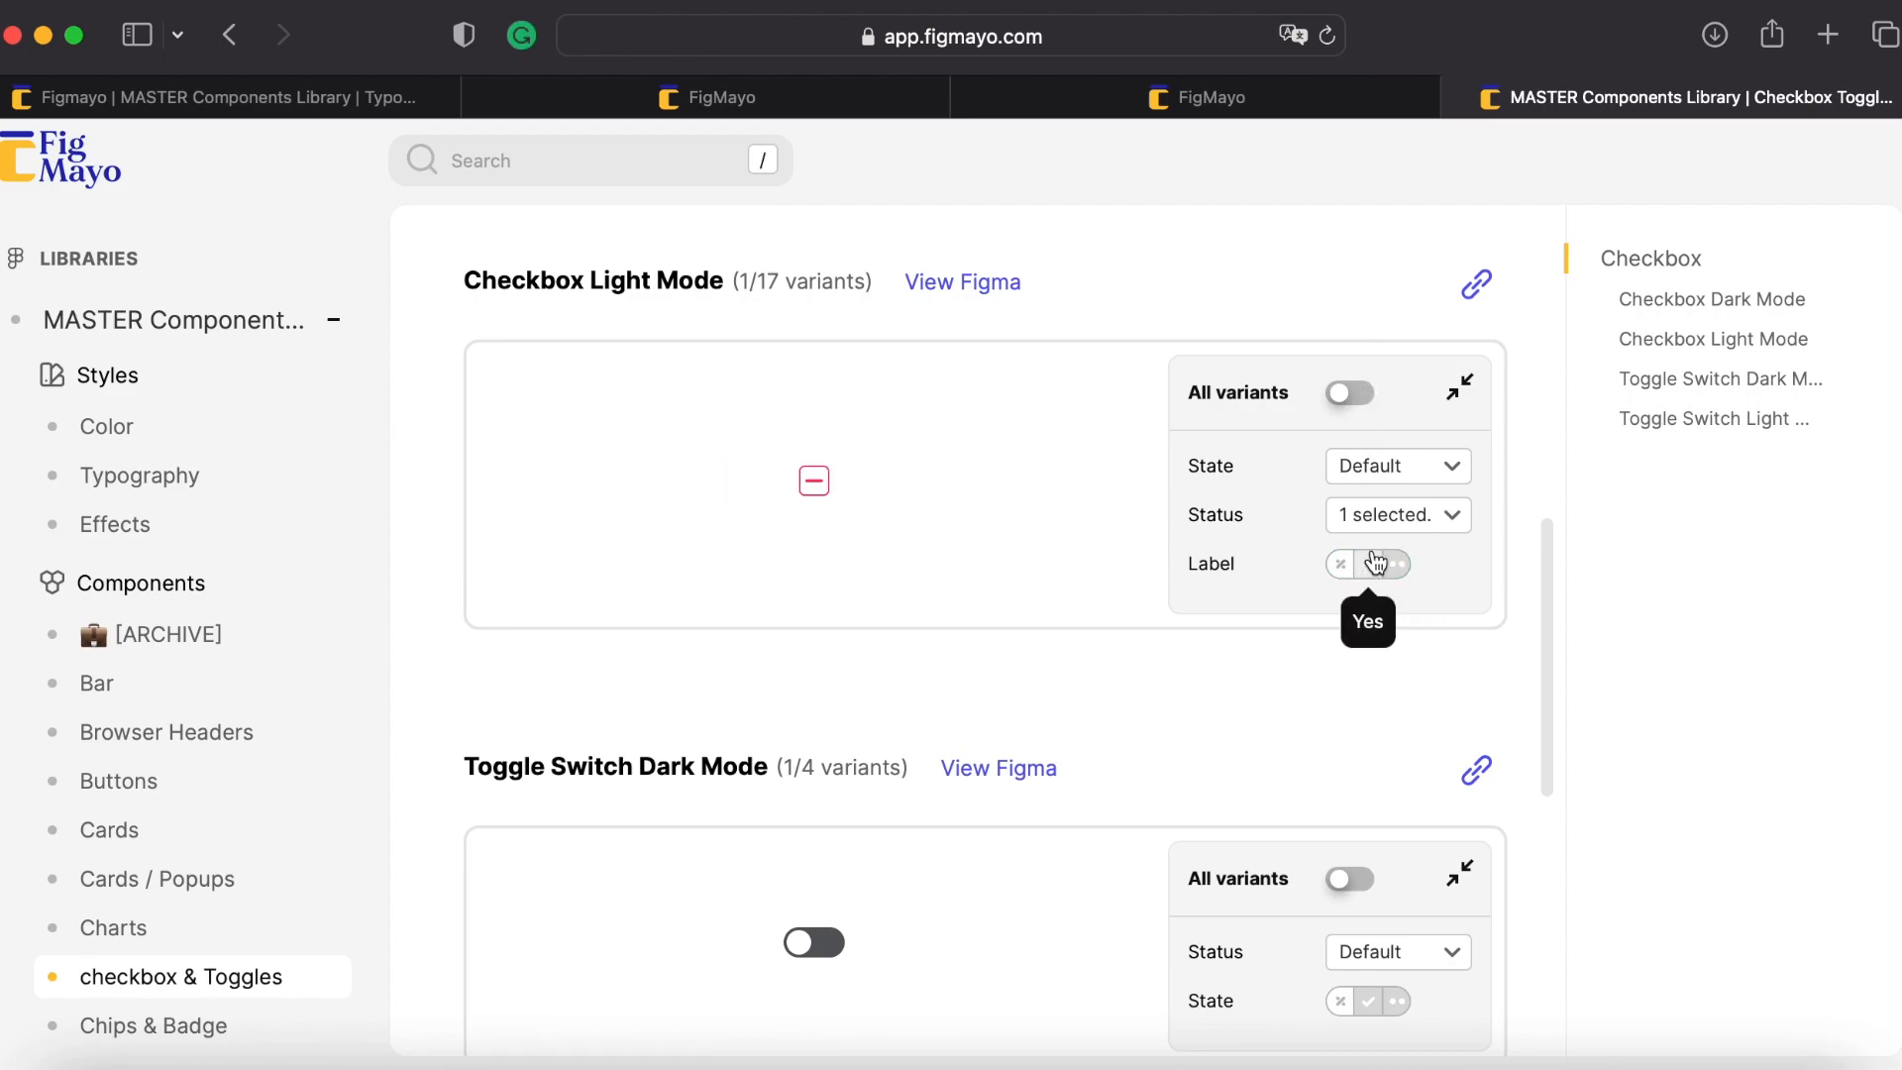
# Include the Default status to show all 17 Checkbox Light Mode variants, then filter Toggle Switch Light Mode to Off (2 of 4)
pyautogui.click(1395, 515)
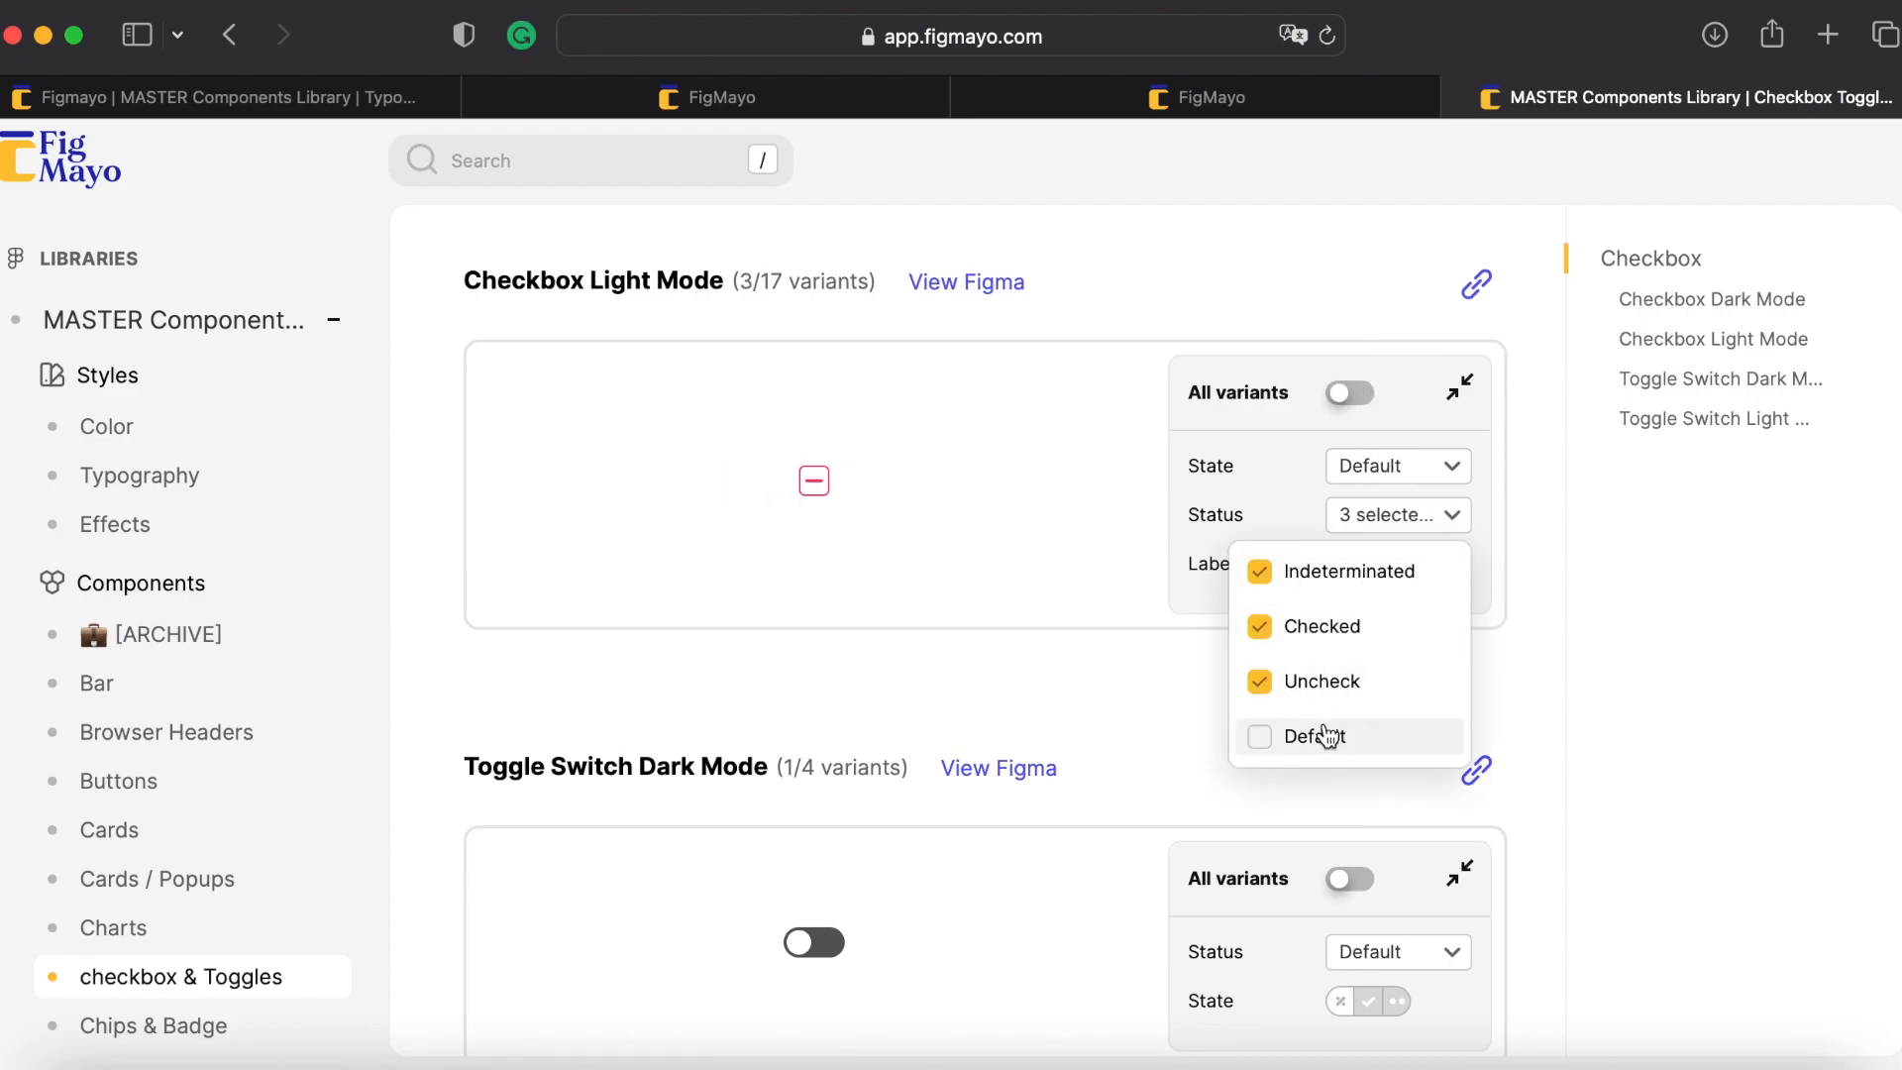
pyautogui.click(1312, 737)
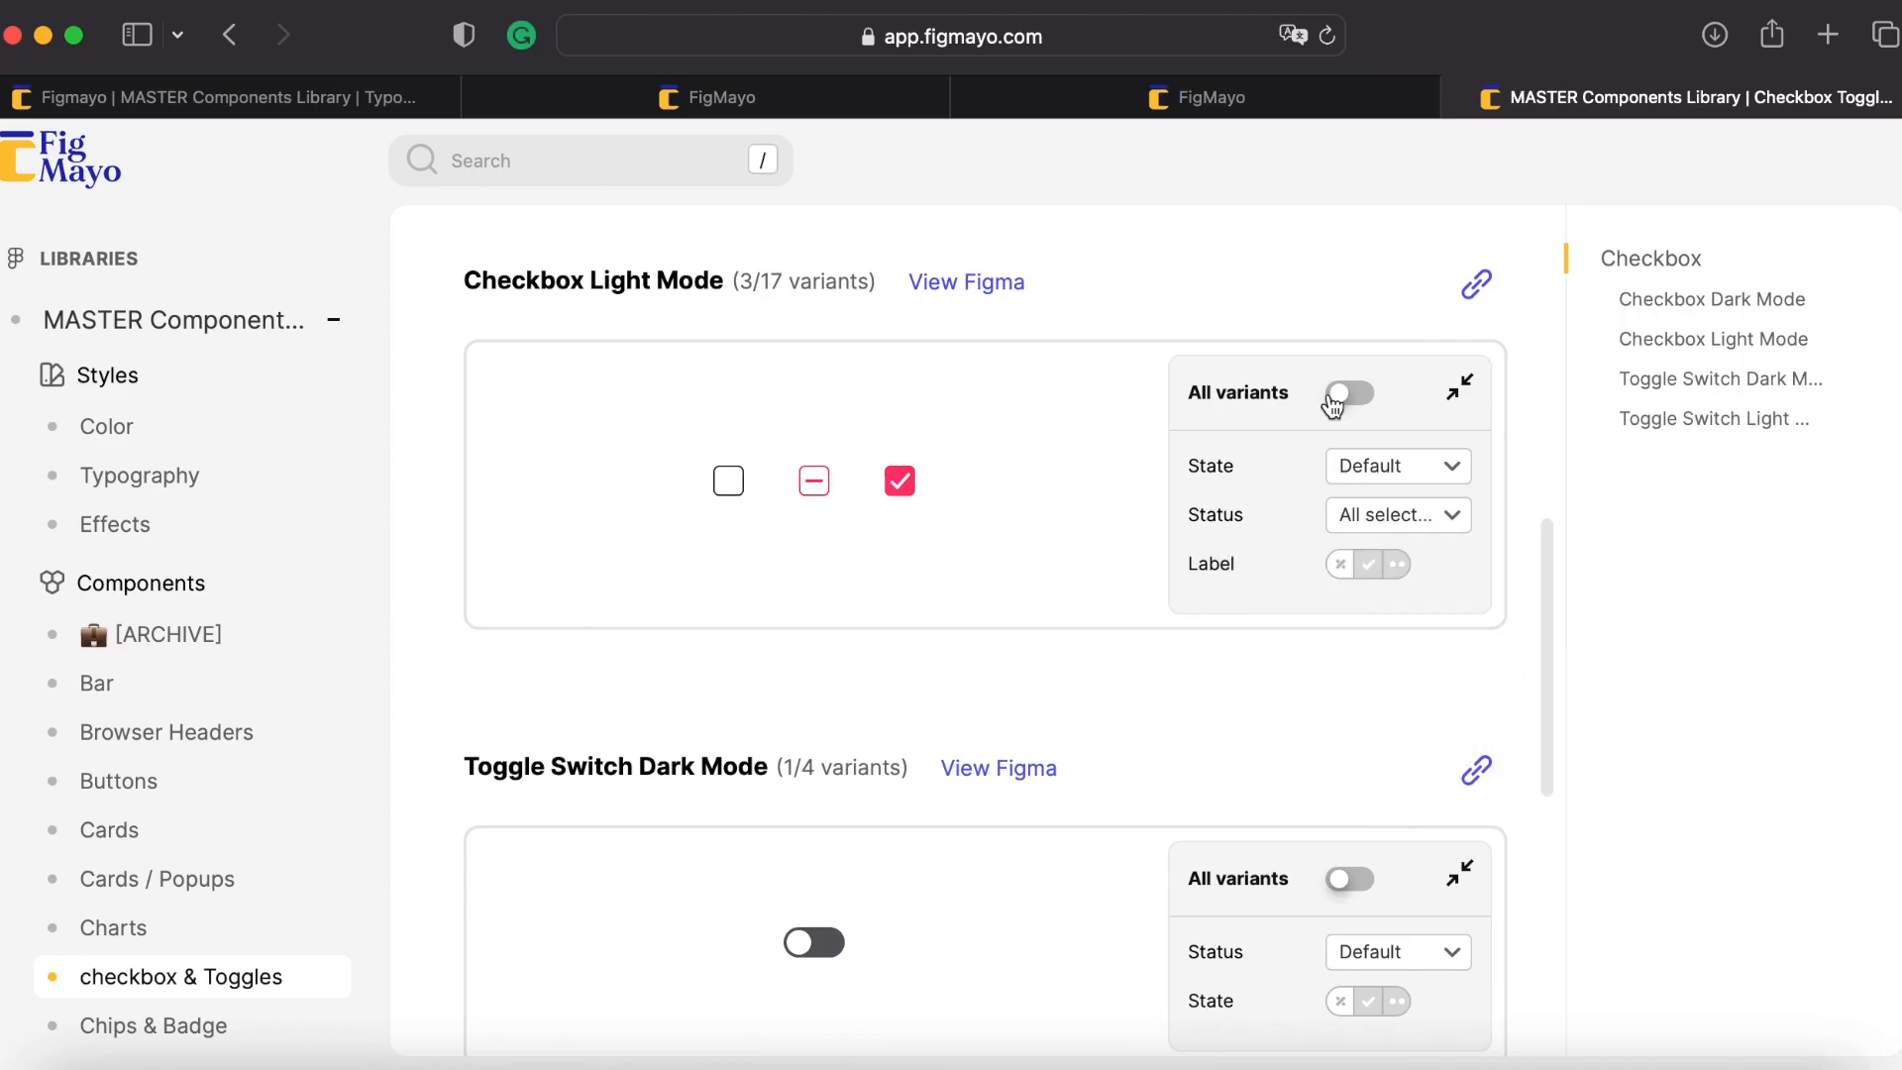
pyautogui.click(1349, 392)
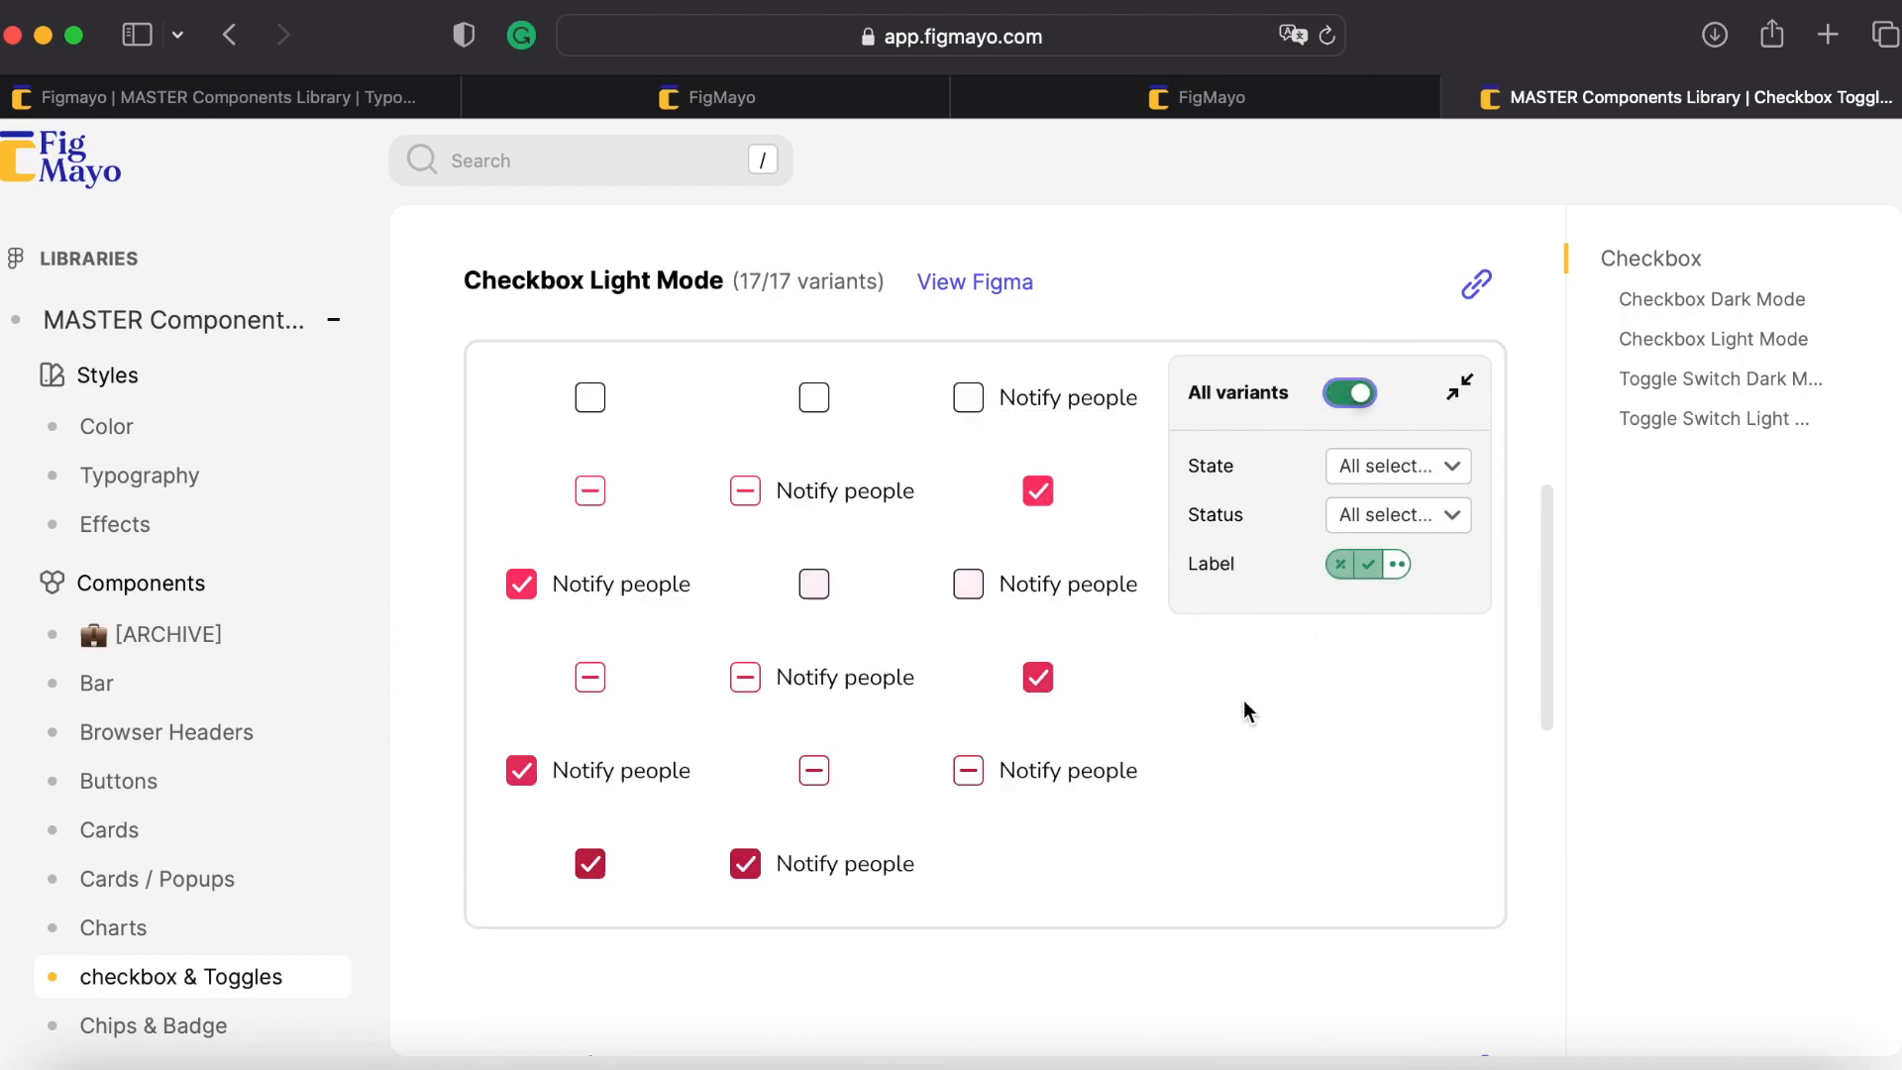
pyautogui.scroll(-3)
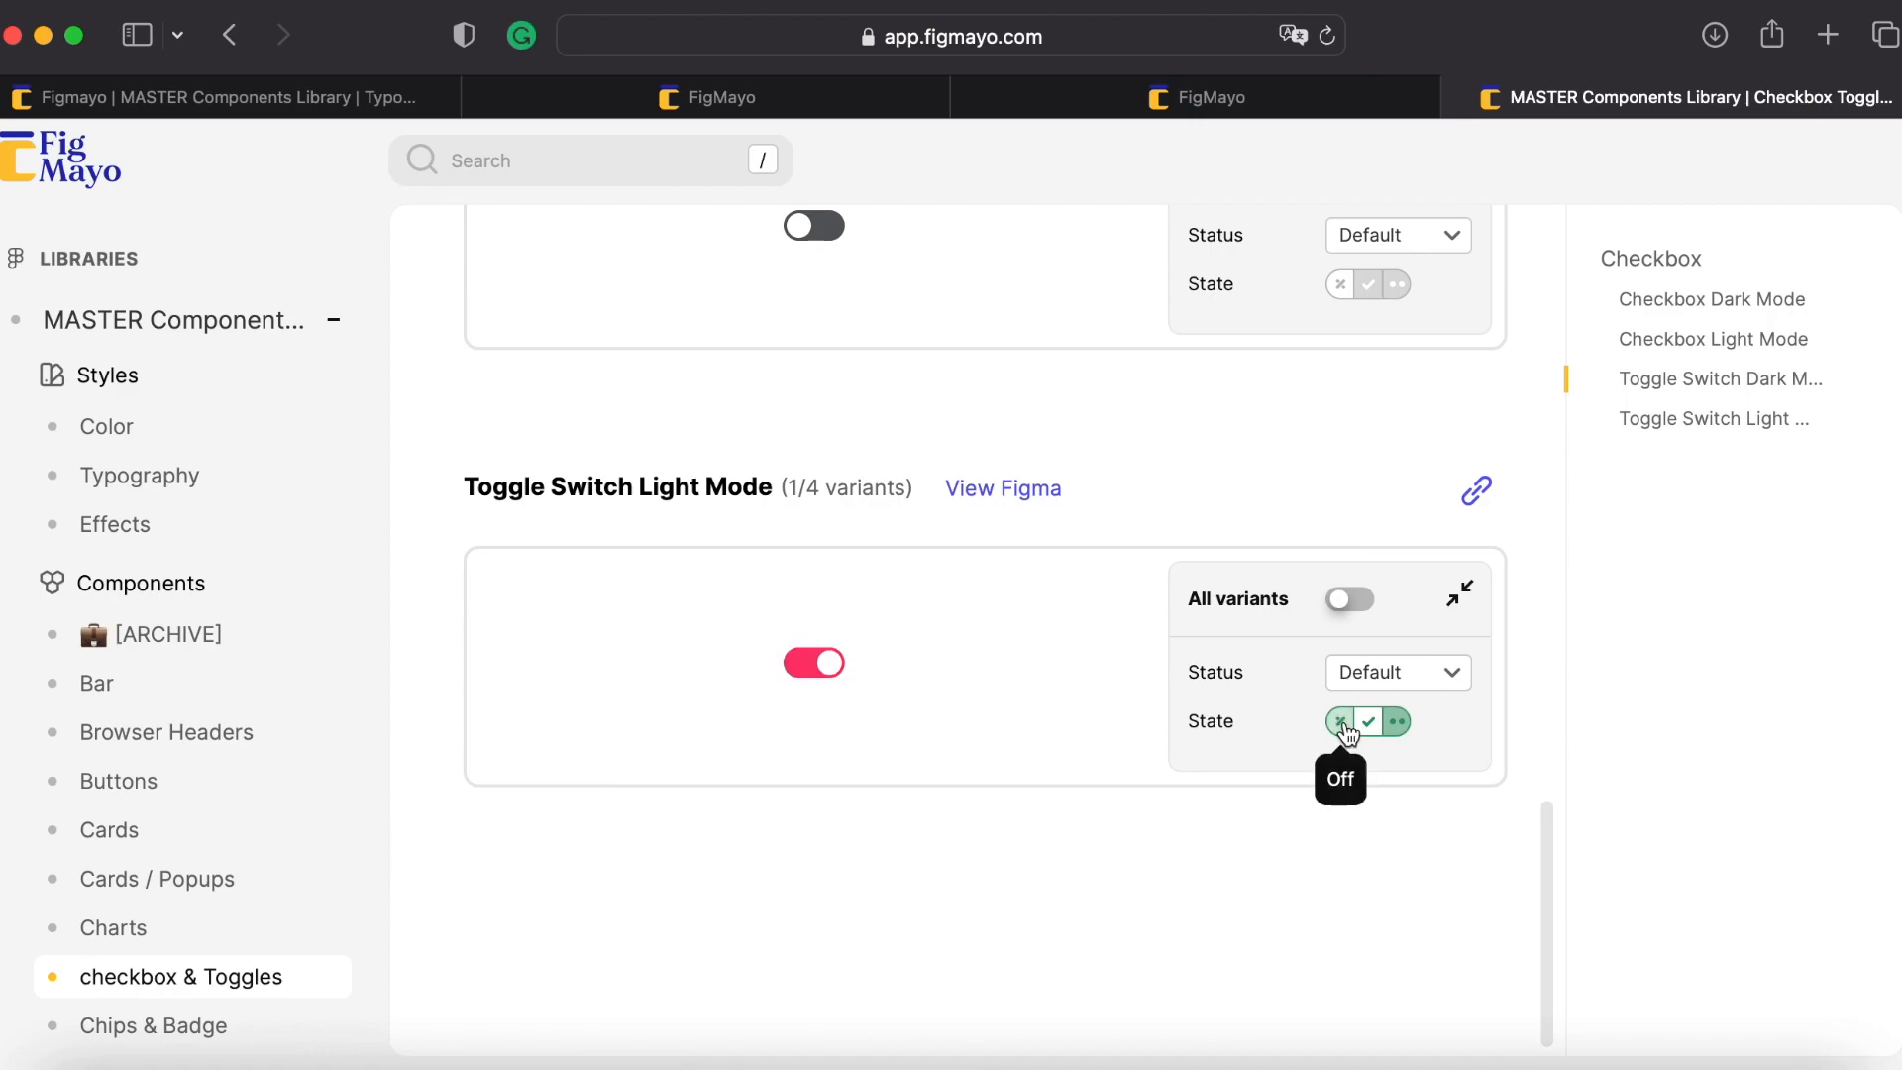
pyautogui.click(1339, 721)
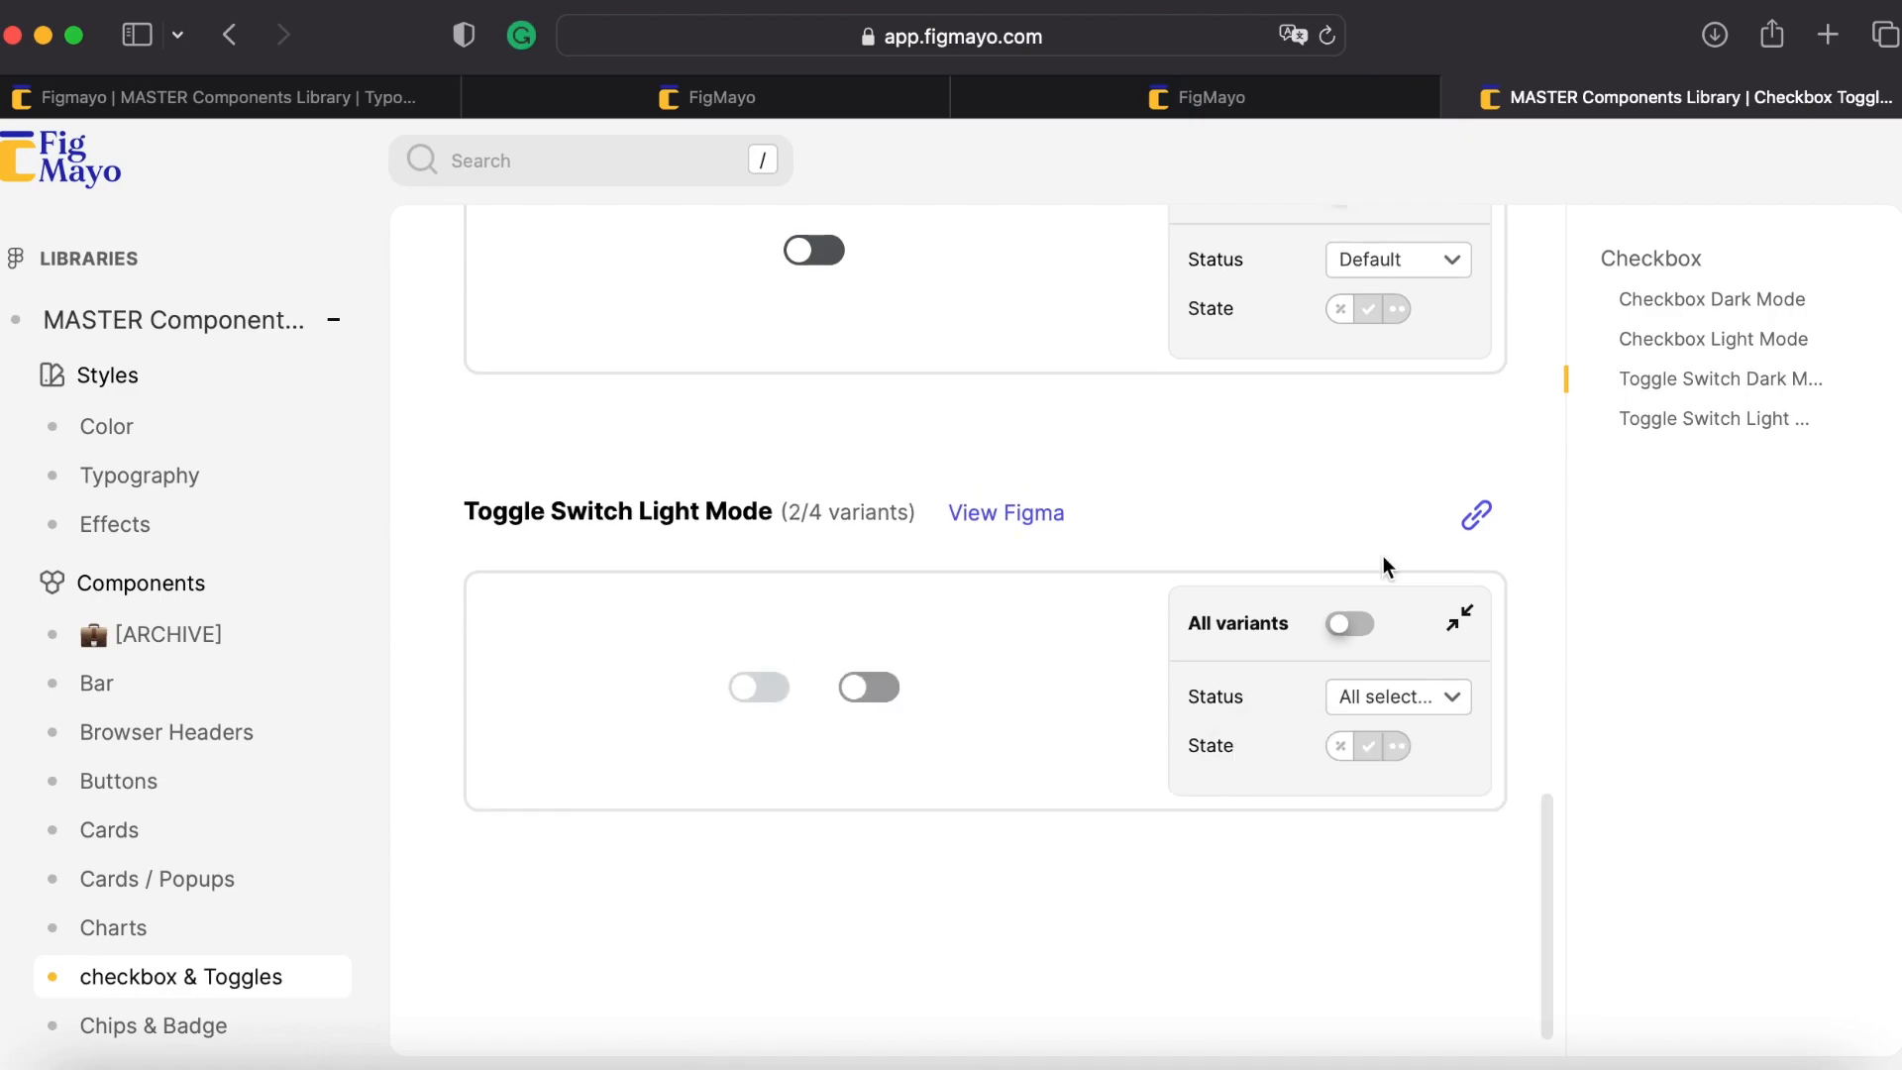
pyautogui.moveTo(1307, 580)
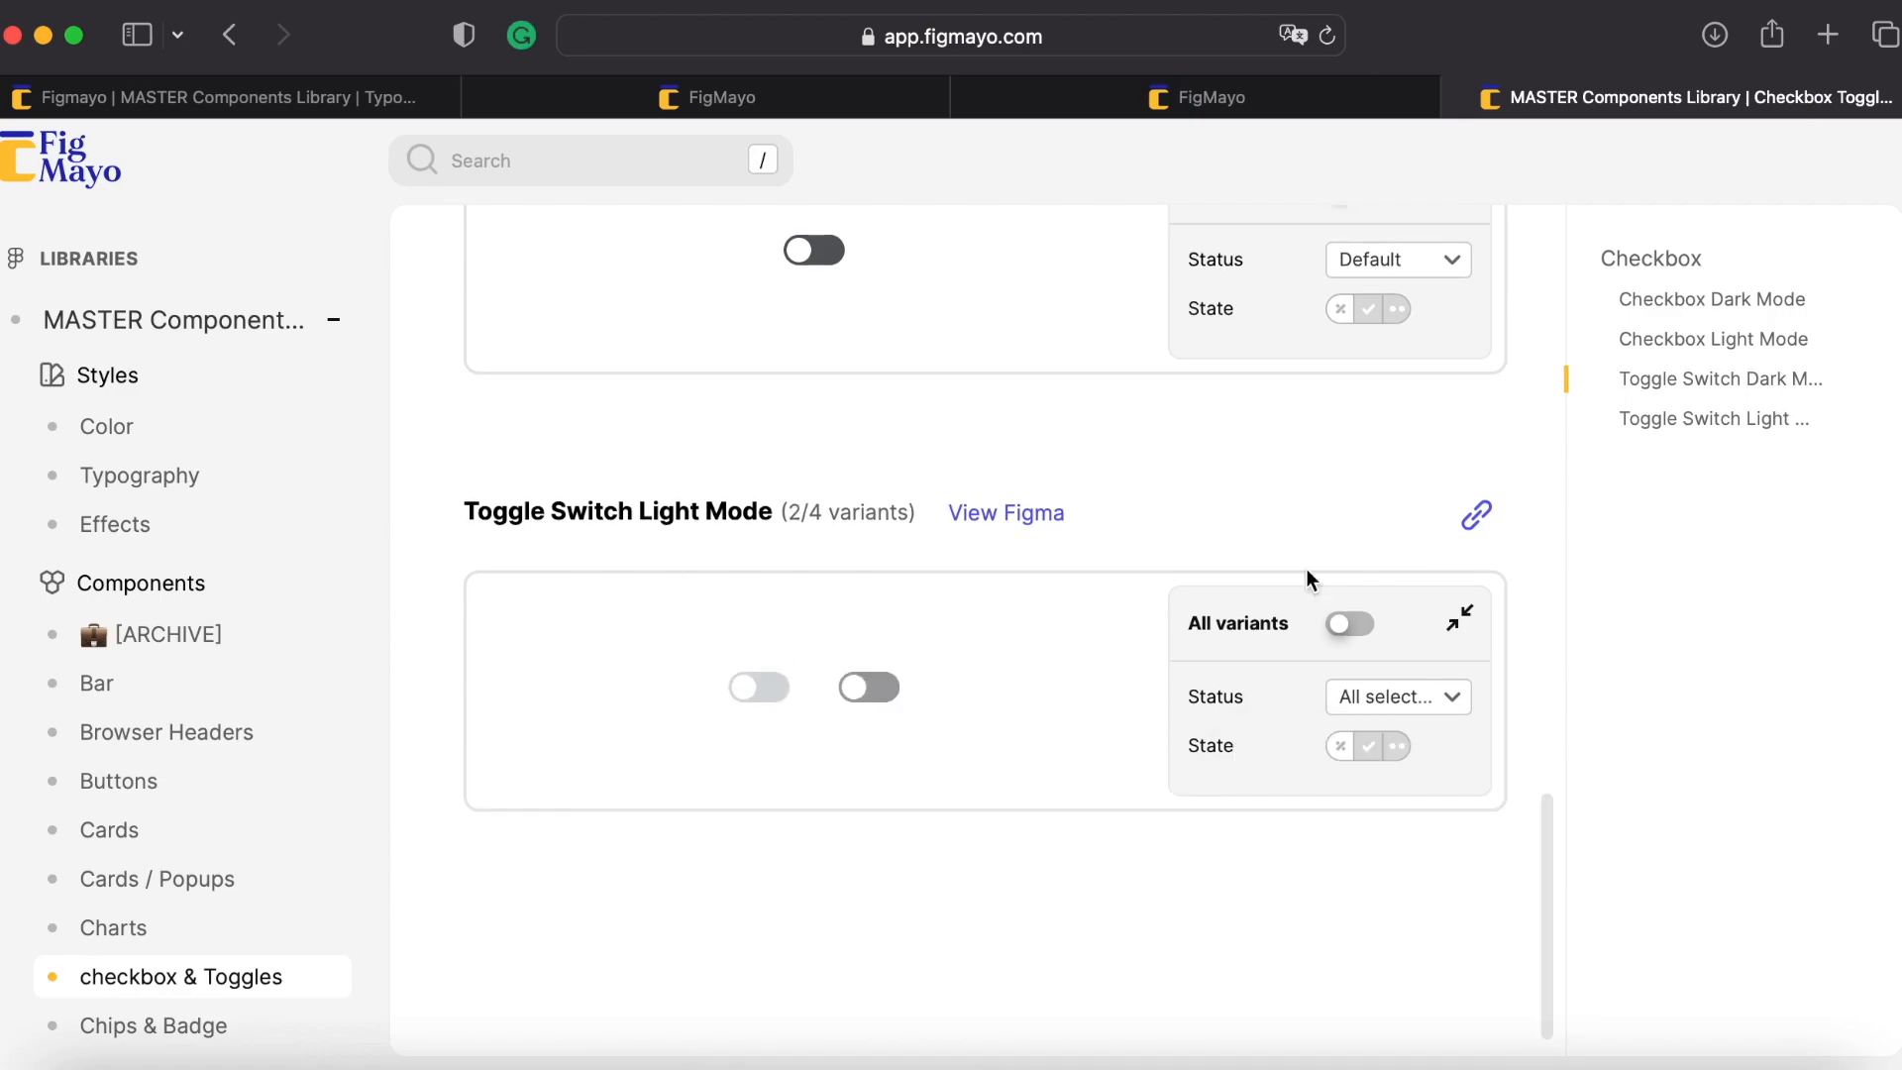